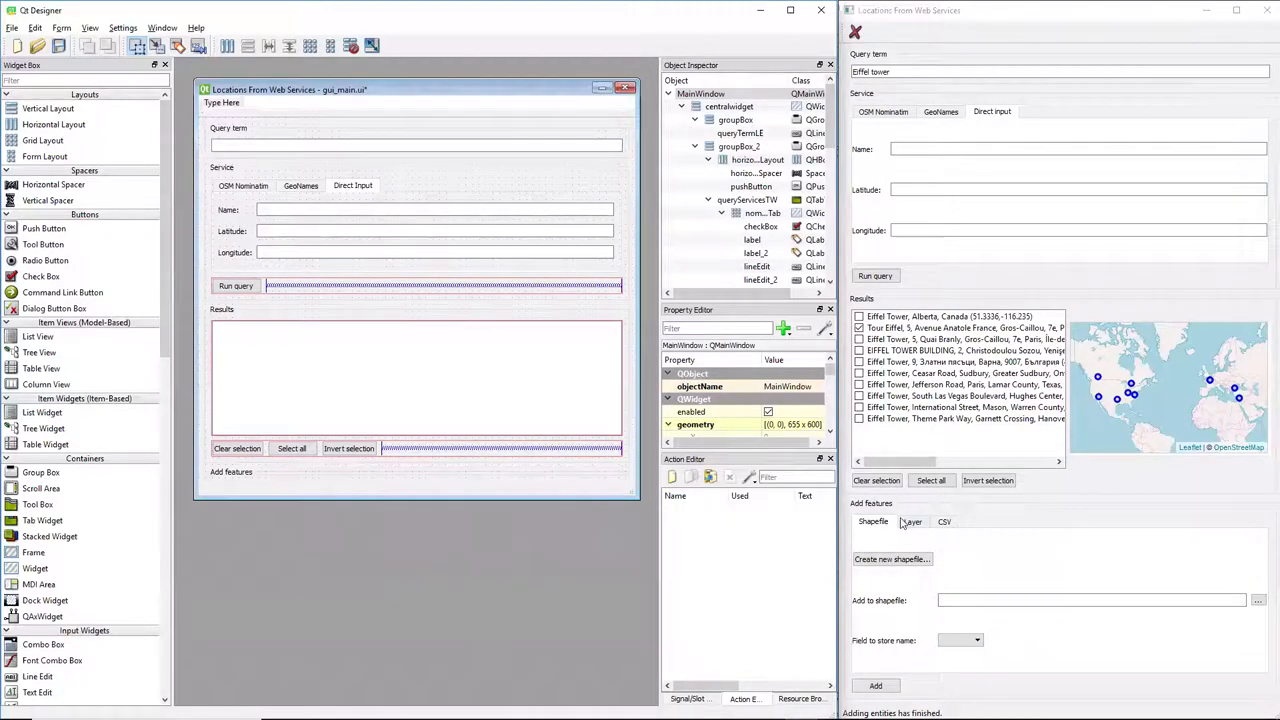
{"action": "mouse_move", "coordinate": [884, 540]}
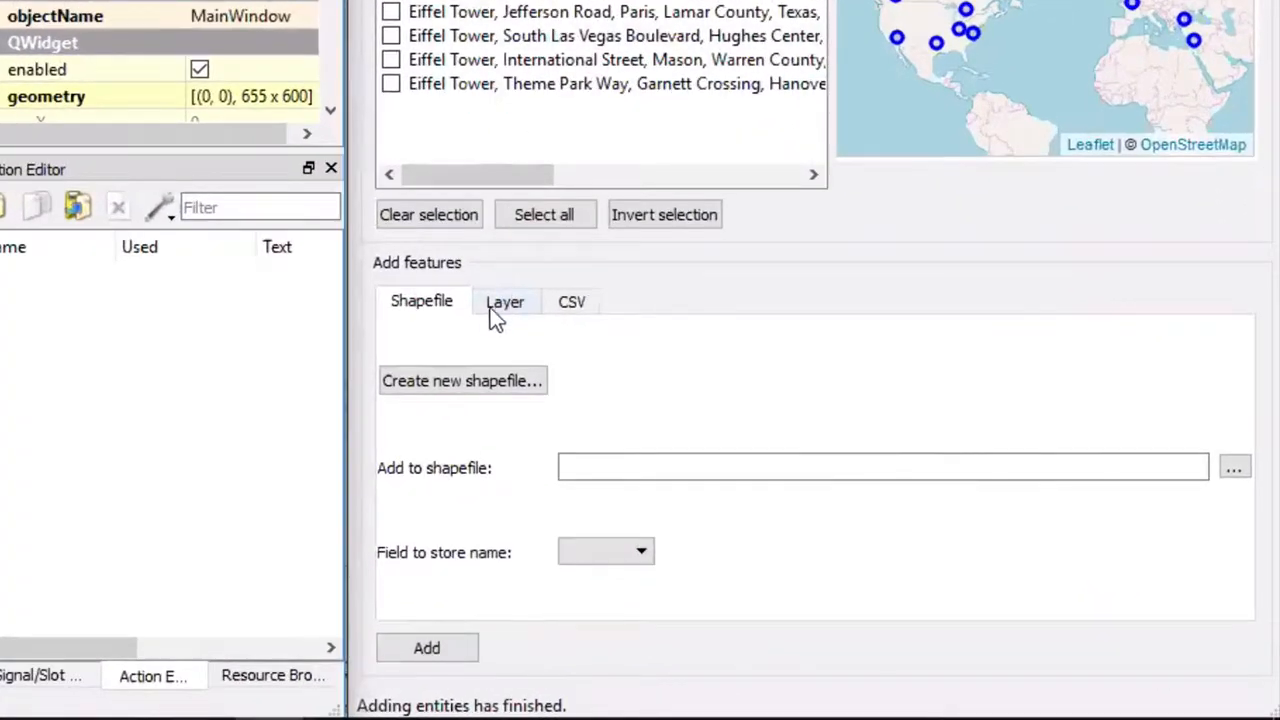
{"action": "mouse_move", "coordinate": [452, 638]}
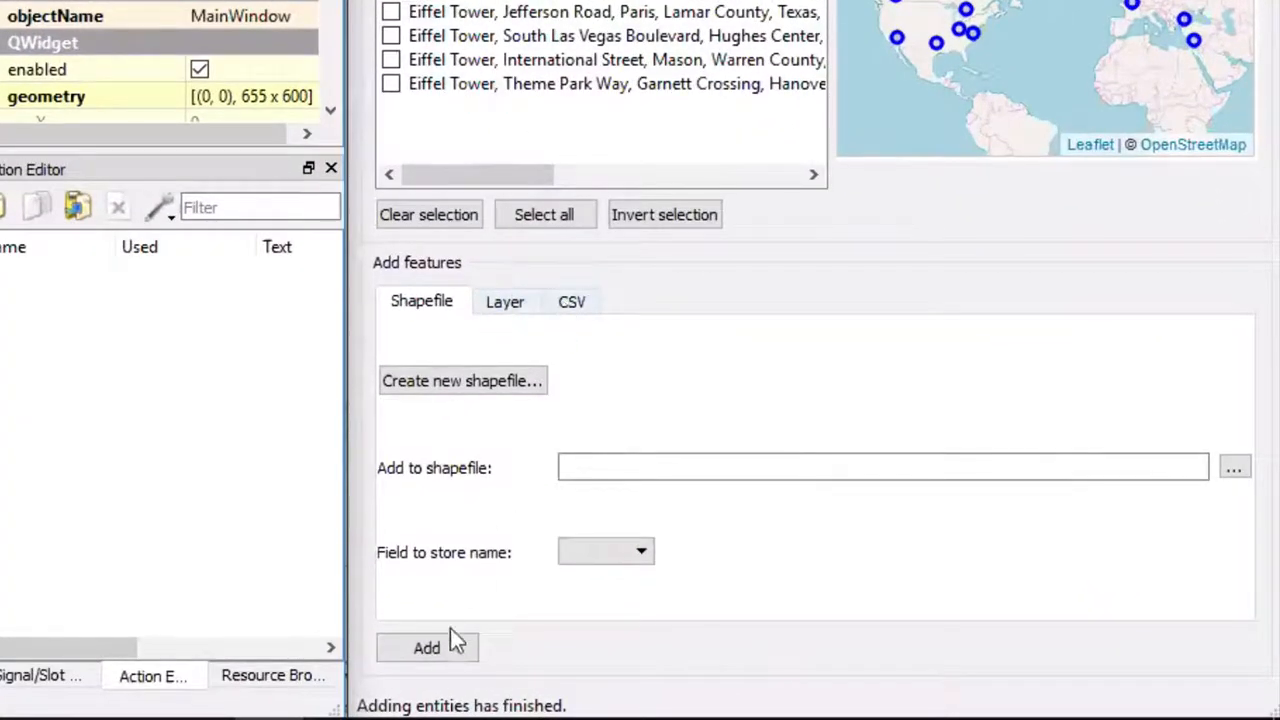
{"action": "mouse_move", "coordinate": [530, 338]}
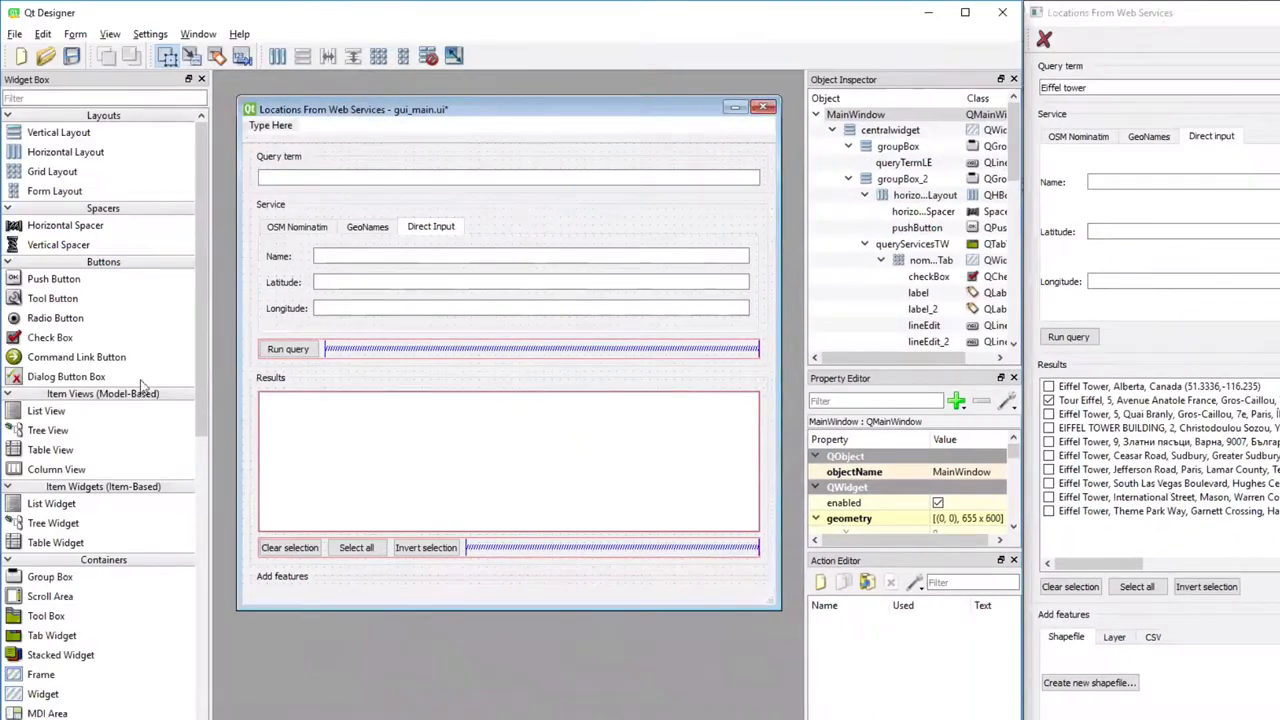
Lay out the Add features group horizontally so its tab widget spans the box
{"action": "scroll", "scroll_direction": "down", "scroll_amount": 3}
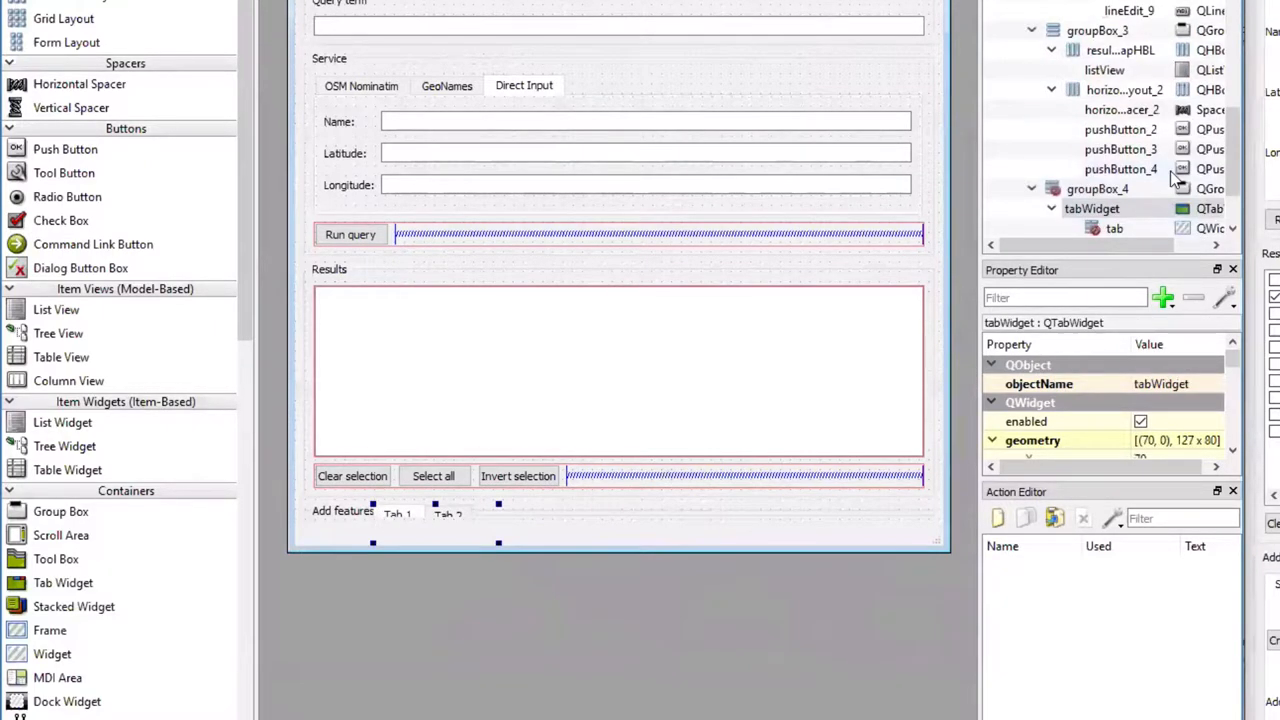
{"action": "mouse_move", "coordinate": [532, 520]}
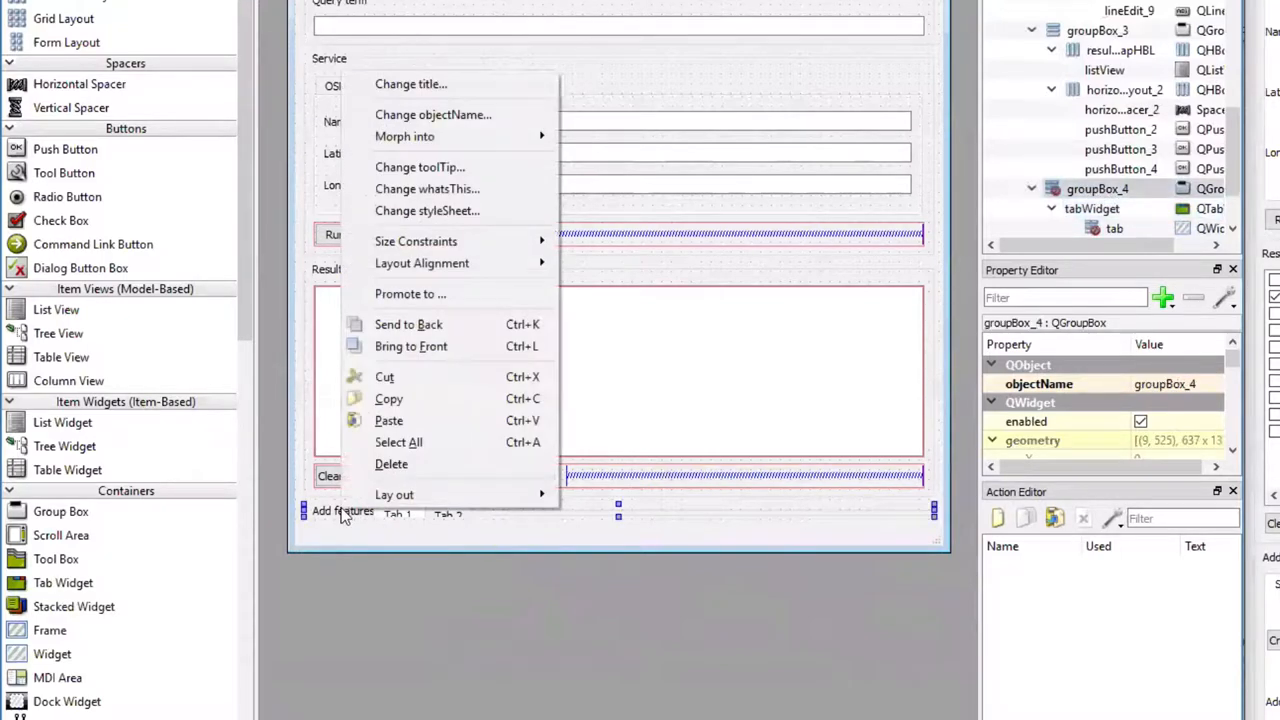
{"action": "mouse_move", "coordinate": [394, 494]}
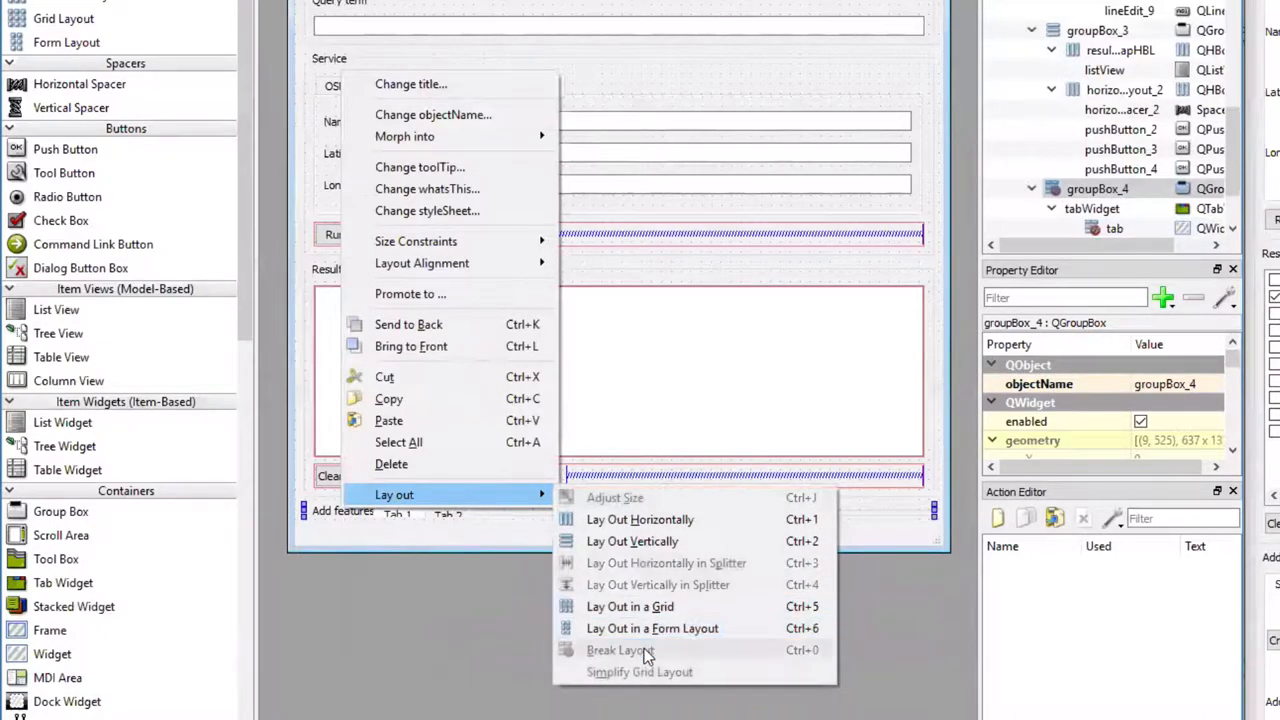
{"action": "left_click", "coordinate": [620, 650]}
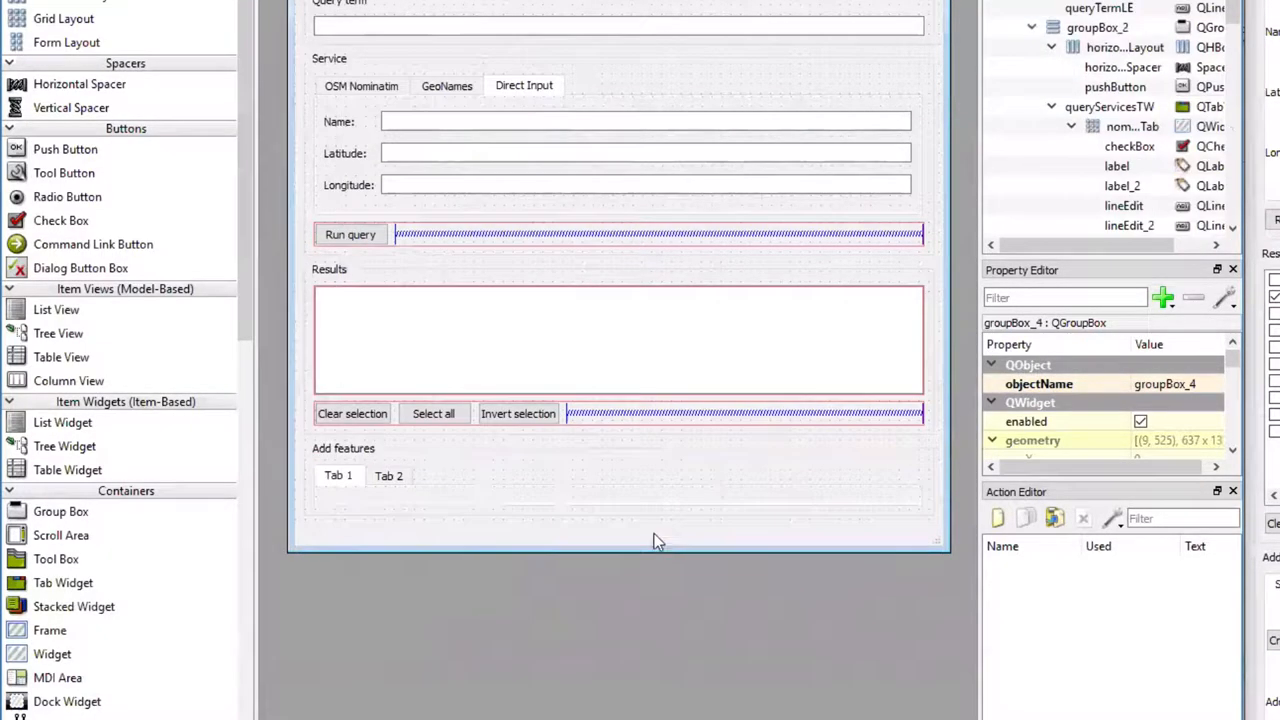
{"action": "mouse_move", "coordinate": [388, 476]}
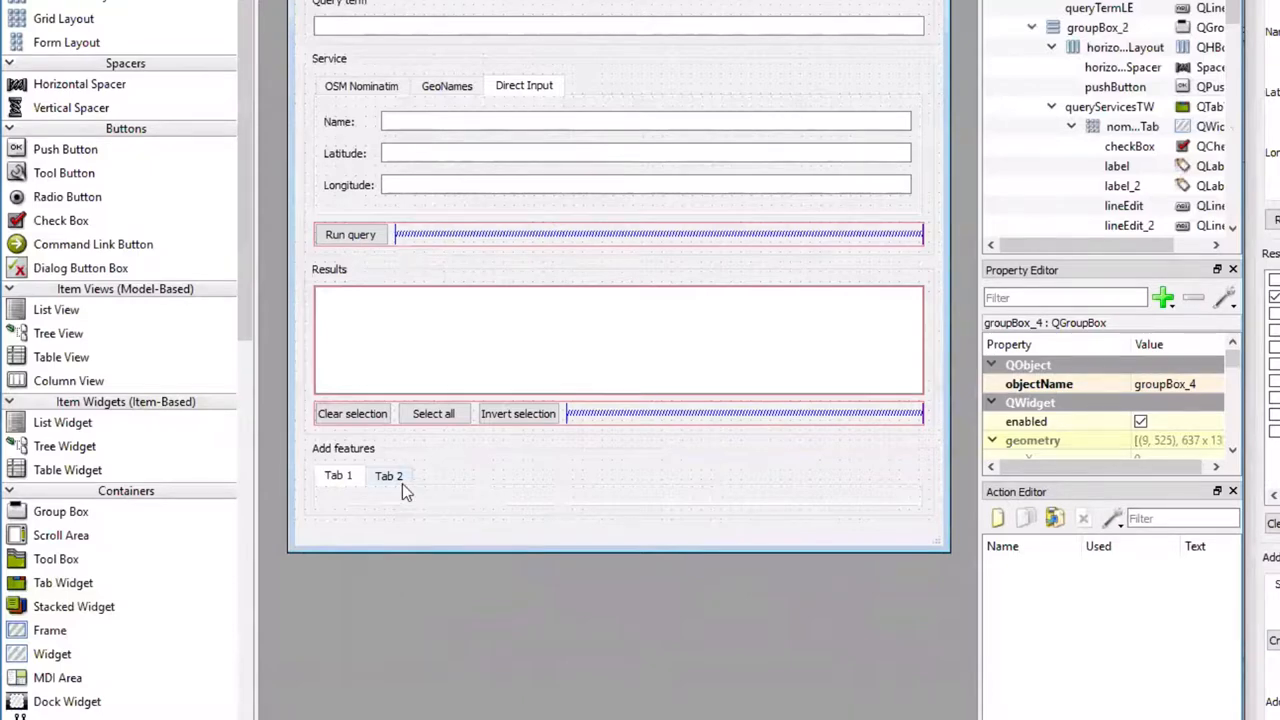
Insert a third page after the current tab via the tab widget's context menu
{"action": "right_click", "coordinate": [388, 476]}
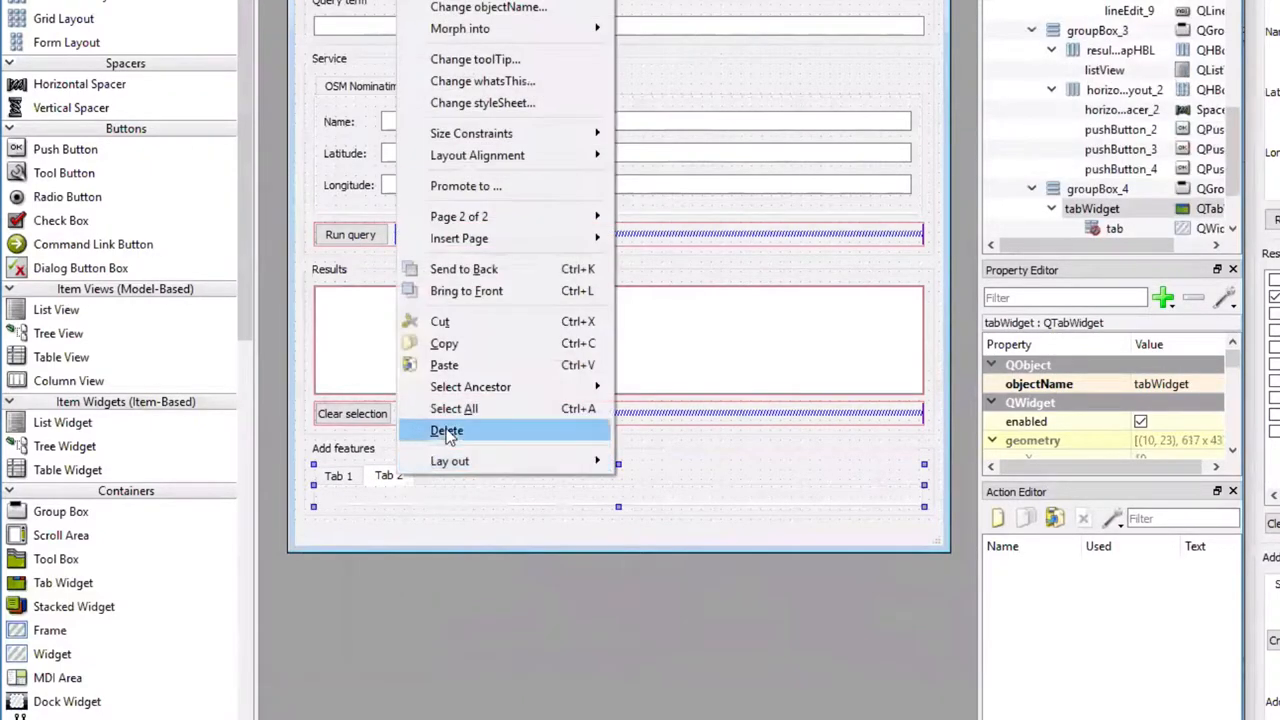
{"action": "mouse_move", "coordinate": [460, 238]}
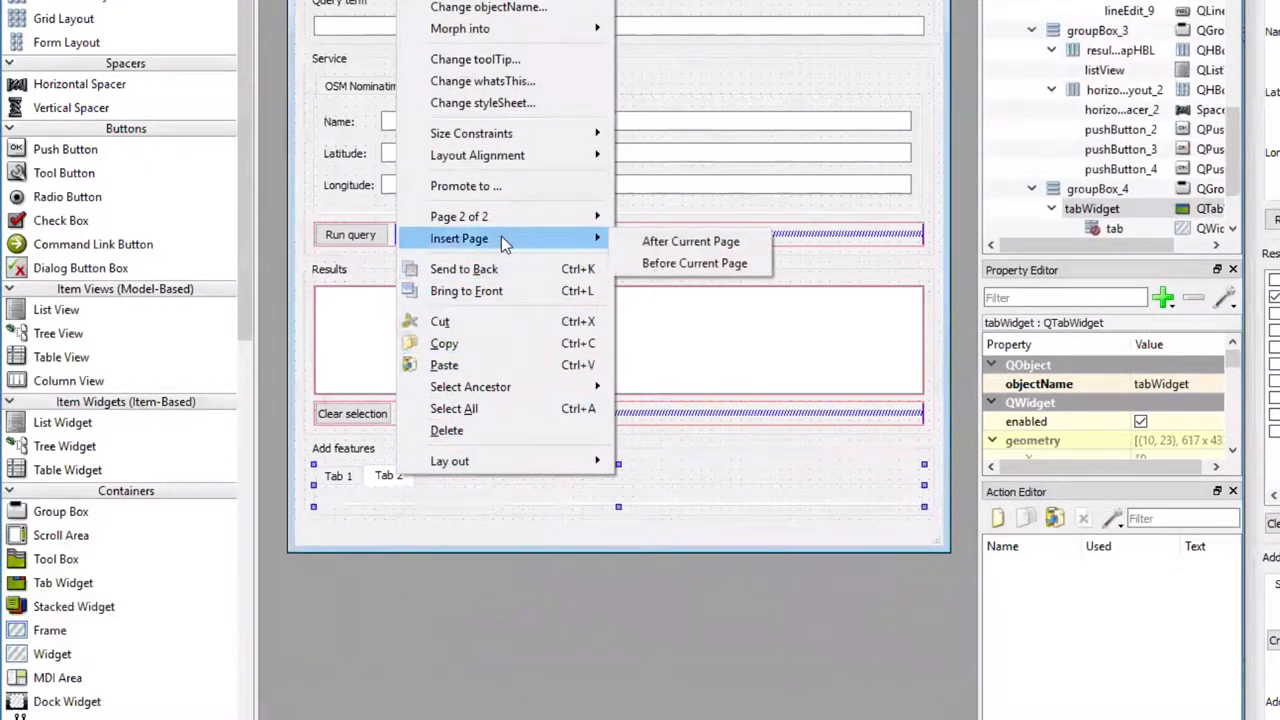
{"action": "mouse_move", "coordinate": [690, 240]}
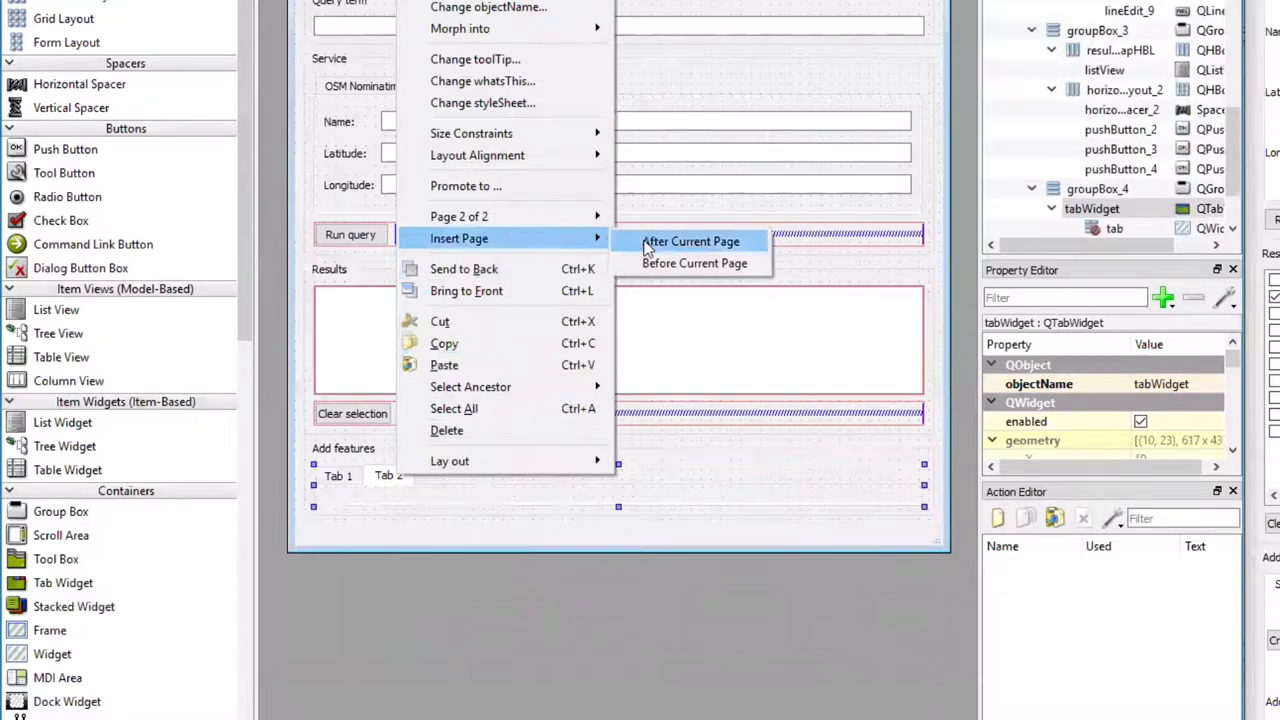
{"action": "left_click", "coordinate": [690, 240]}
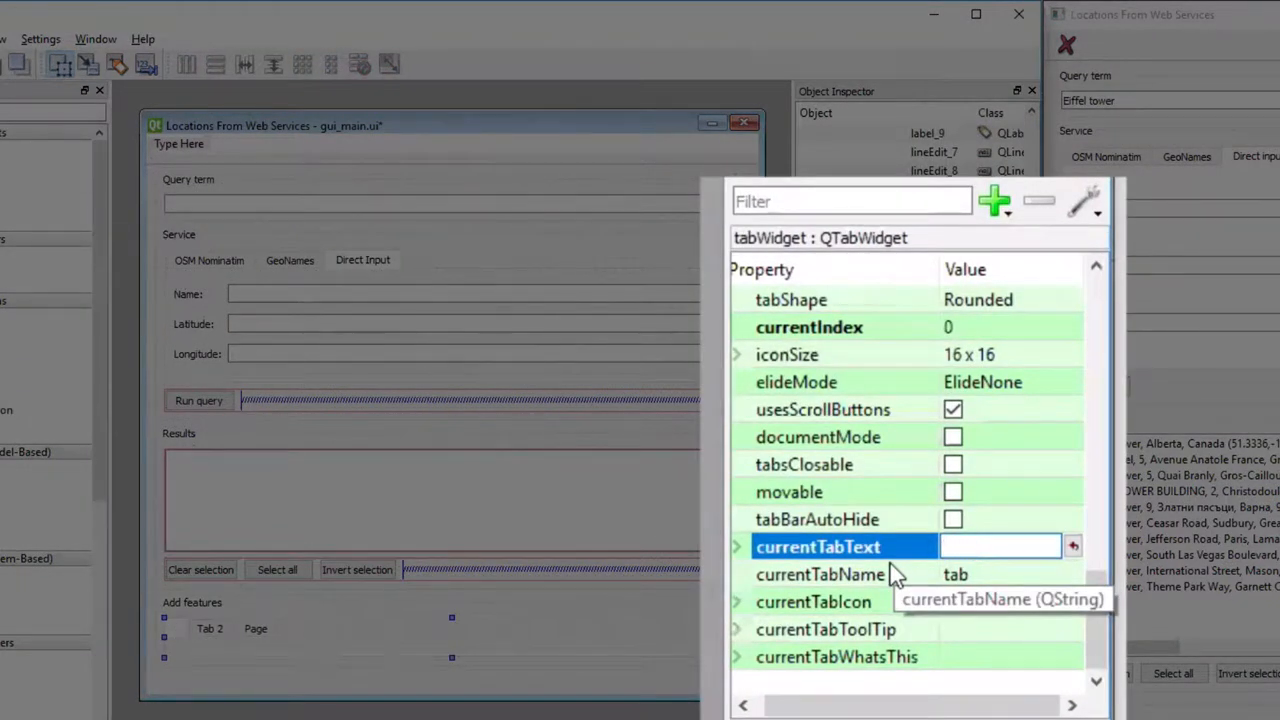
Set the three tabs' currentTabText to Shapefile, Layer and CSV
{"action": "type", "text": "Shapefile"}
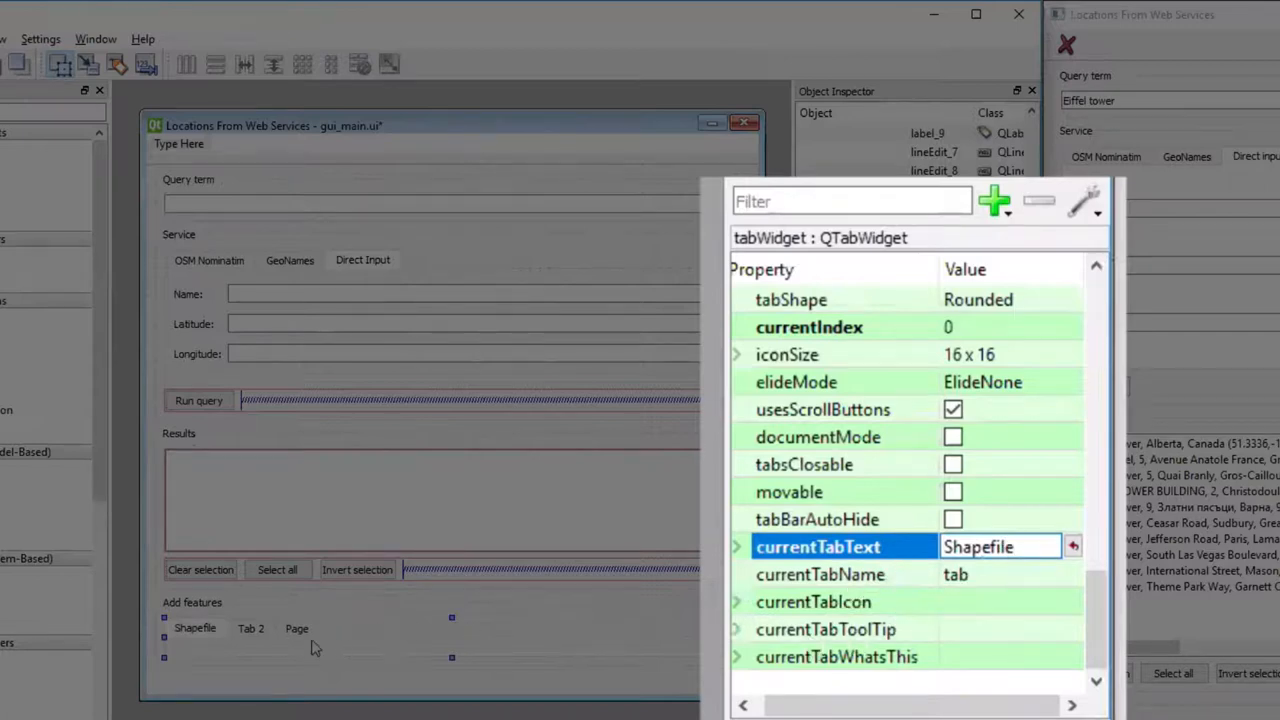
{"action": "left_click", "coordinate": [250, 628]}
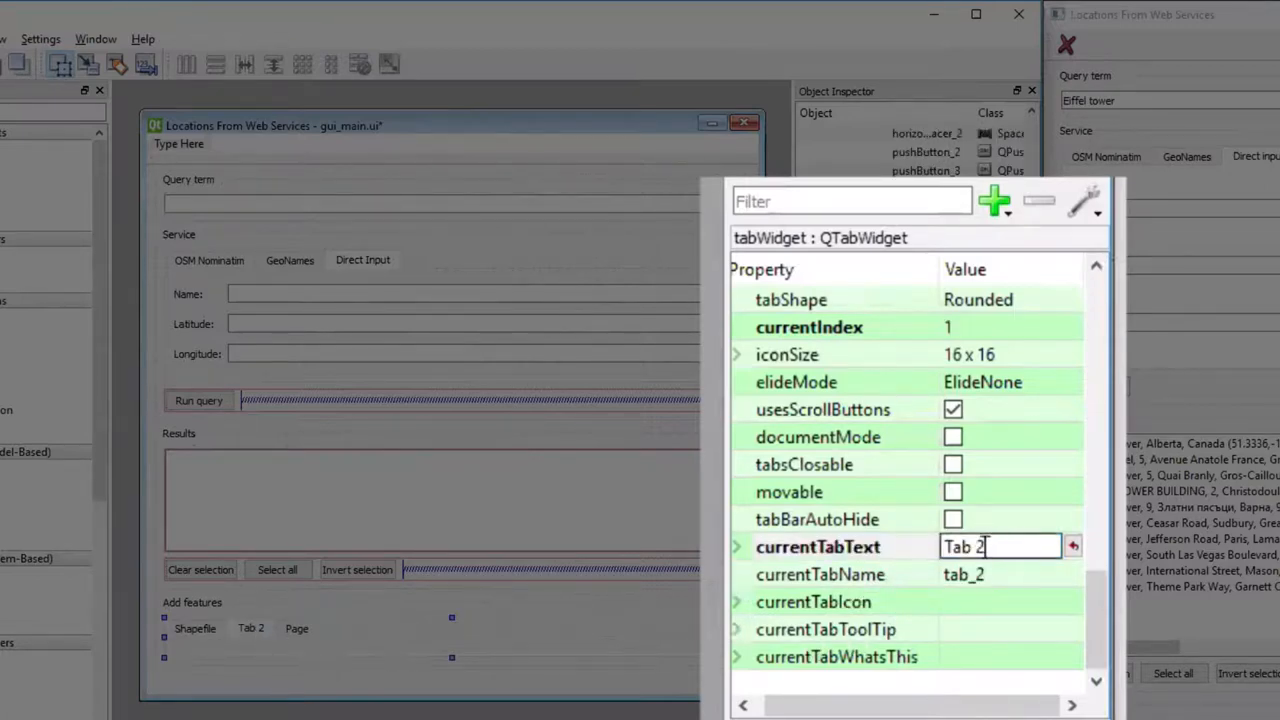
{"action": "left_click", "coordinate": [816, 546]}
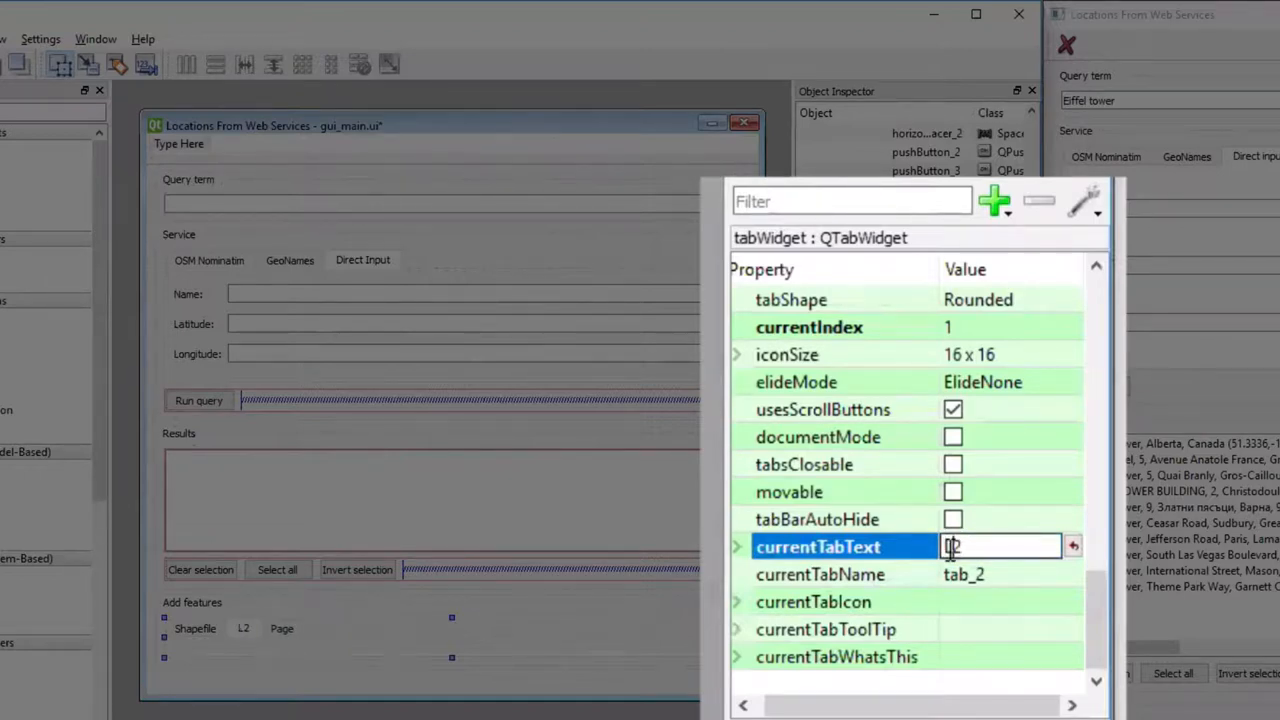
{"action": "type", "text": "Lay2"}
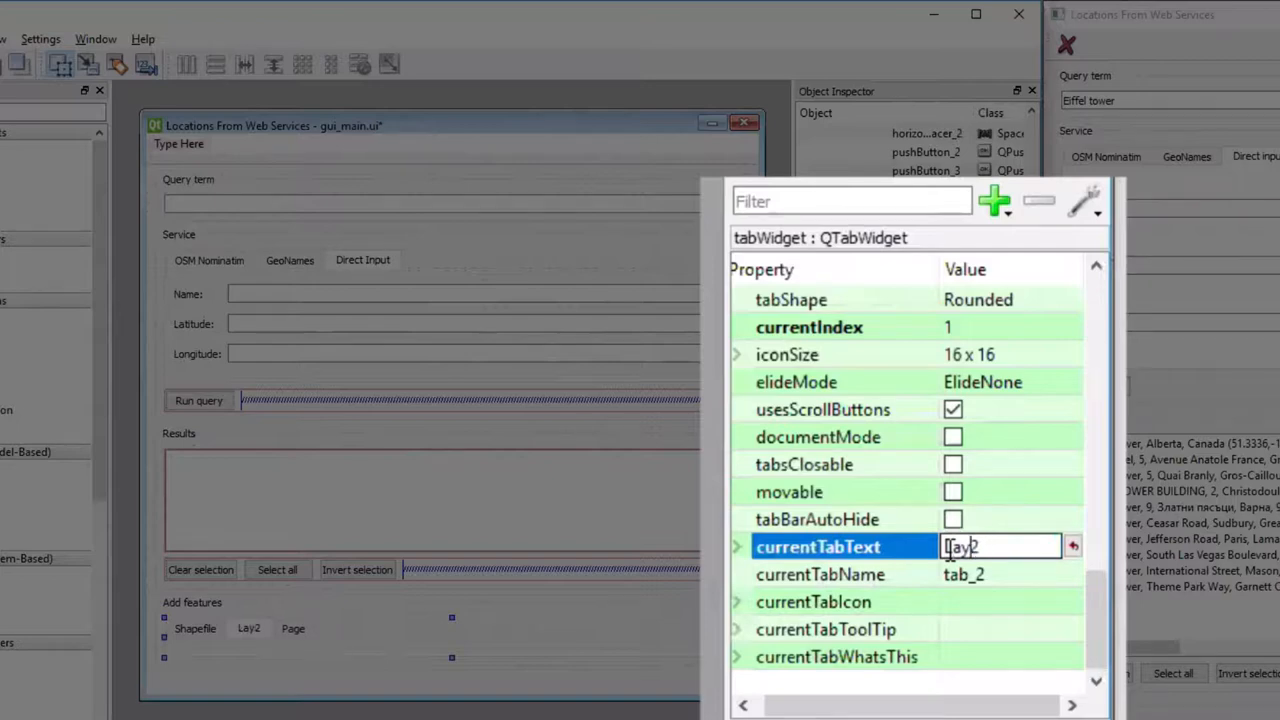
{"action": "type", "text": "Layer"}
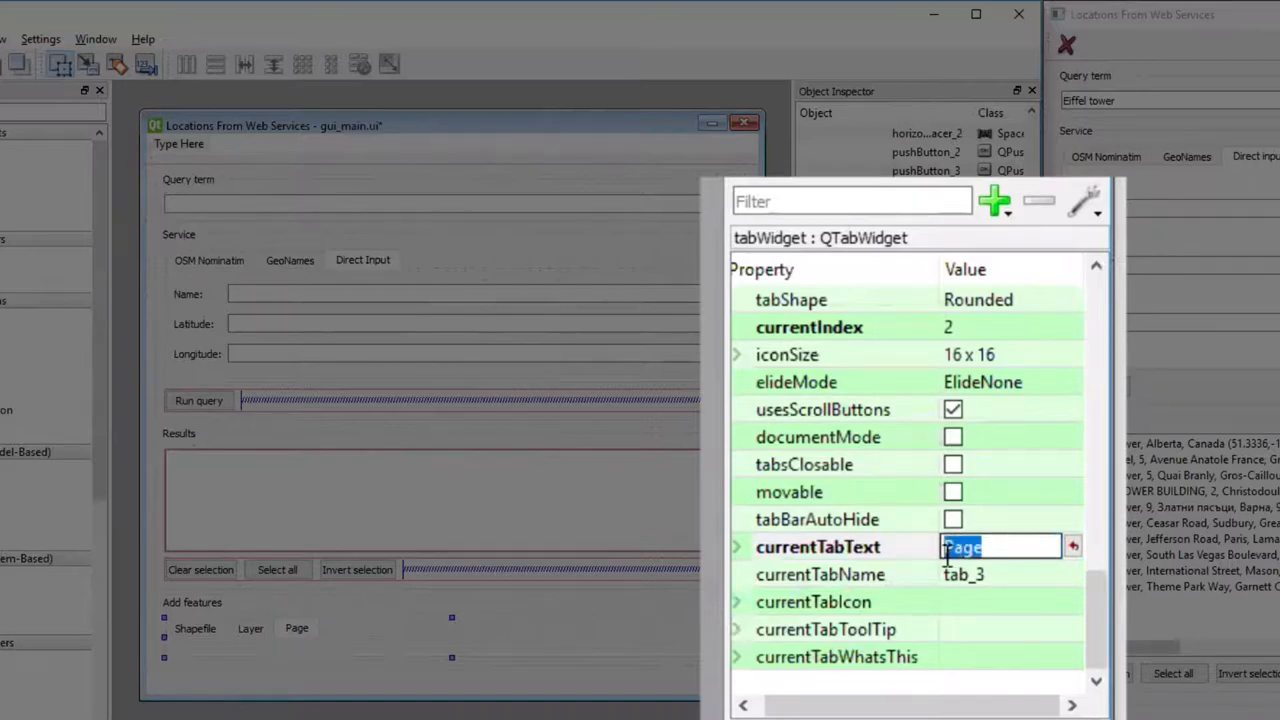
{"action": "type", "text": "CSV"}
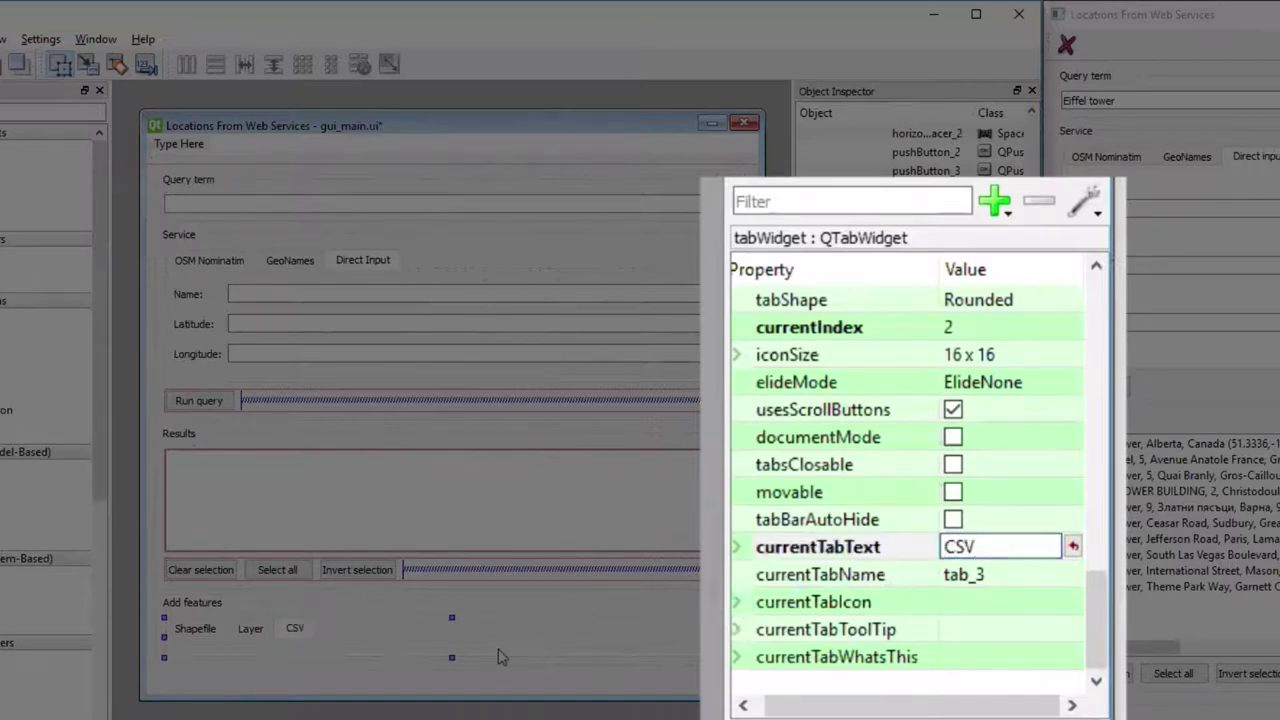
{"action": "mouse_move", "coordinate": [362, 638]}
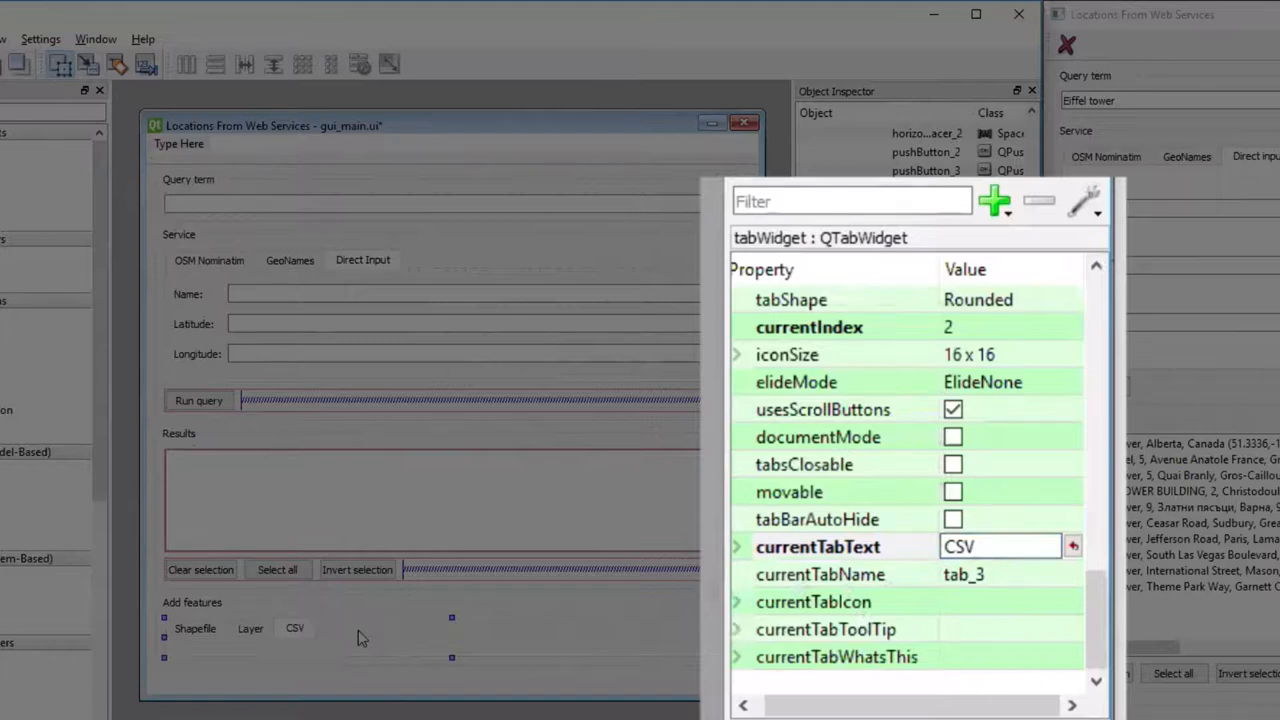
{"action": "mouse_move", "coordinate": [440, 640]}
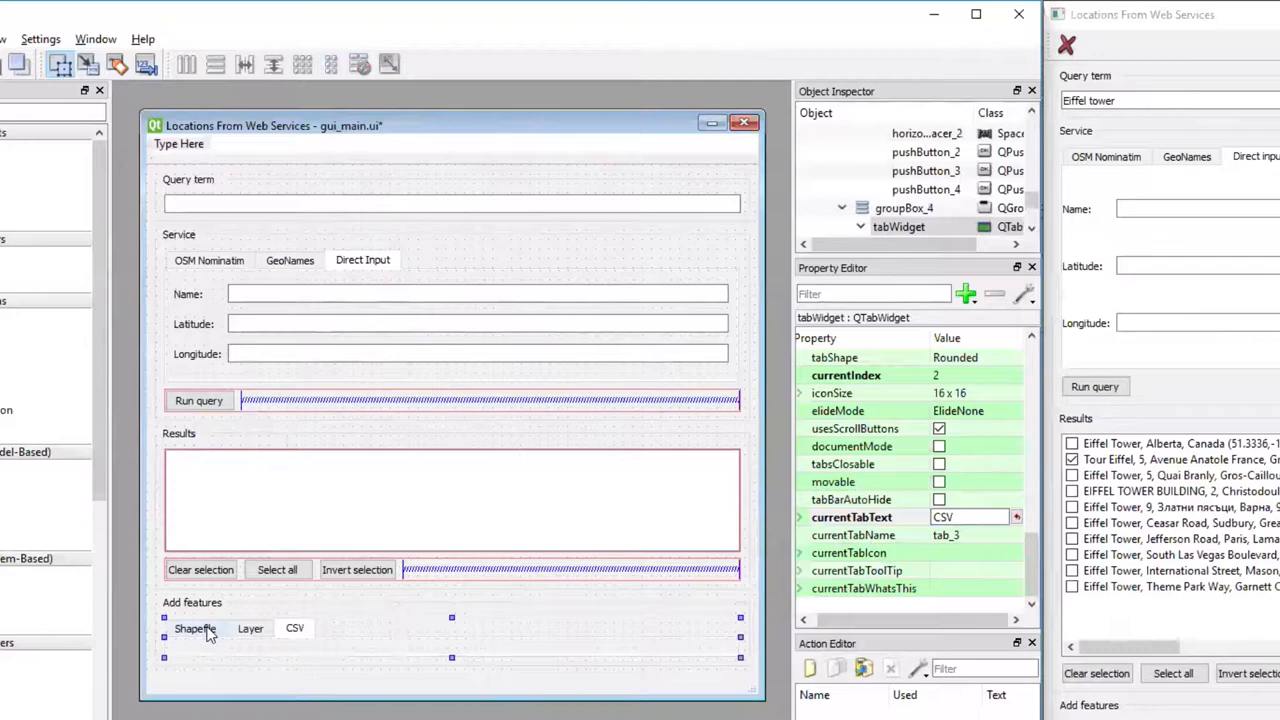
{"action": "mouse_move", "coordinate": [276, 624]}
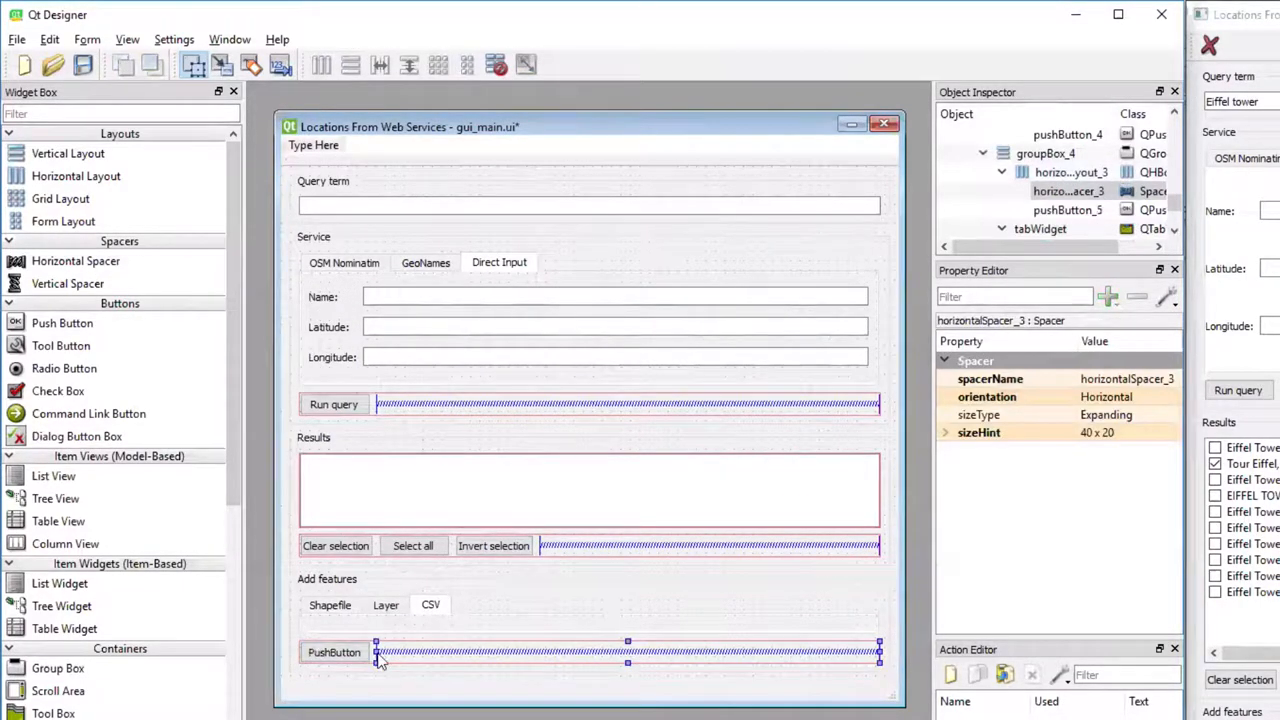
Select the new push button placed in a row below the tabs with its spacer
{"action": "left_click", "coordinate": [336, 652]}
{"action": "type", "text": "Add"}
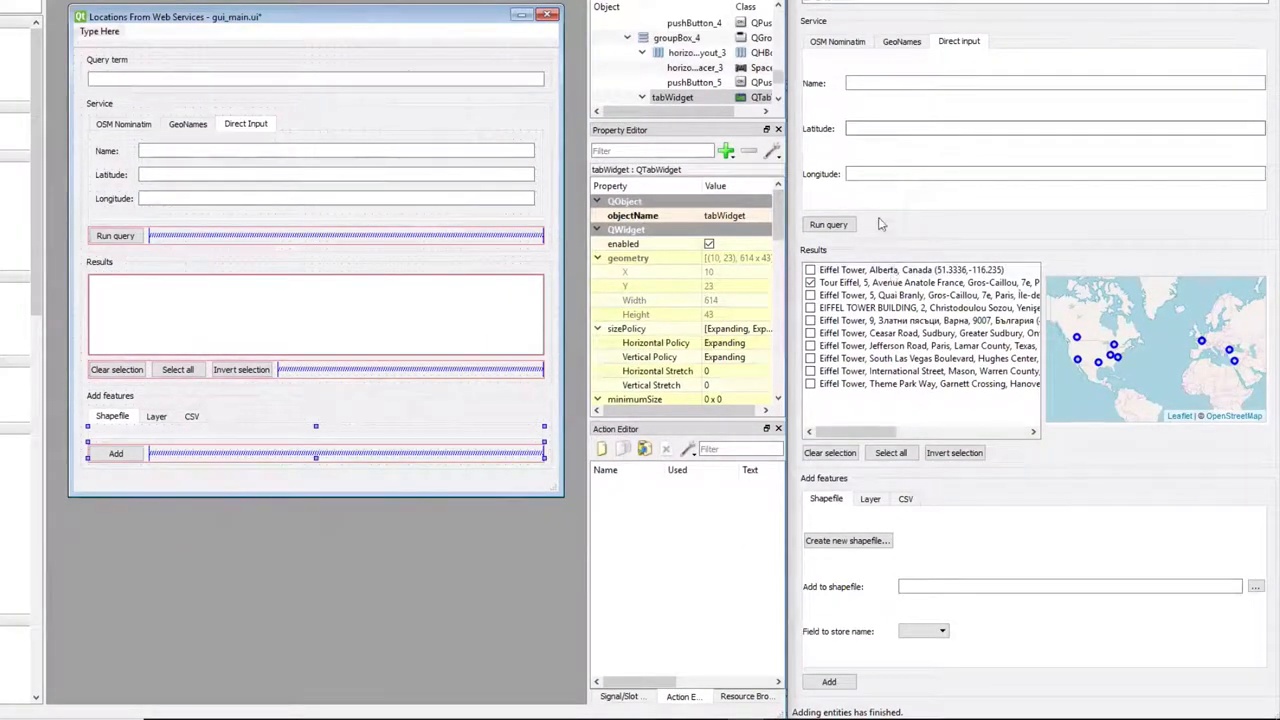
{"action": "mouse_move", "coordinate": [886, 578]}
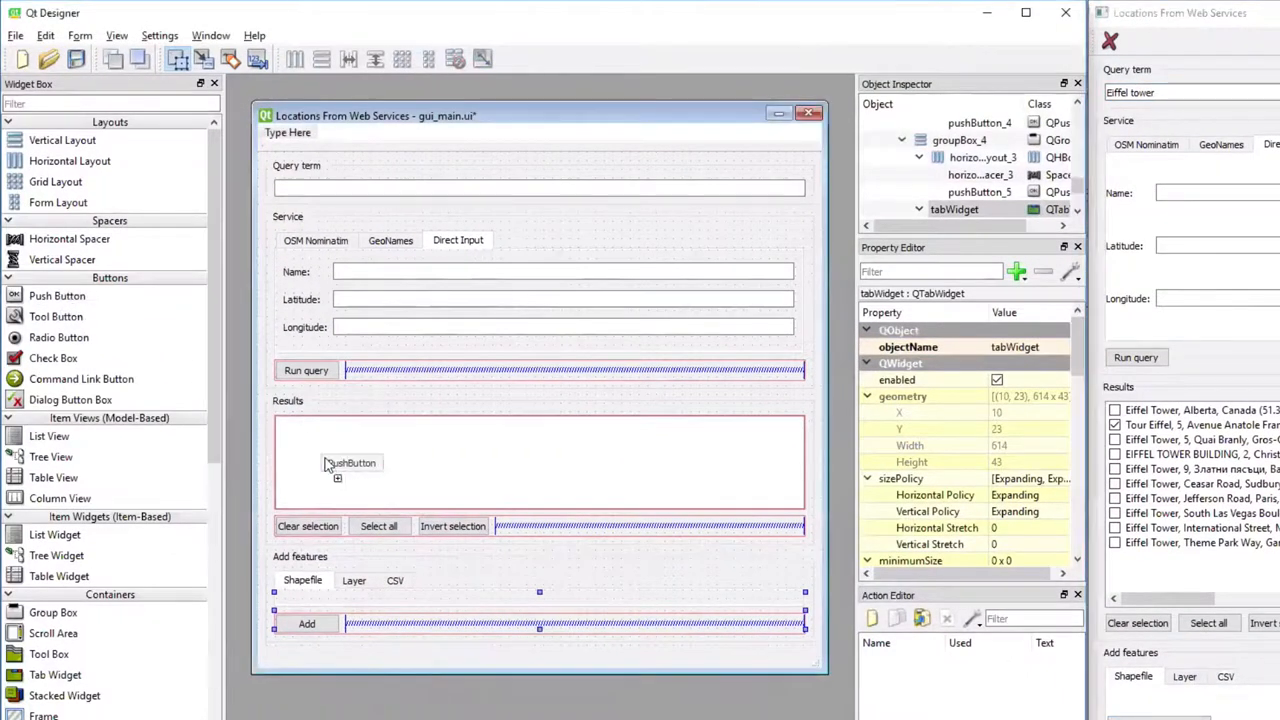
Place a push button on the Shapefile tab and label it 'Create new shapefile...'
{"action": "left_click_drag", "start_coordinate": [352, 462], "coordinate": [346, 600]}
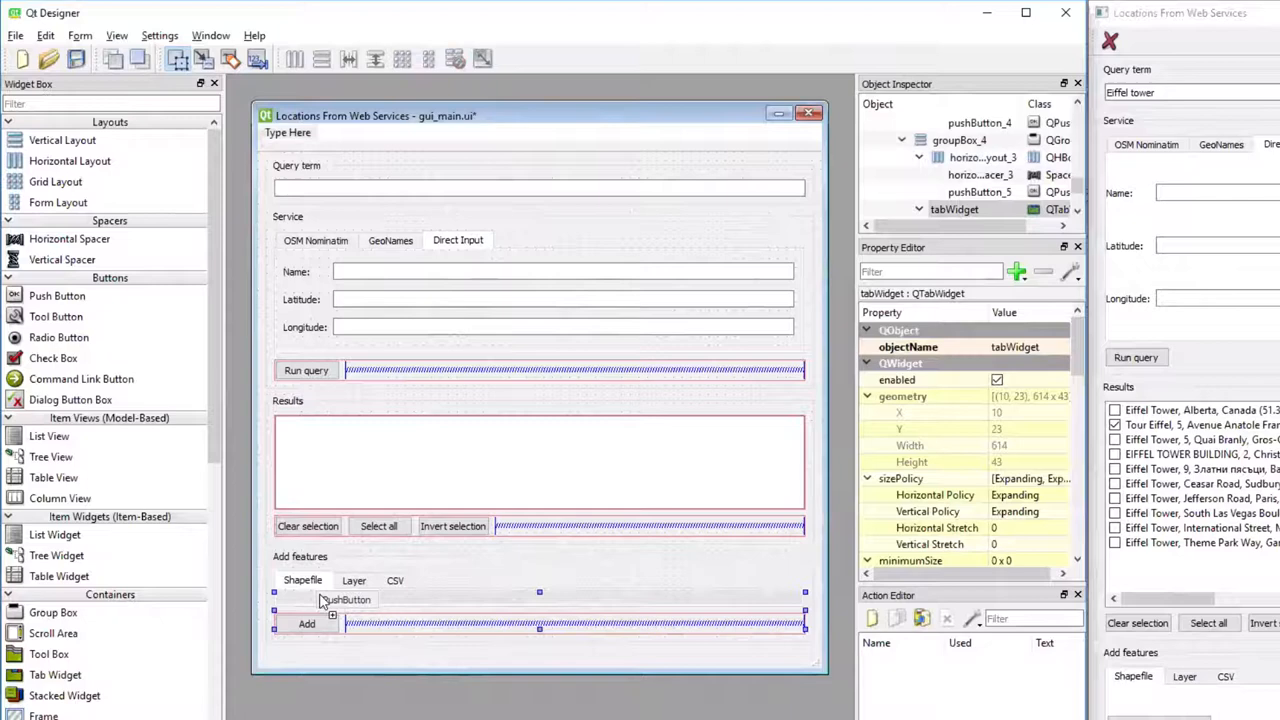
{"action": "left_click", "coordinate": [342, 600]}
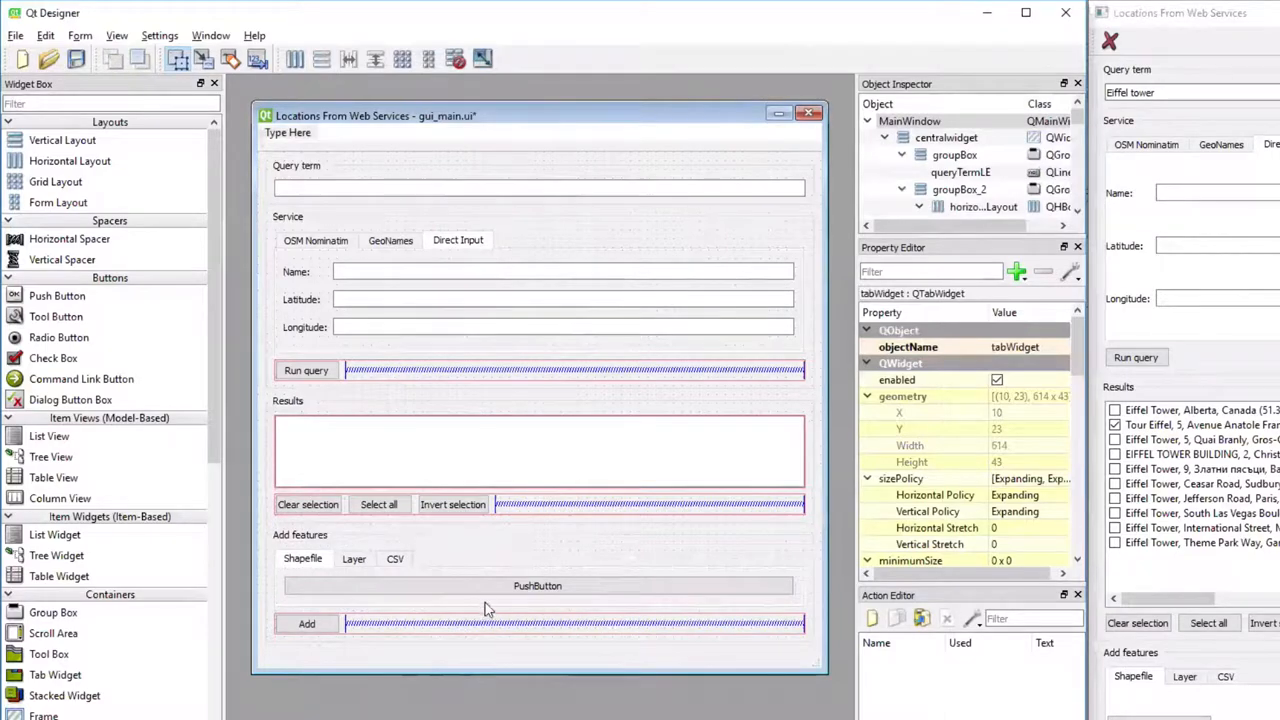
{"action": "left_click", "coordinate": [538, 584]}
{"action": "type", "text": "Create"}
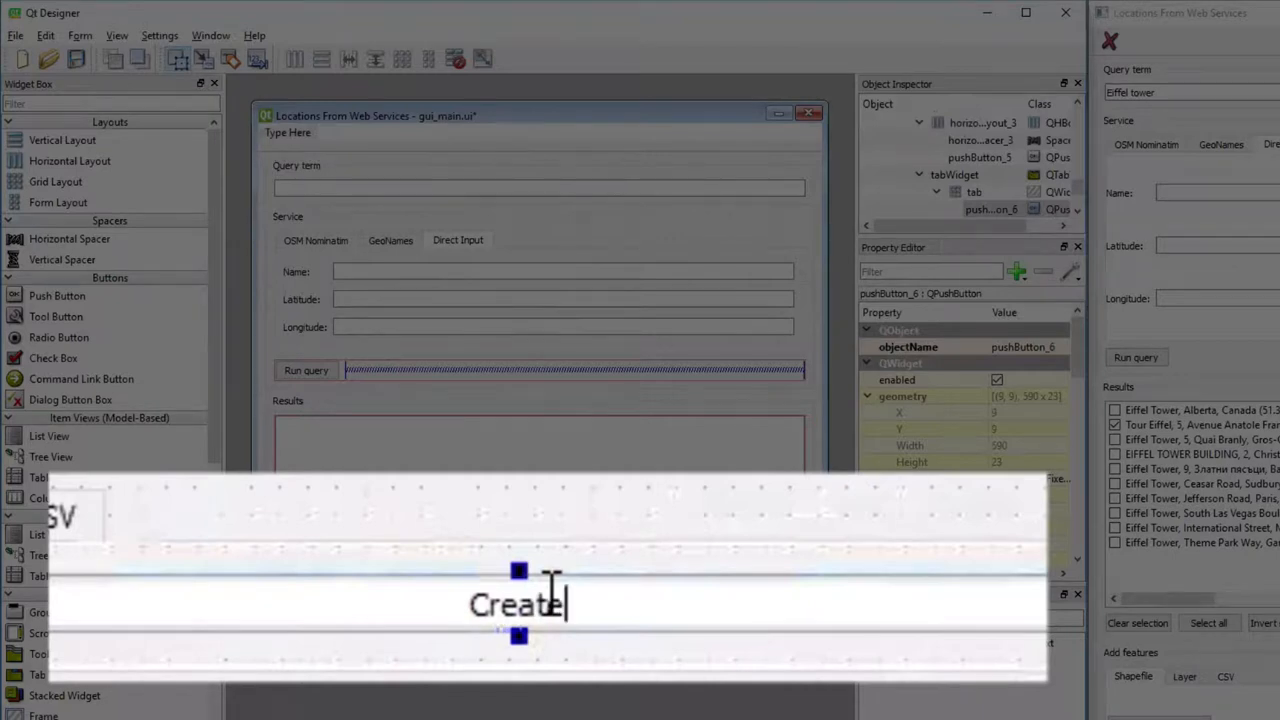
{"action": "type", "text": "_bn"}
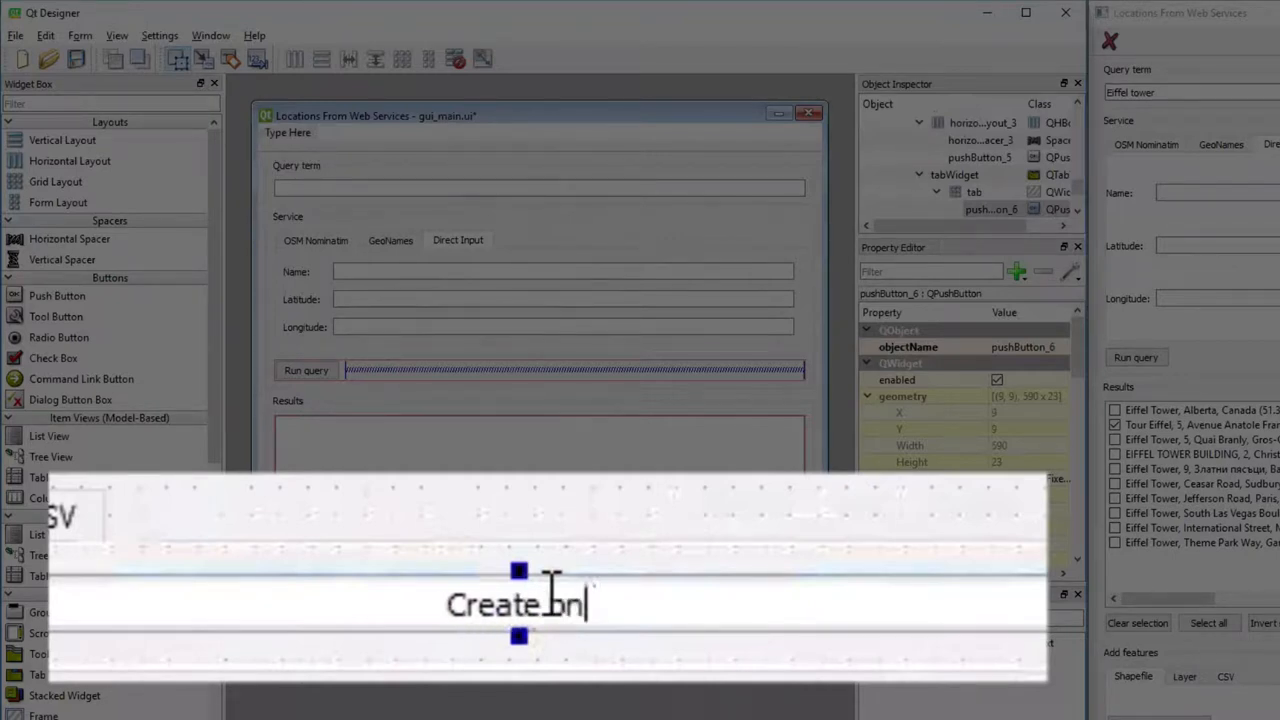
{"action": "type", "text": "new shpaef"}
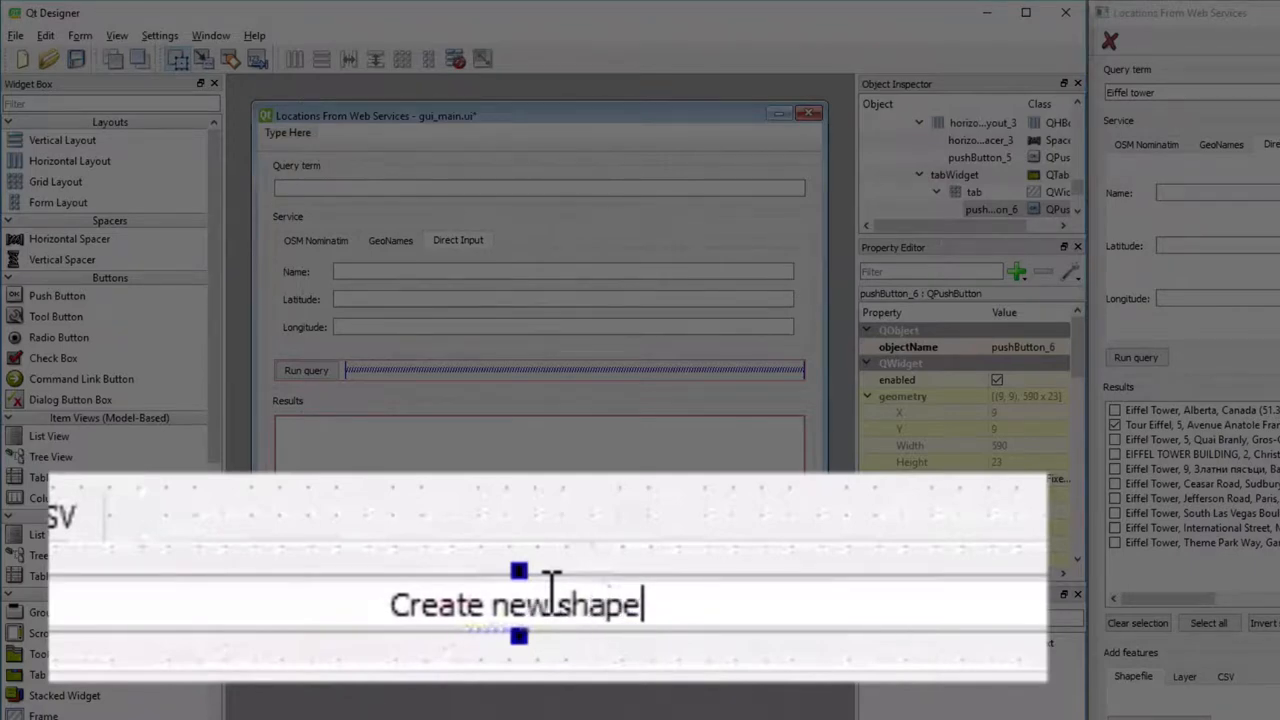
{"action": "type", "text": "file..."}
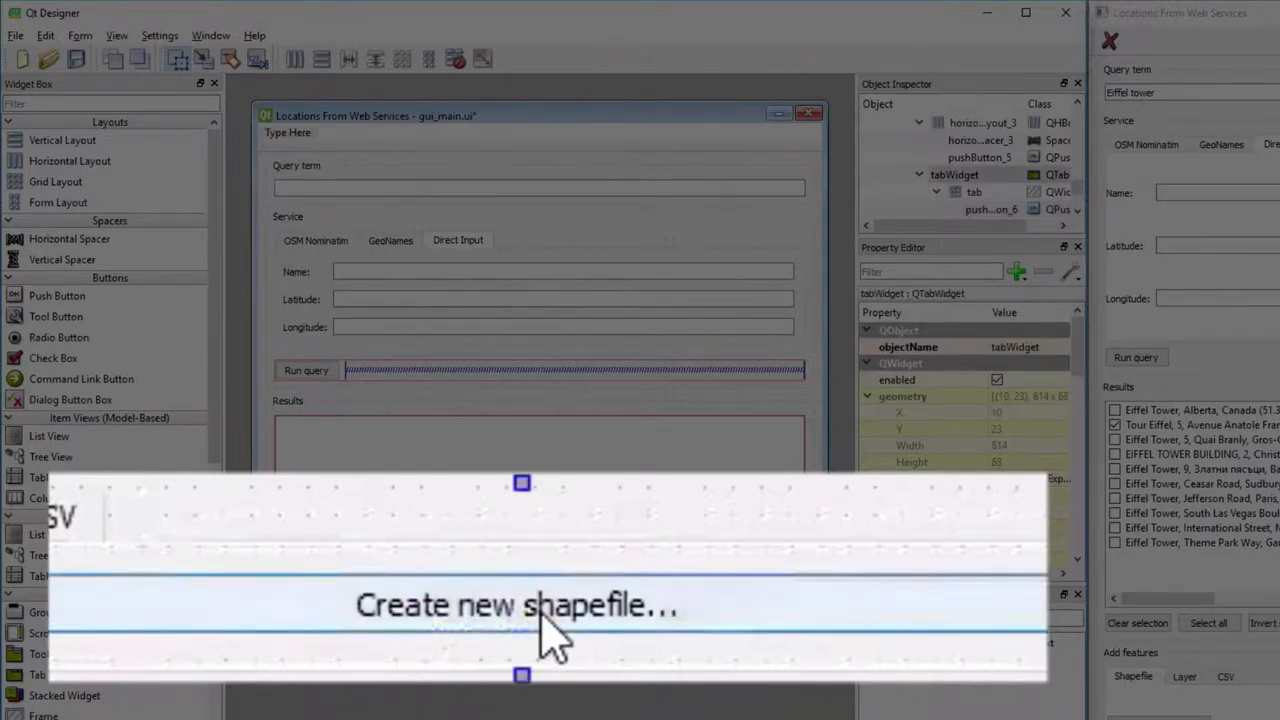
{"action": "mouse_move", "coordinate": [684, 636]}
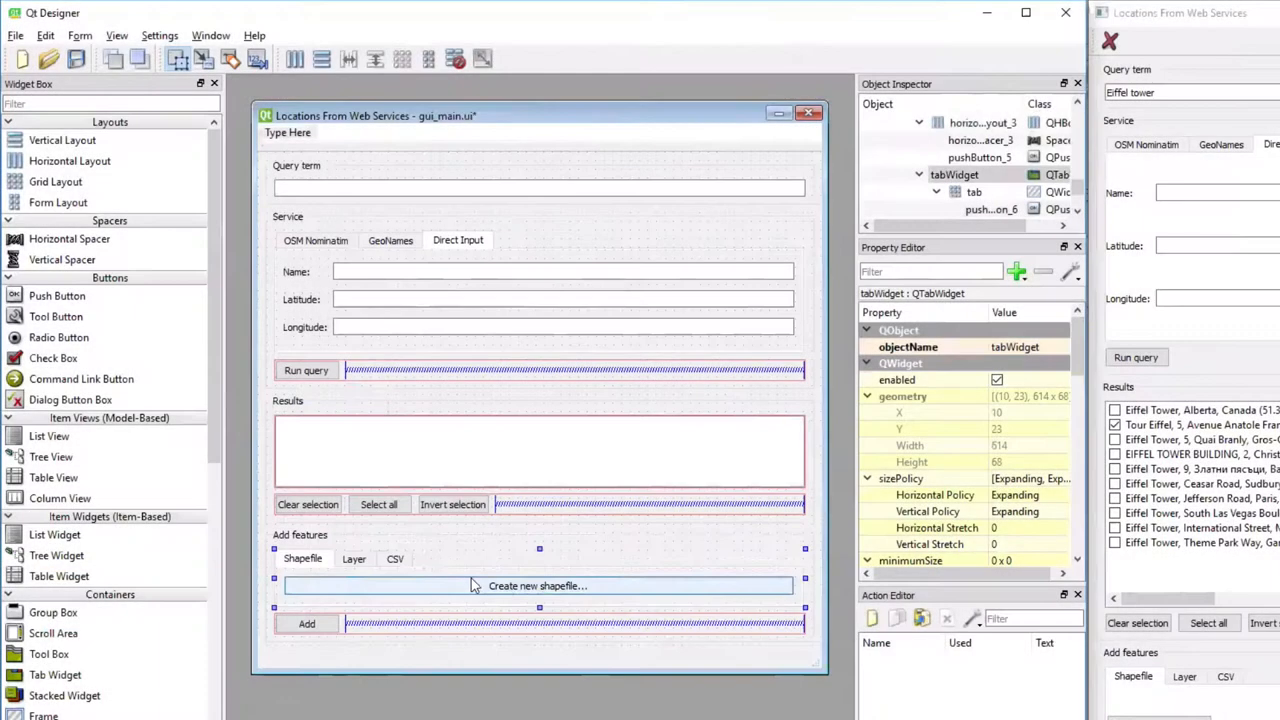
{"action": "mouse_move", "coordinate": [134, 698]}
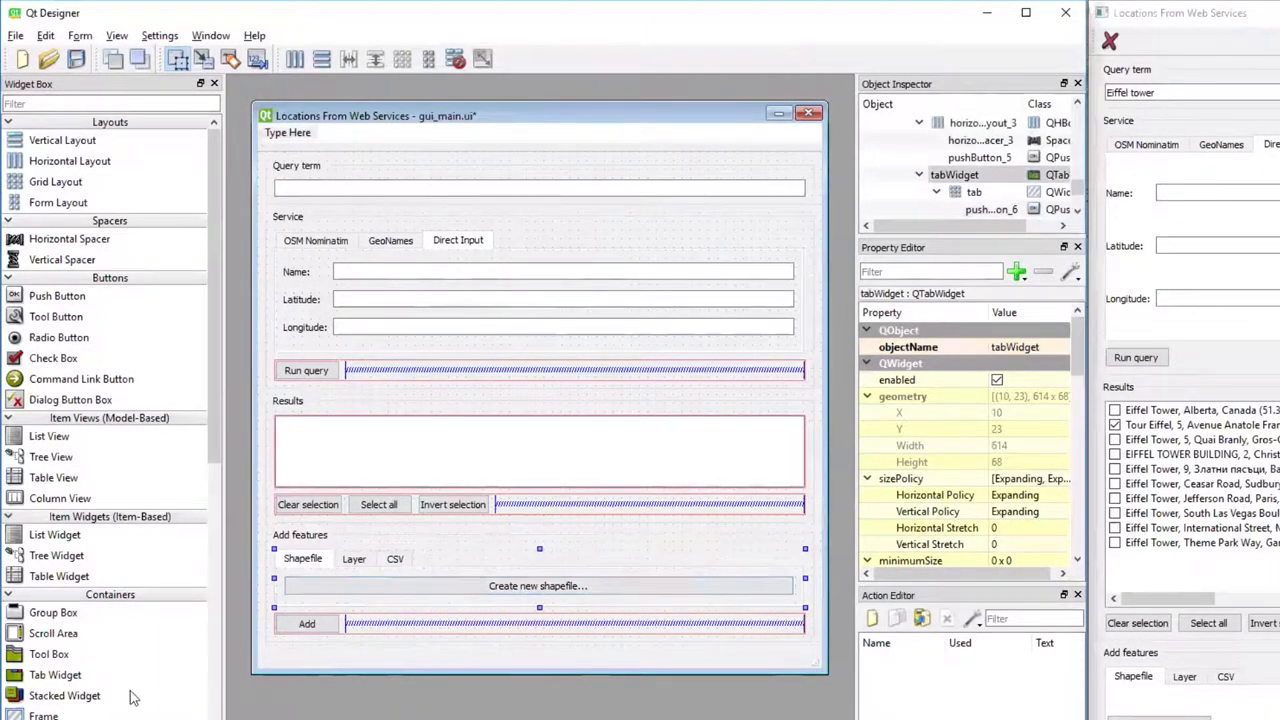
Add the 'Add to shapefile:' label with a line edit beside it on the Shapefile tab
{"action": "scroll", "scroll_direction": "down", "scroll_amount": 3}
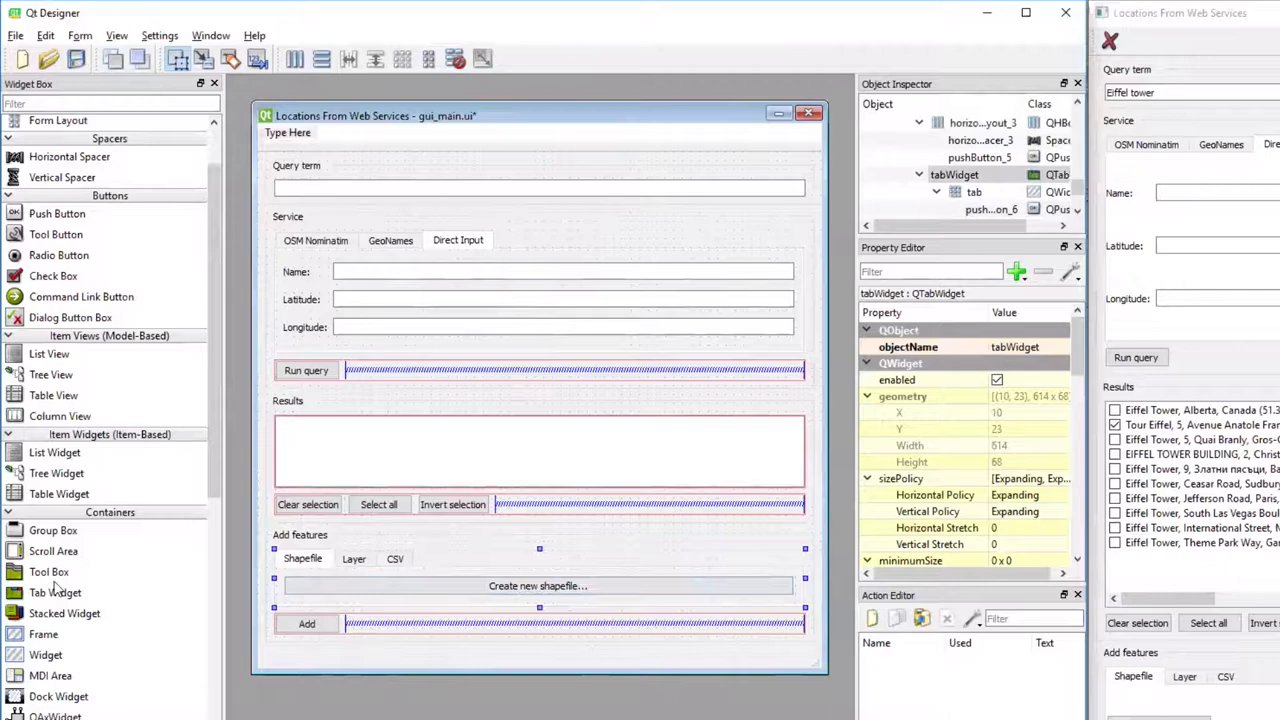
{"action": "scroll", "scroll_direction": "down", "scroll_amount": 3}
{"action": "type", "text": "Add to shapef"}
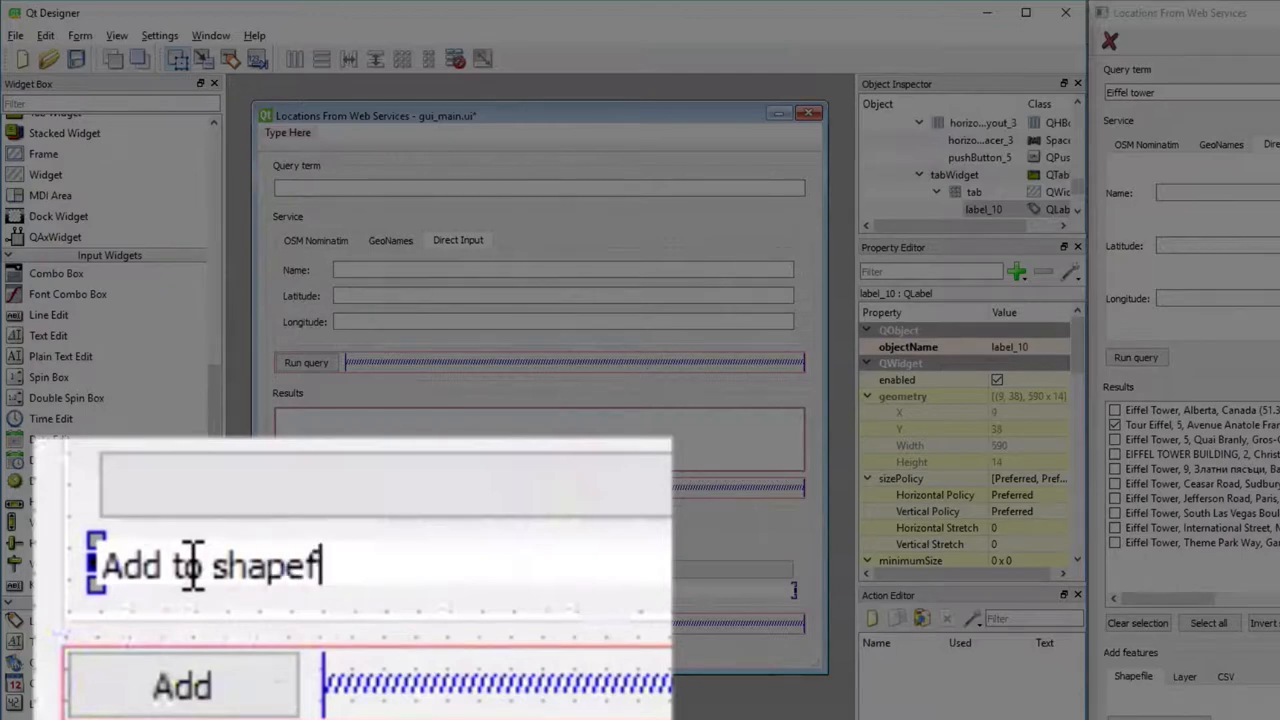
{"action": "type", "text": "ile:"}
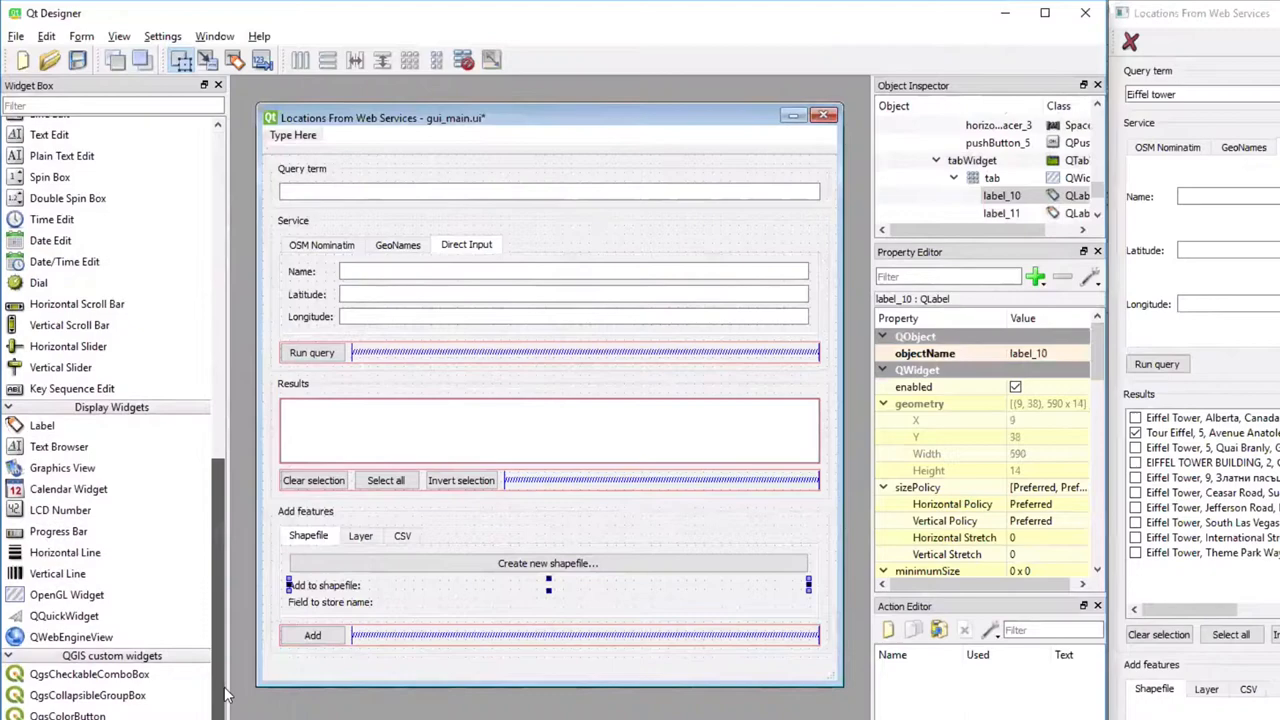
{"action": "scroll", "scroll_direction": "up", "scroll_amount": 3}
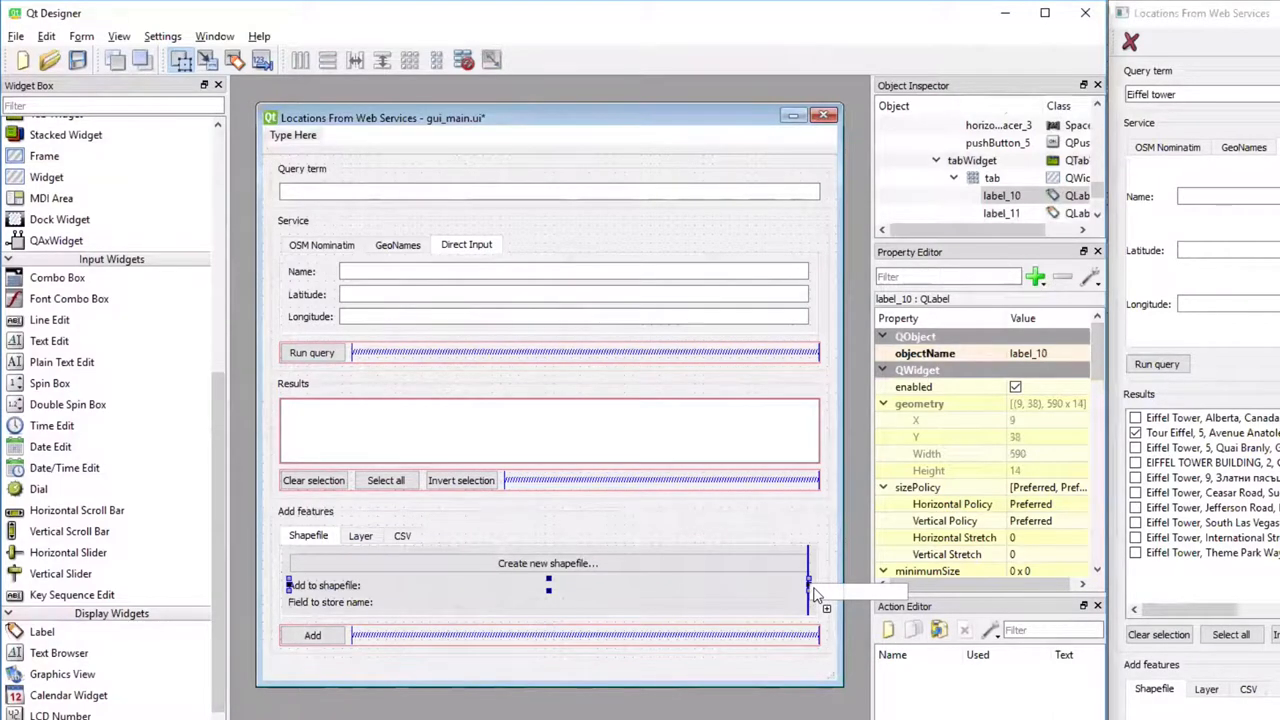
{"action": "left_click", "coordinate": [604, 580]}
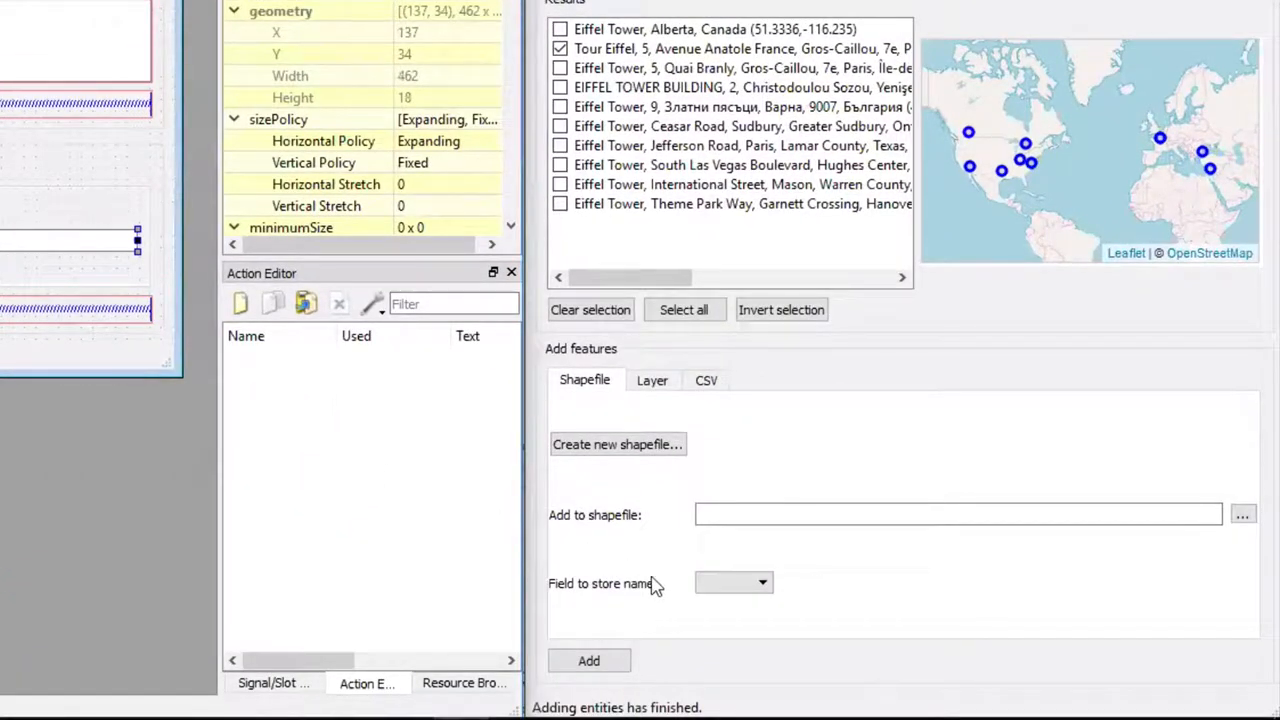
{"action": "mouse_move", "coordinate": [650, 590]}
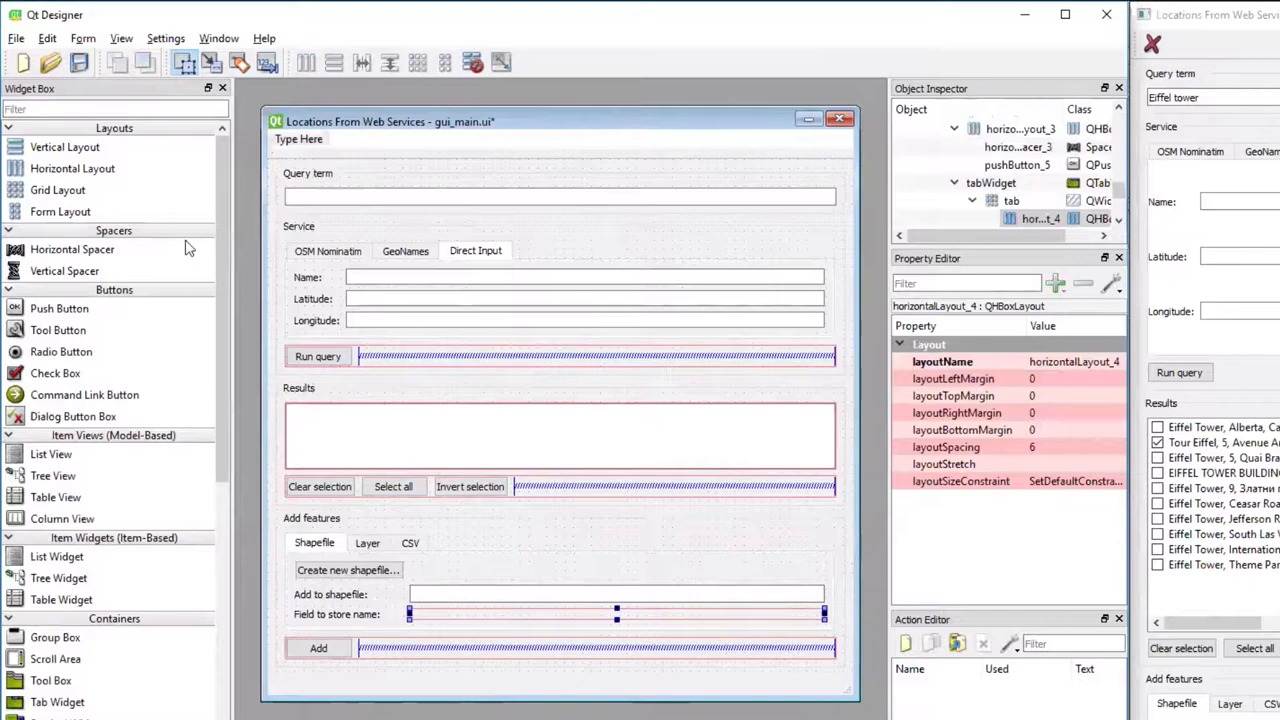
{"action": "mouse_move", "coordinate": [68, 318]}
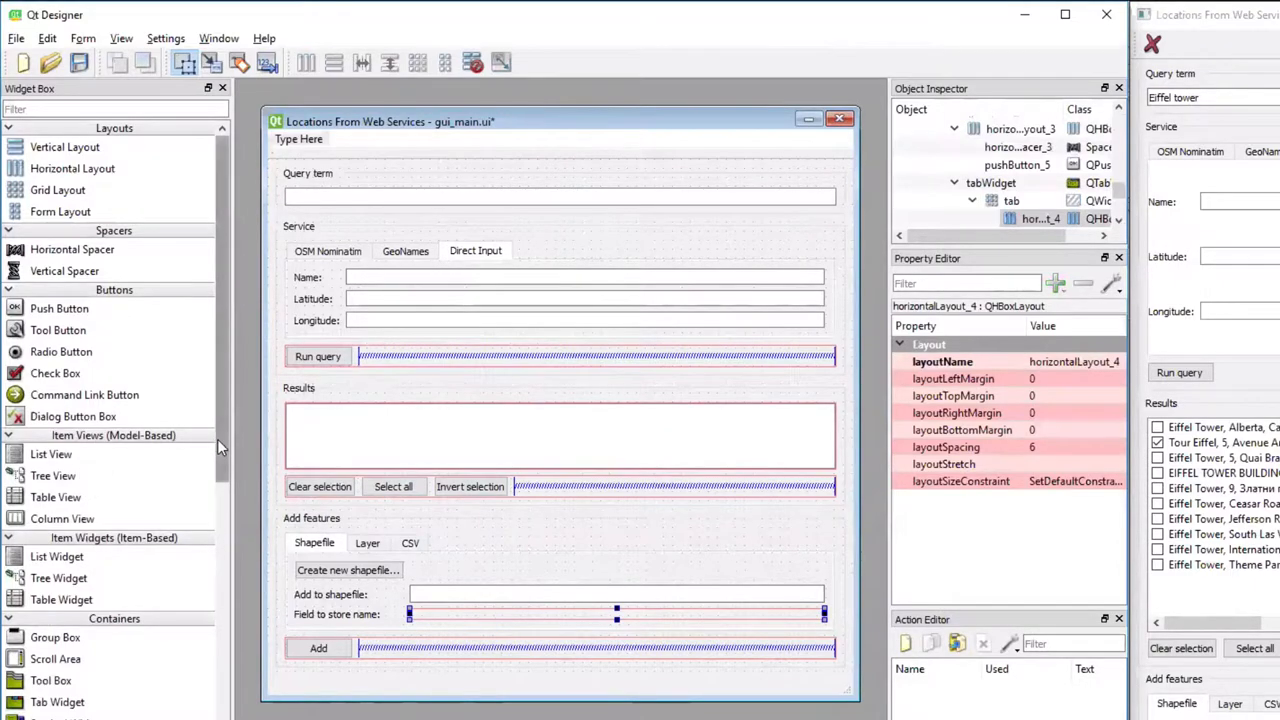
Build the 'Field to store name:' row with a combo box and spacer
{"action": "scroll", "scroll_direction": "down", "scroll_amount": 3}
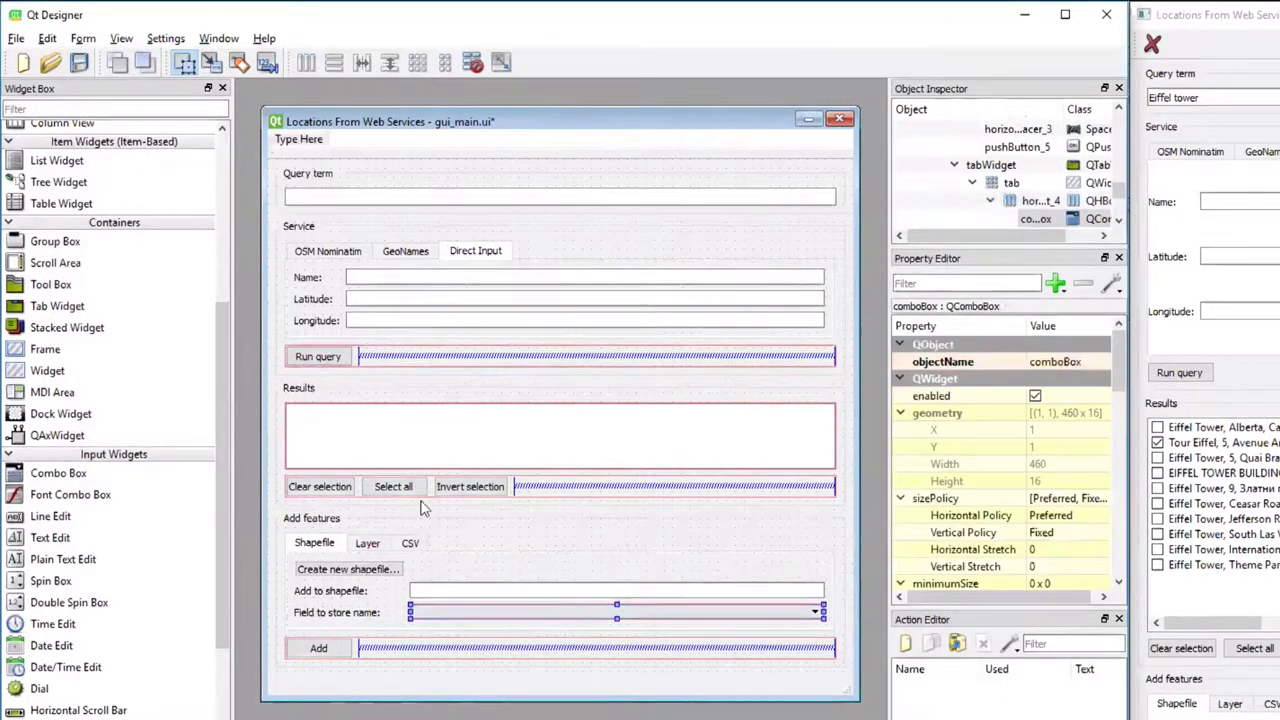
{"action": "scroll", "scroll_direction": "up", "scroll_amount": 3}
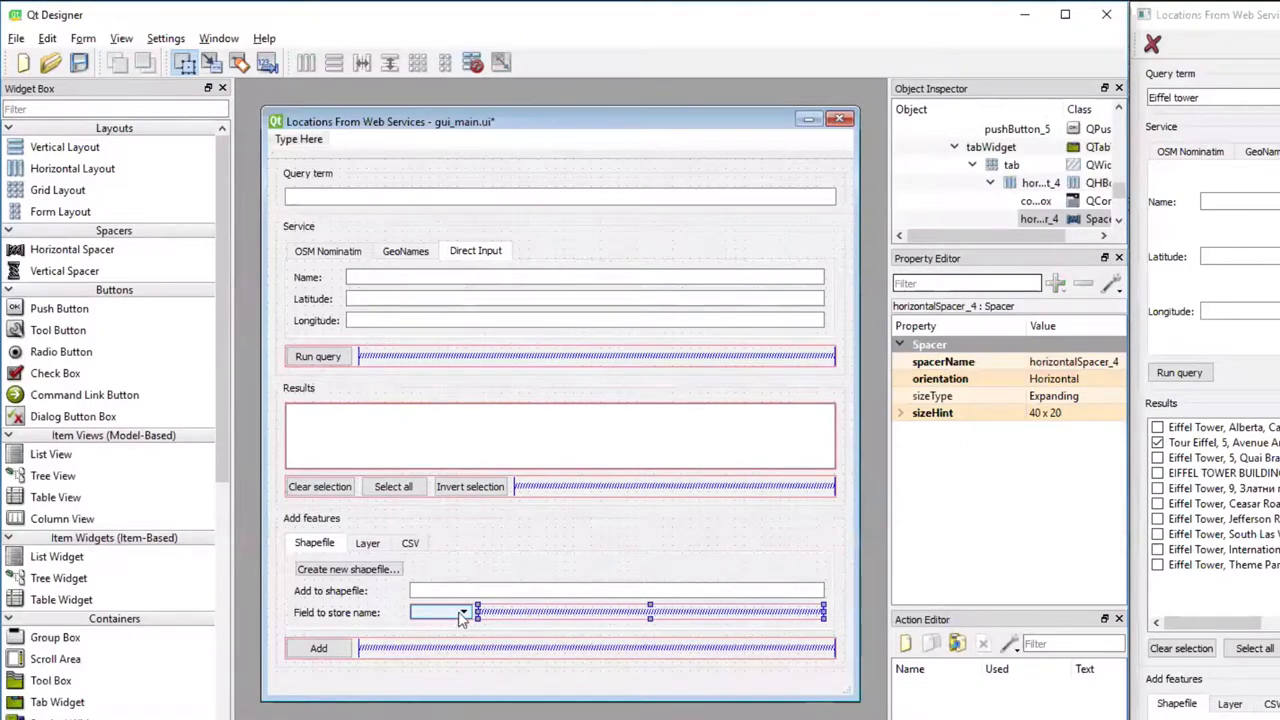
{"action": "left_click", "coordinate": [440, 612]}
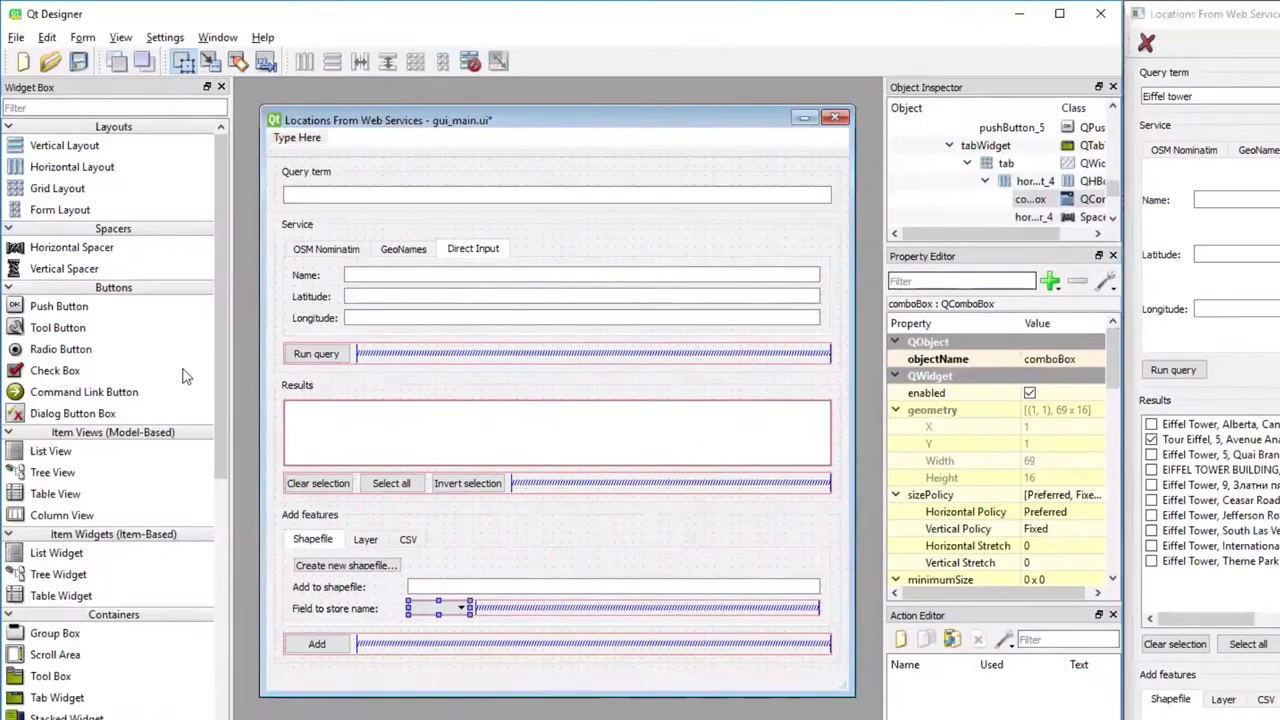
{"action": "mouse_move", "coordinate": [50, 332]}
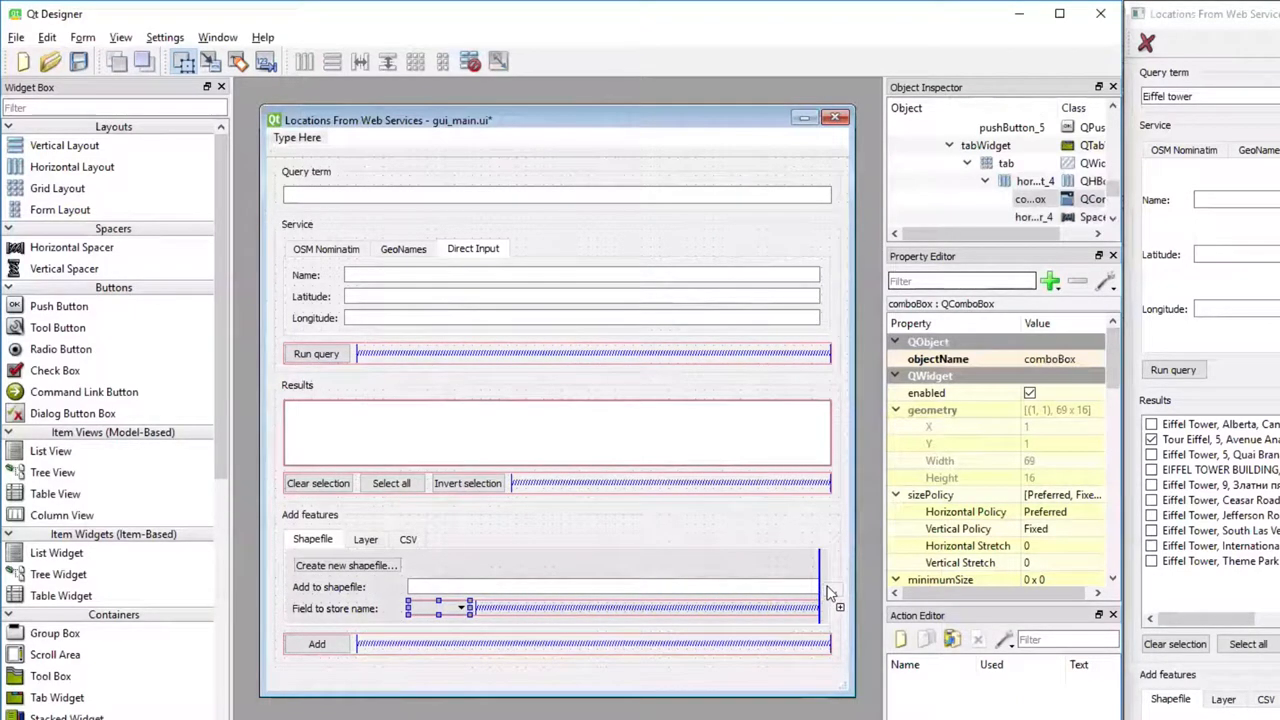
Adjust the combo box size policy so the spacer fills the remaining row width
{"action": "left_click", "coordinate": [796, 608]}
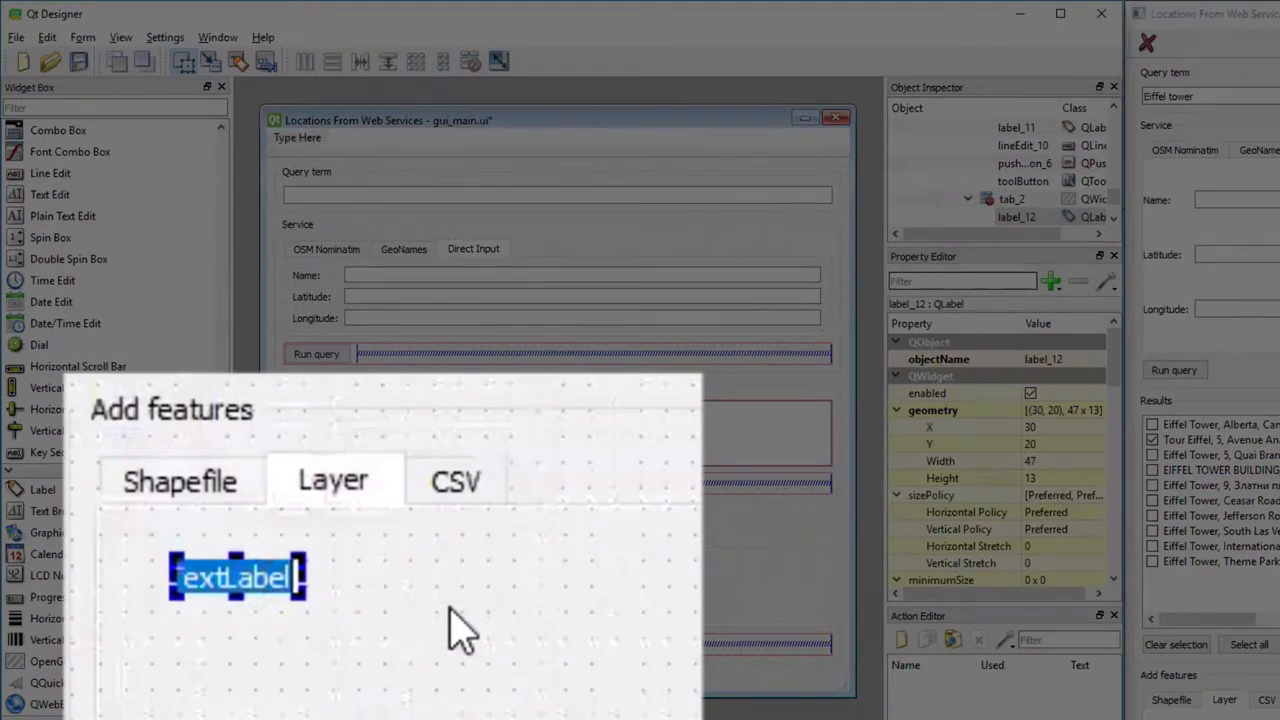
Label the Layer tab's two labels 'Pick layer:' and 'Field to store name:' and lay them out in a grid
{"action": "type", "text": "Pick layer:"}
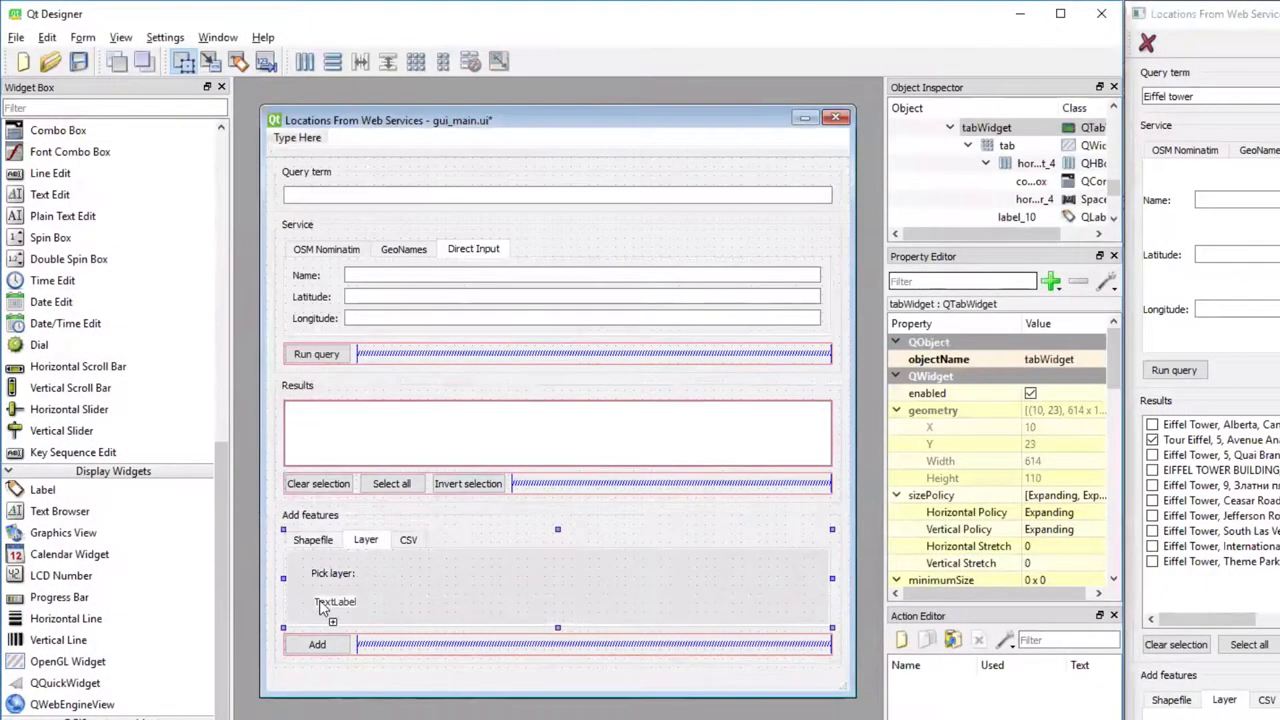
{"action": "double_click", "coordinate": [336, 600]}
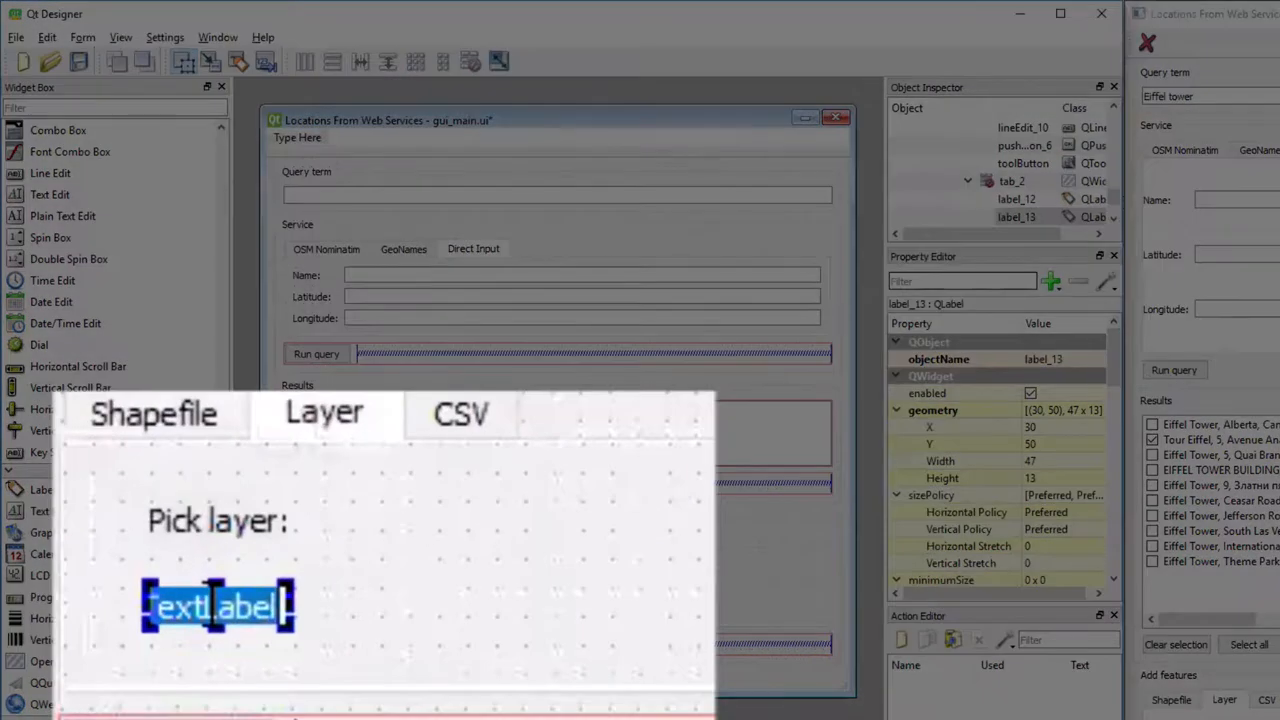
{"action": "type", "text": "Field"}
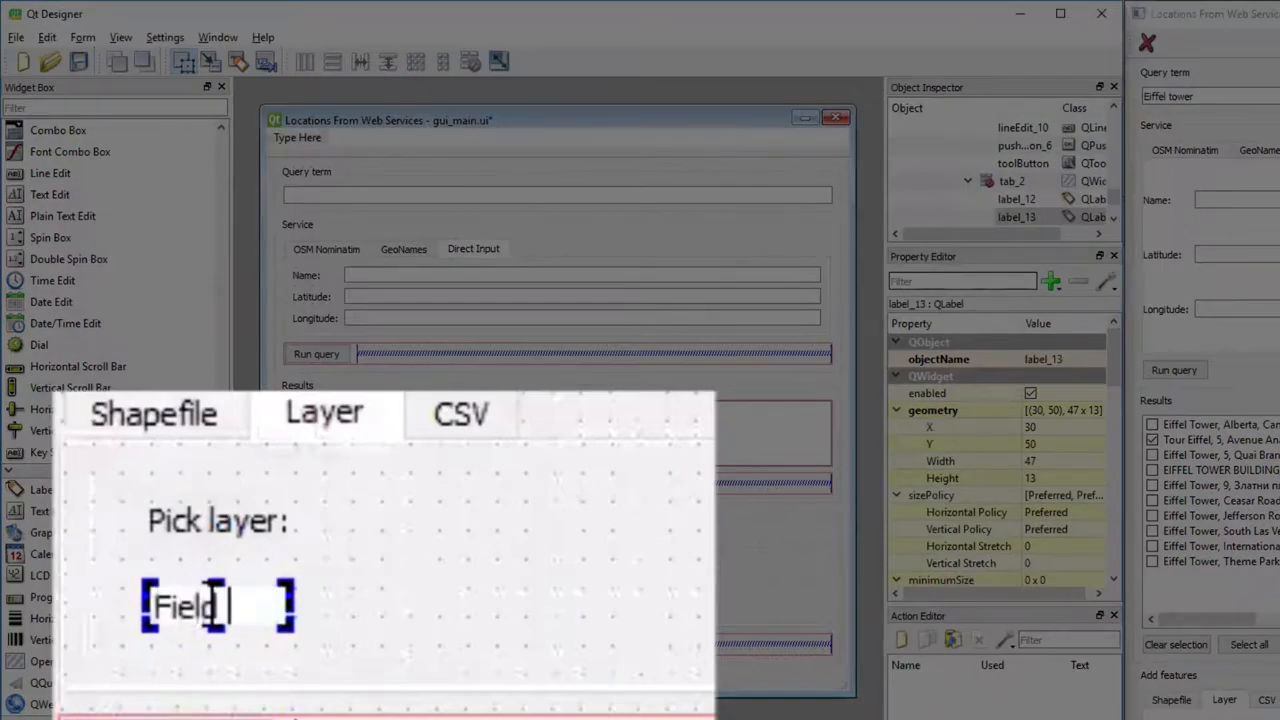
{"action": "type", "text": "pre name"}
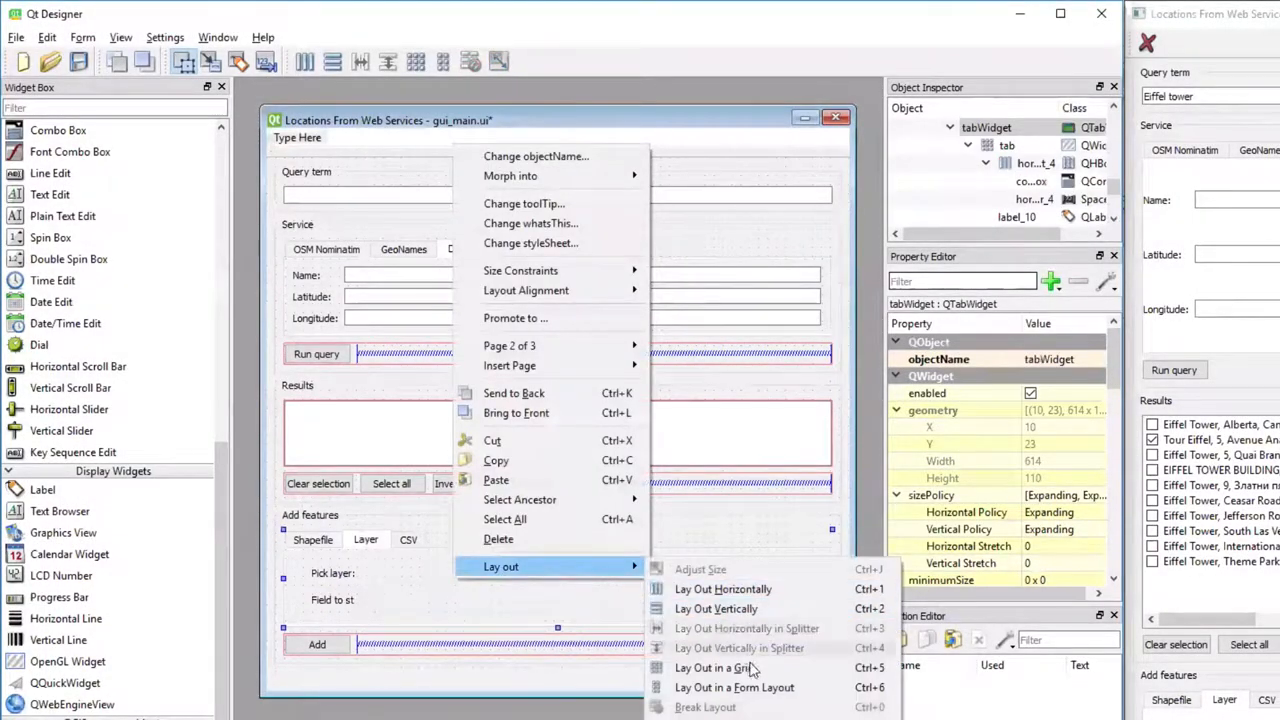
{"action": "left_click", "coordinate": [740, 648]}
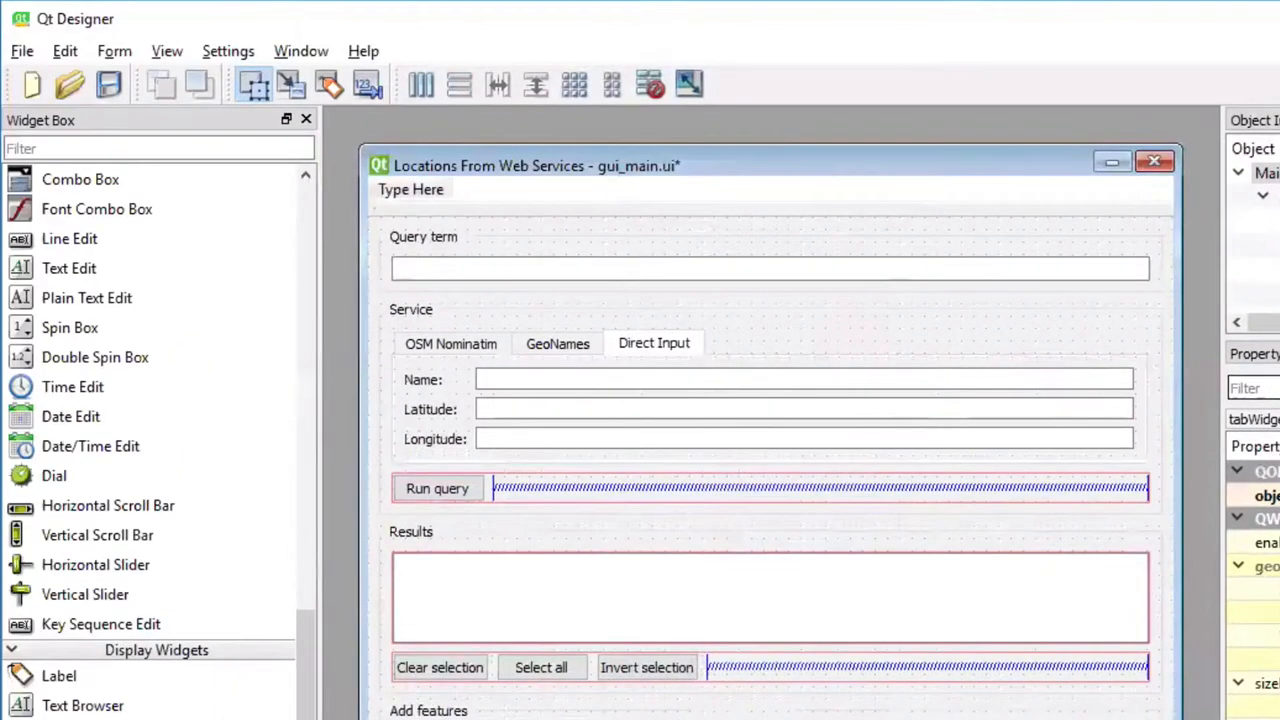
Add combo boxes beside both Layer labels, plus a tool button and spacer on the Pick layer row
{"action": "scroll", "scroll_direction": "up", "scroll_amount": 3}
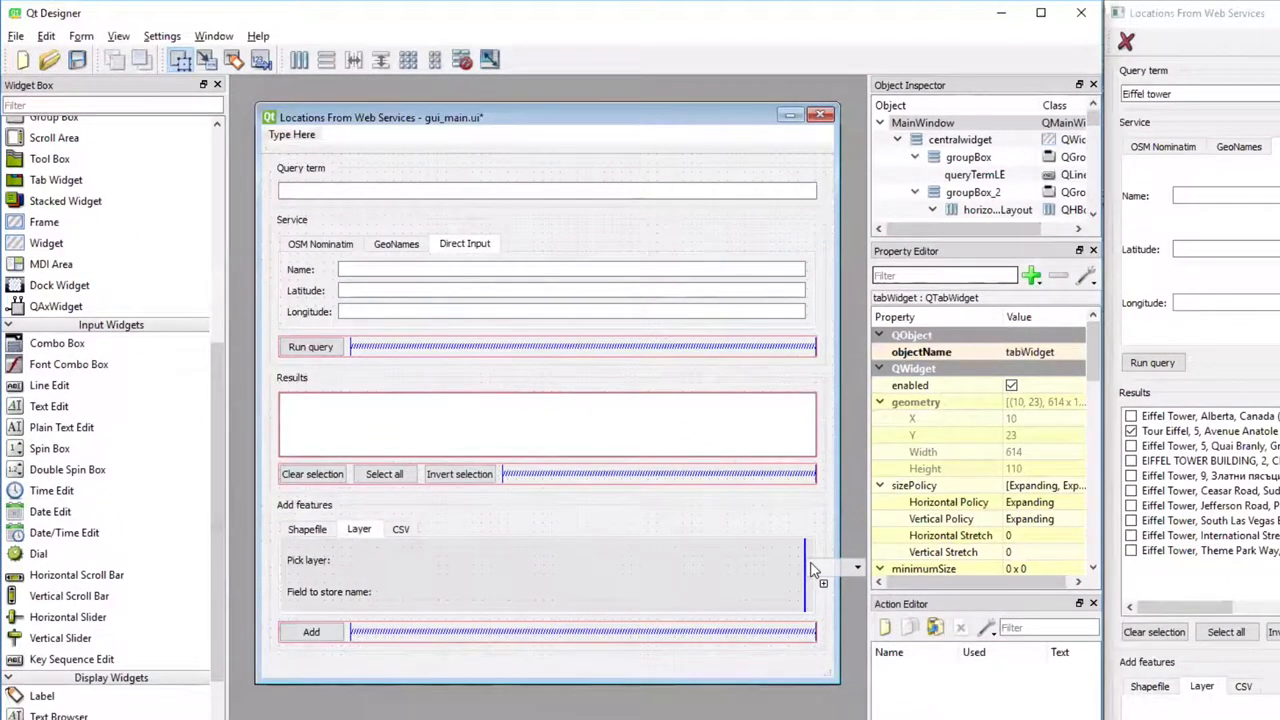
{"action": "left_click", "coordinate": [650, 556]}
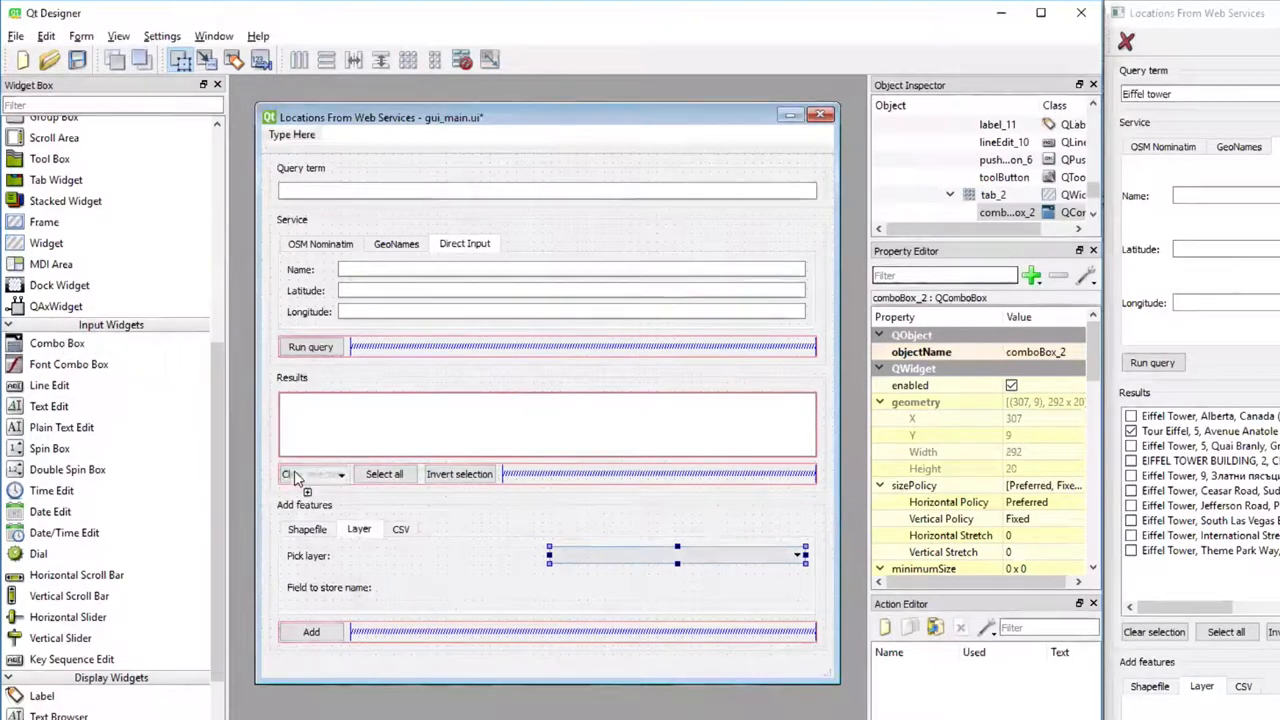
{"action": "left_click", "coordinate": [676, 588]}
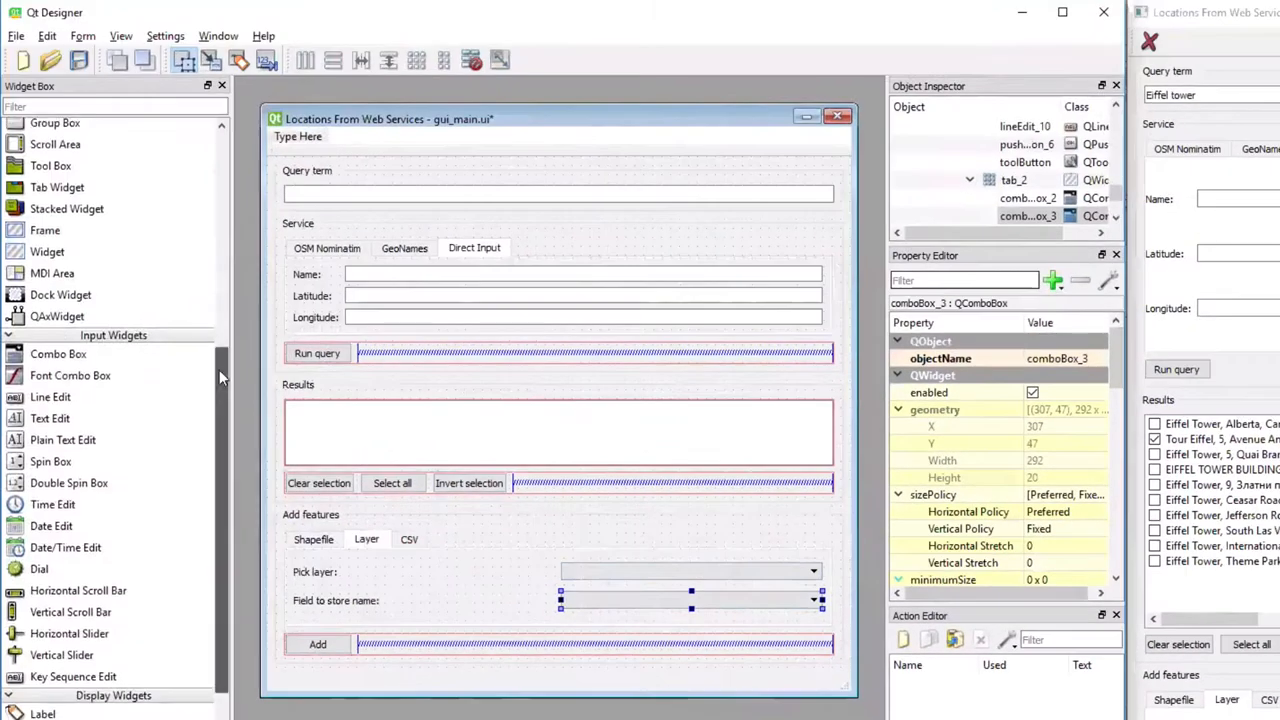
{"action": "scroll", "scroll_direction": "up", "scroll_amount": 3}
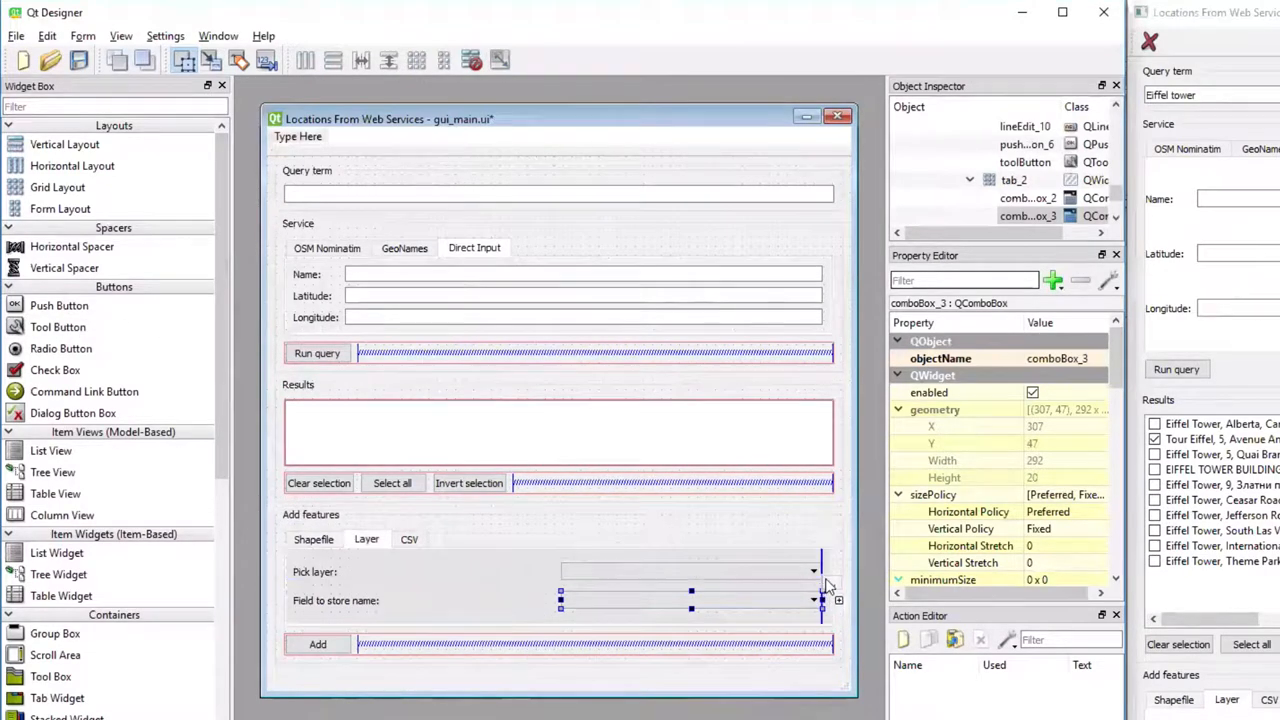
{"action": "mouse_move", "coordinate": [830, 576]}
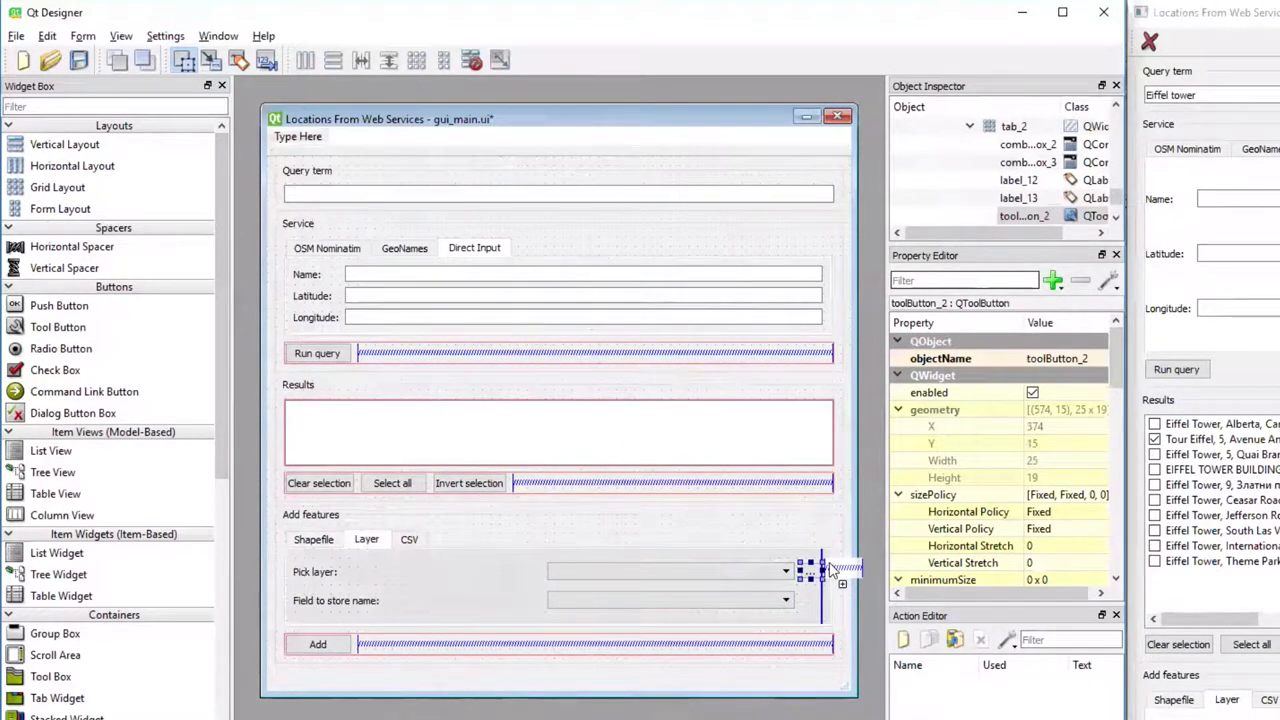
{"action": "left_click", "coordinate": [650, 572]}
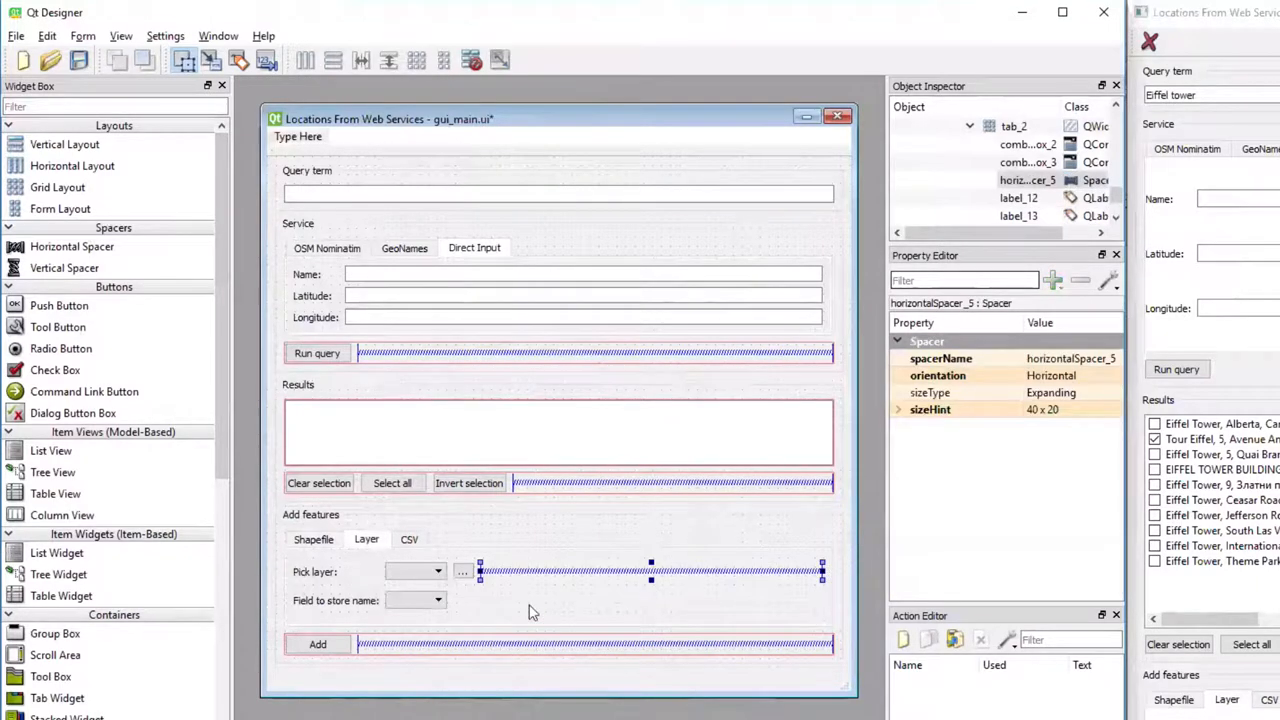
{"action": "mouse_move", "coordinate": [448, 630]}
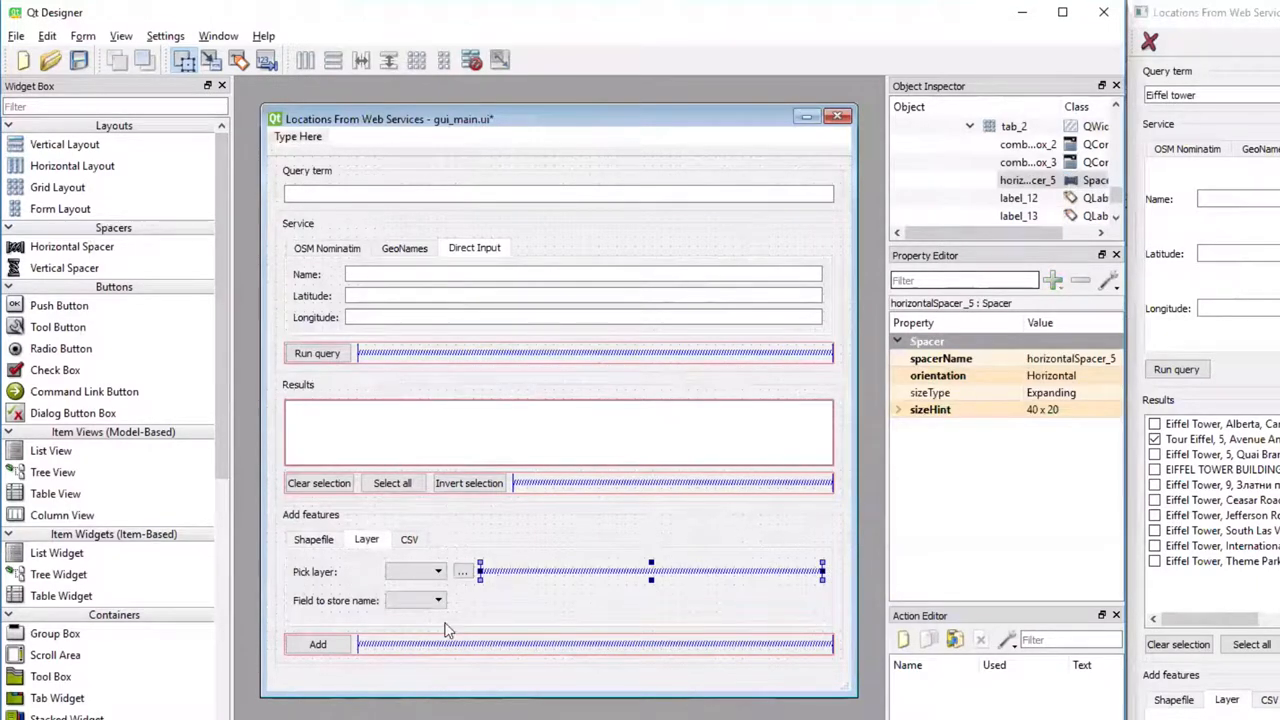
{"action": "mouse_move", "coordinate": [520, 672]}
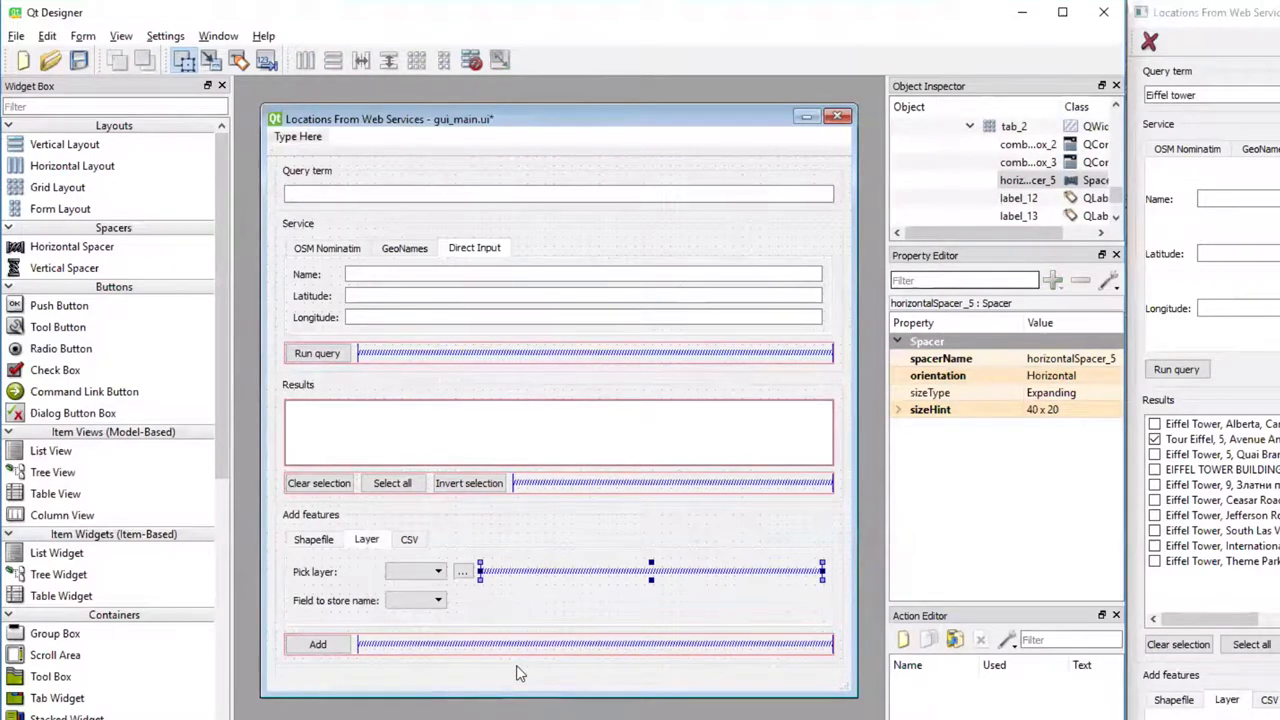
{"action": "mouse_move", "coordinate": [416, 572]}
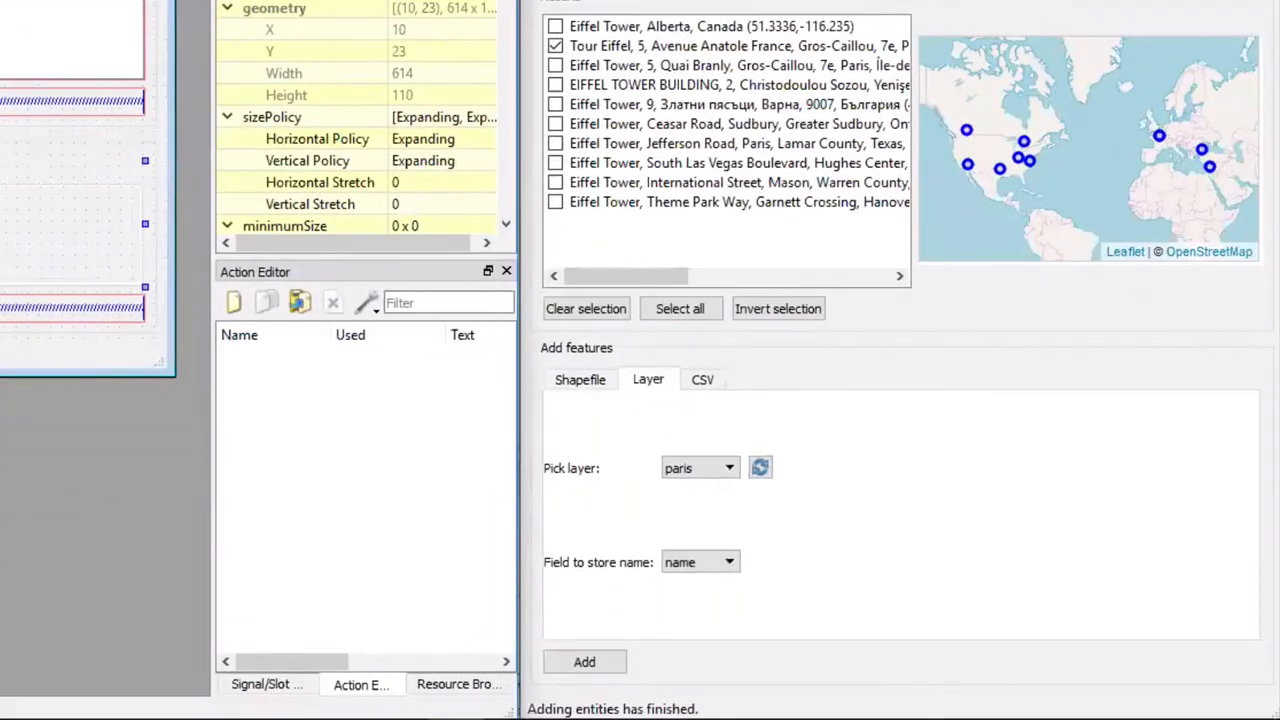
Lay out the CSV tab vertically and give 'Add to file:' a line edit and a tool button
{"action": "left_click", "coordinate": [702, 380]}
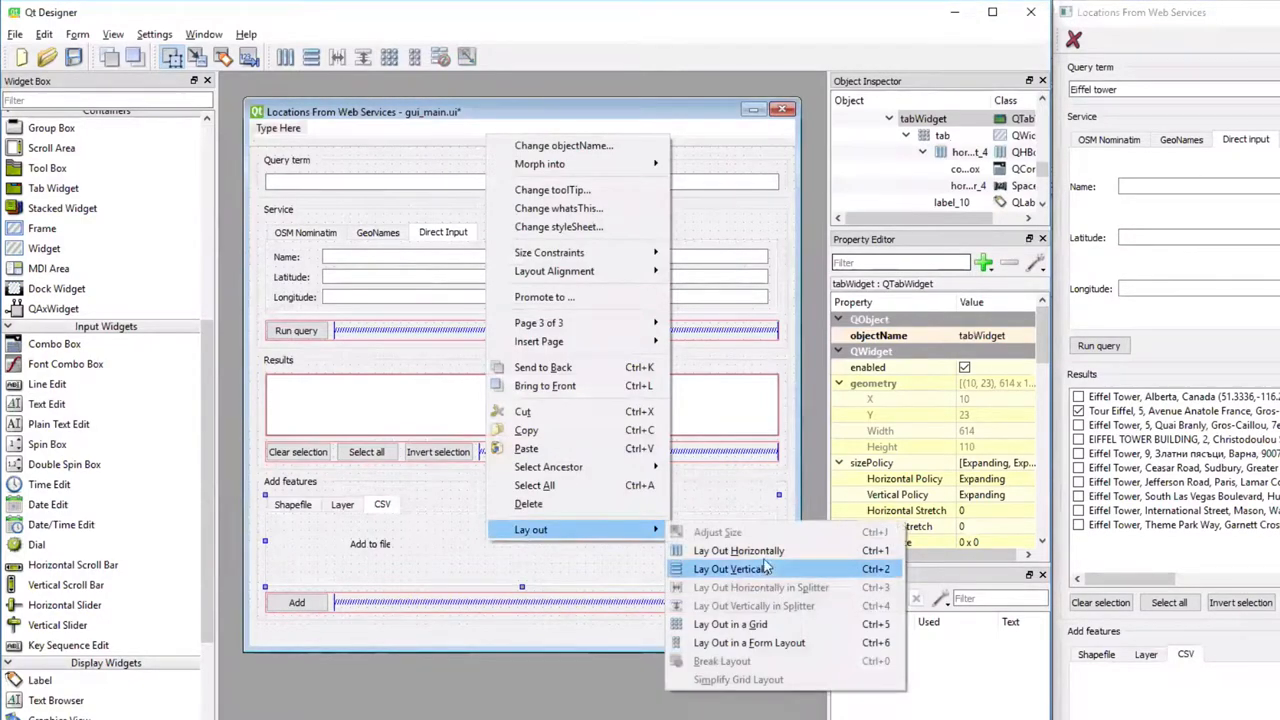
{"action": "left_click", "coordinate": [732, 568]}
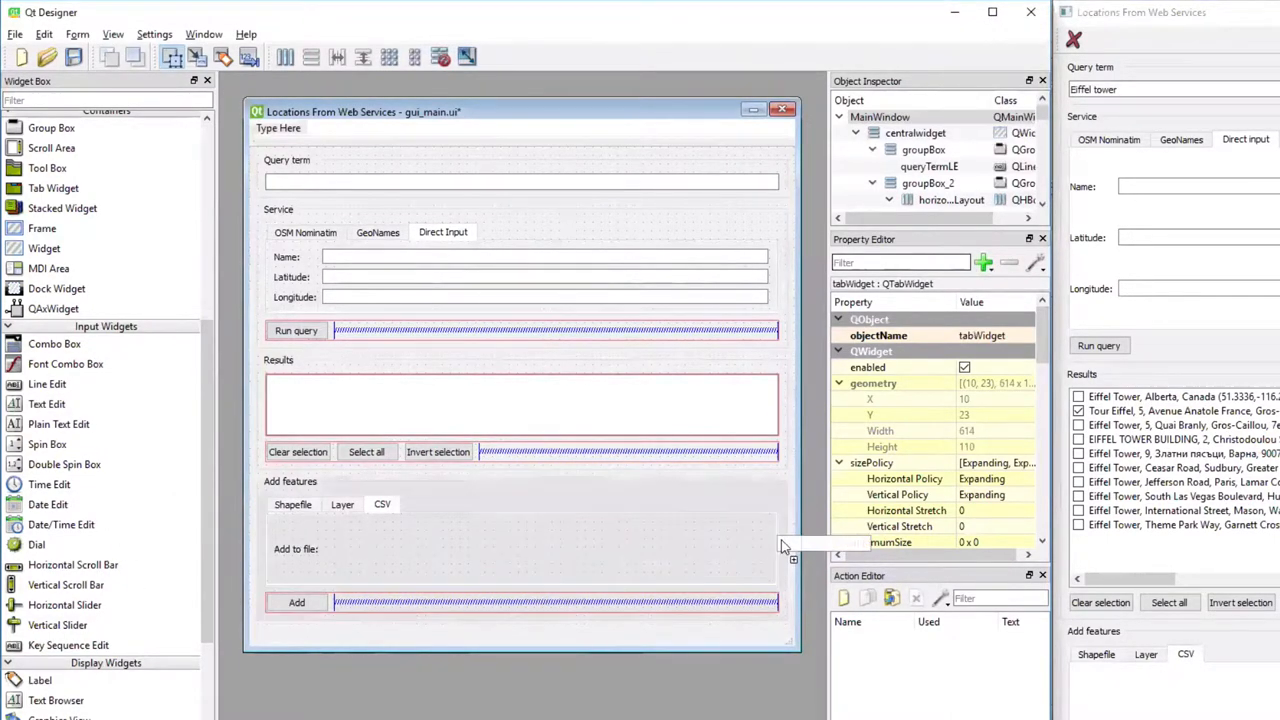
{"action": "left_click", "coordinate": [544, 548]}
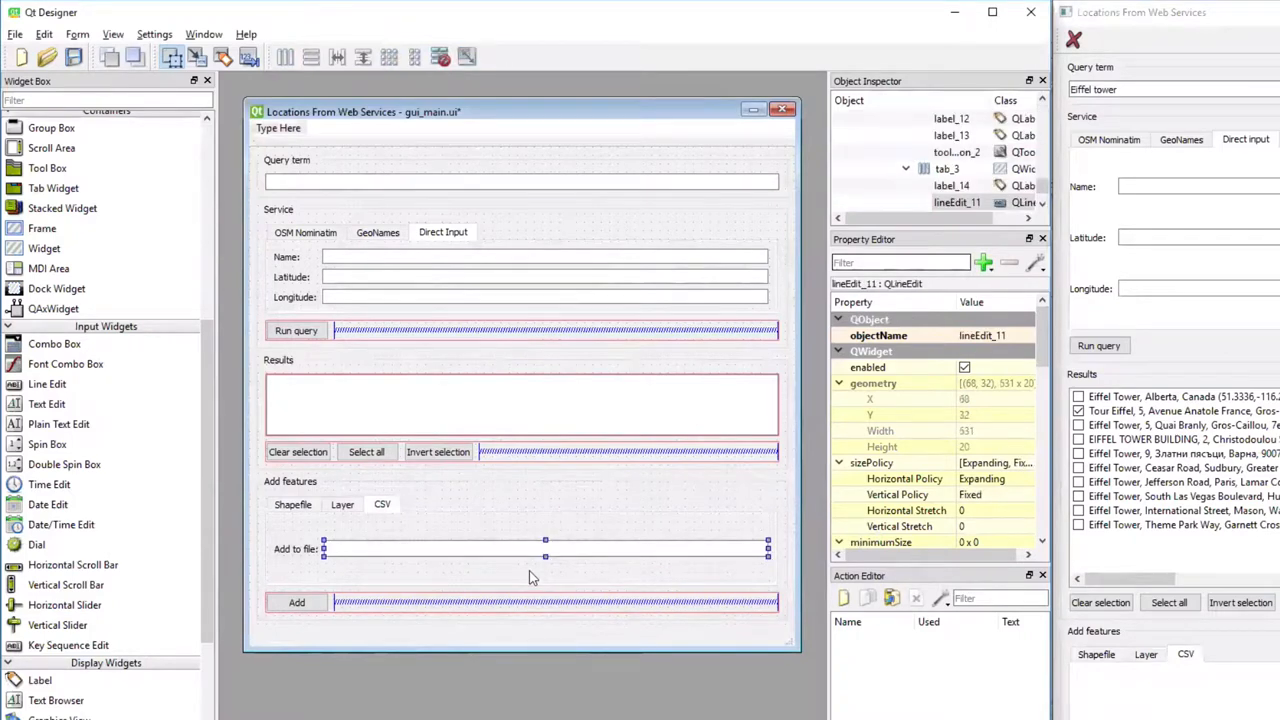
{"action": "scroll", "scroll_direction": "up", "scroll_amount": 3}
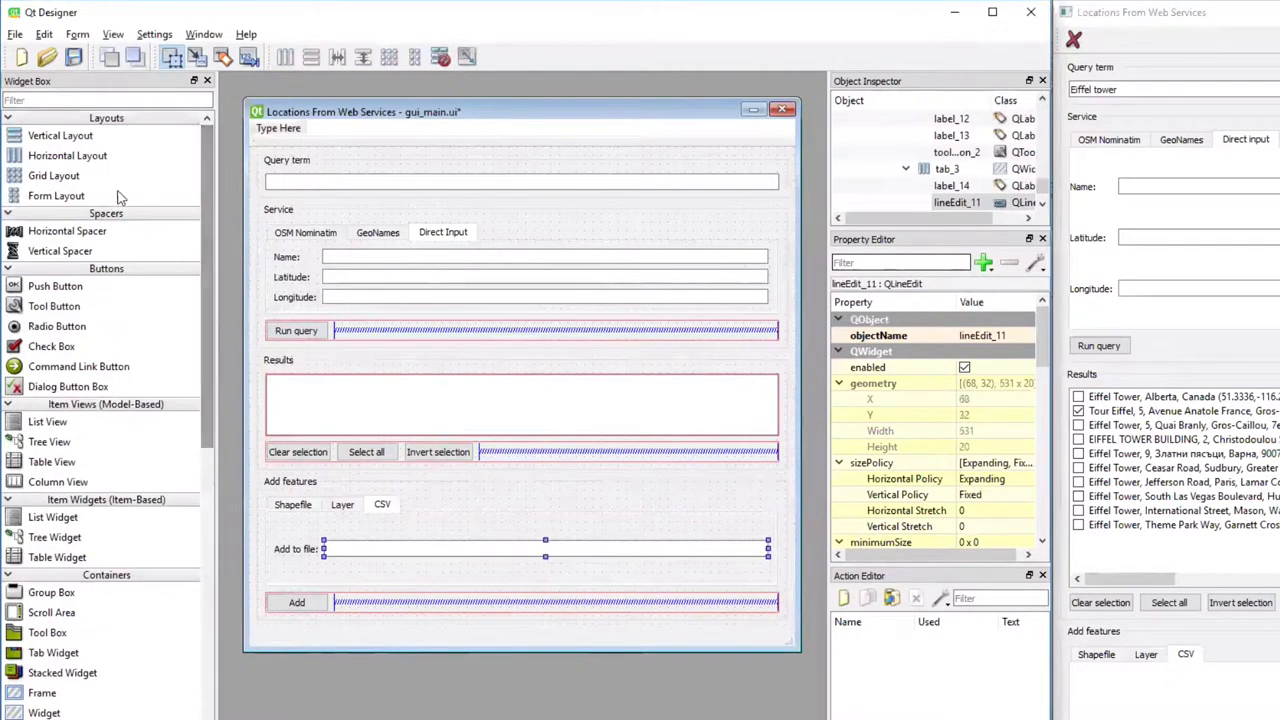
{"action": "mouse_move", "coordinate": [56, 308]}
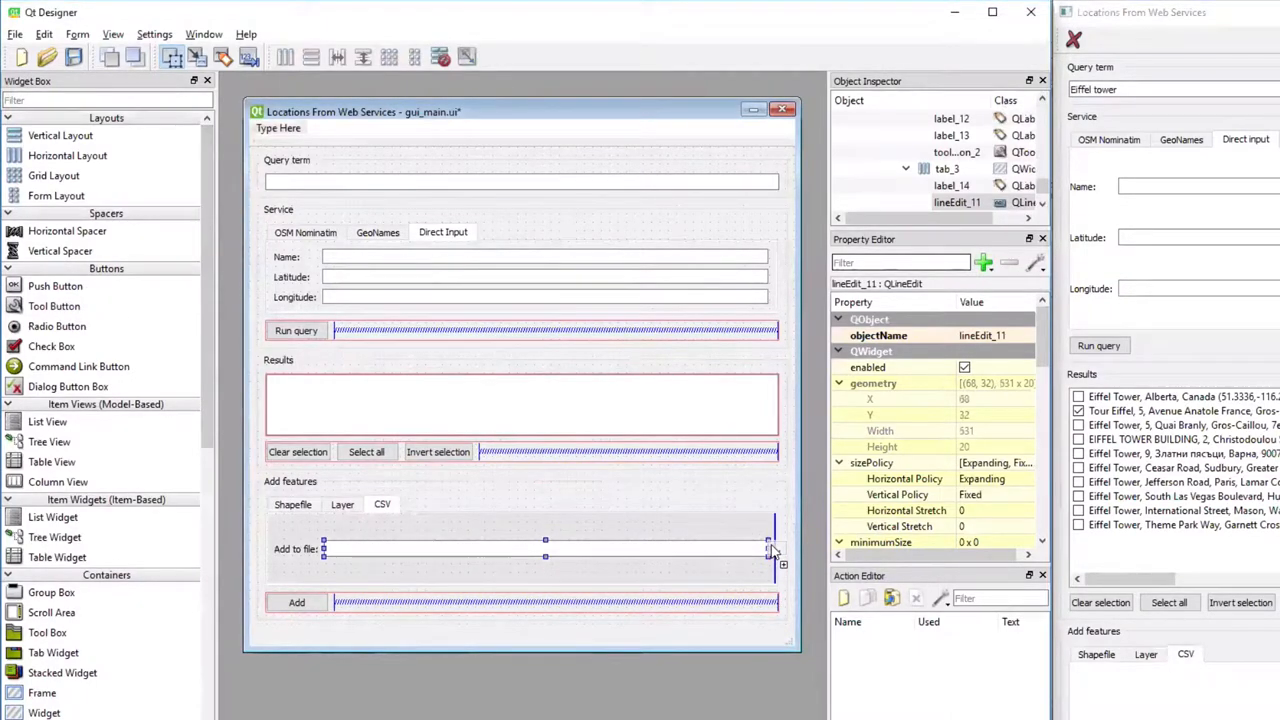
{"action": "left_click", "coordinate": [770, 548]}
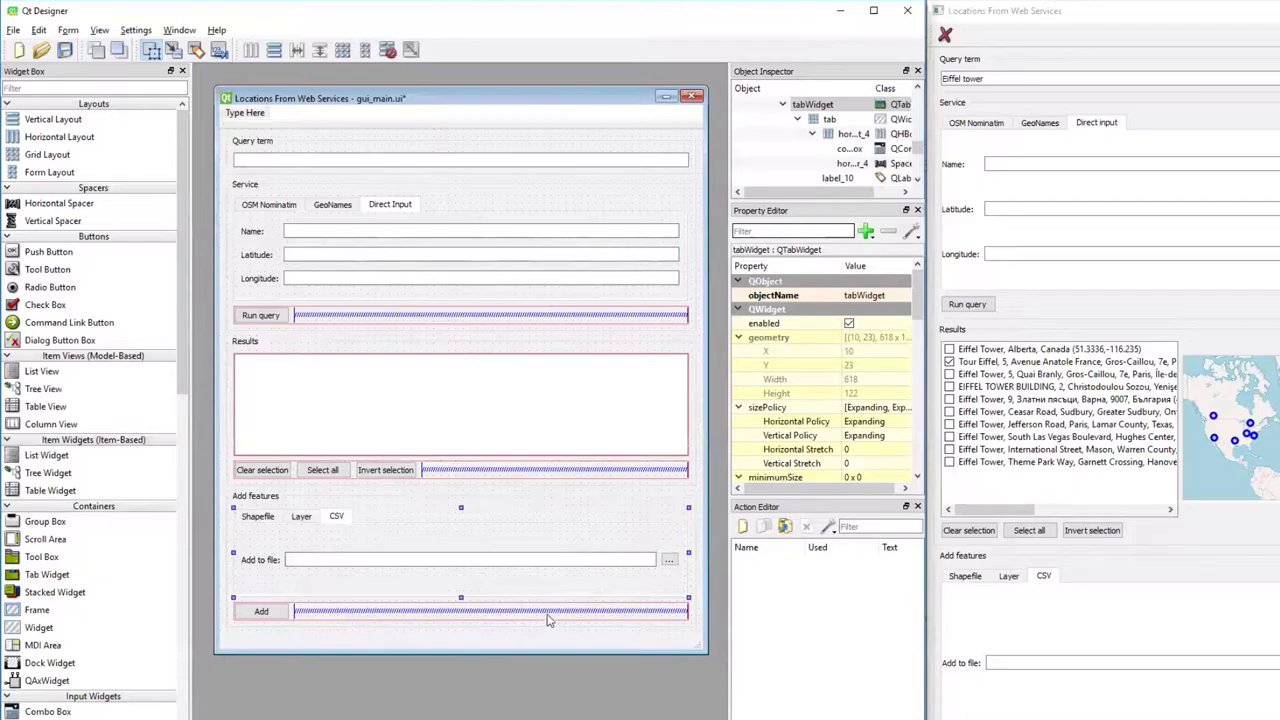
{"action": "mouse_move", "coordinate": [816, 16]}
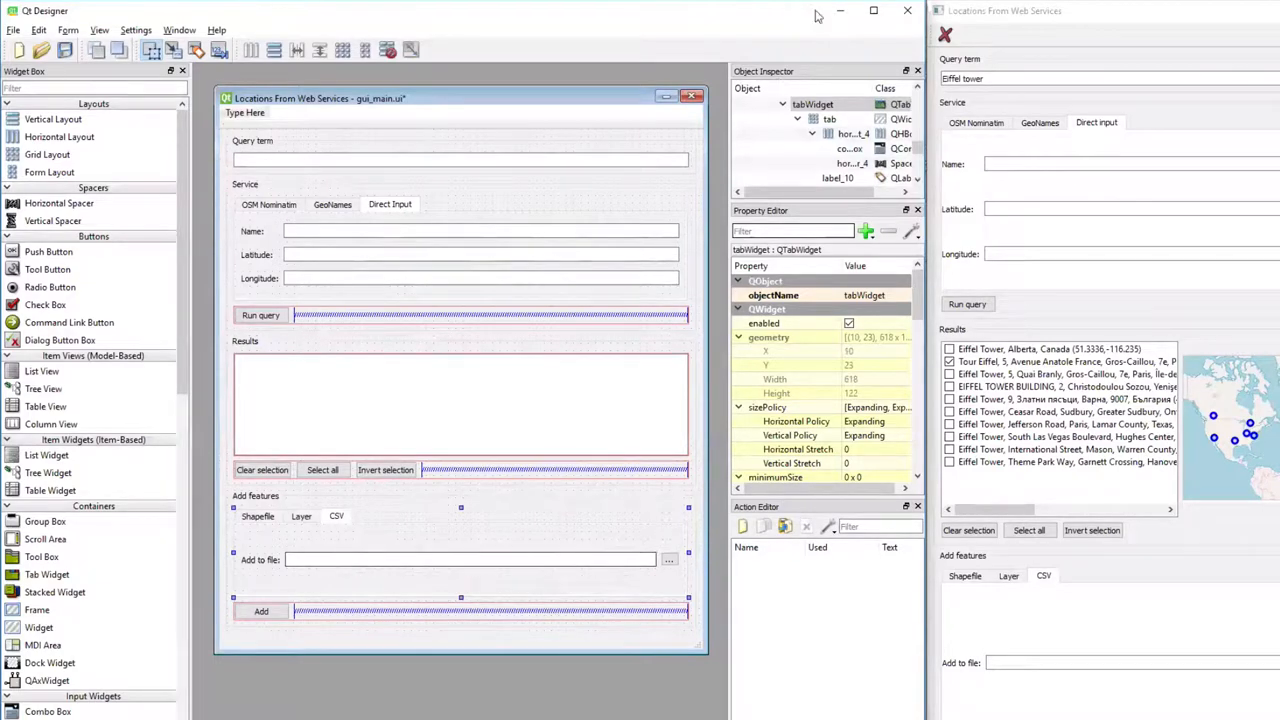
{"action": "mouse_move", "coordinate": [808, 204]}
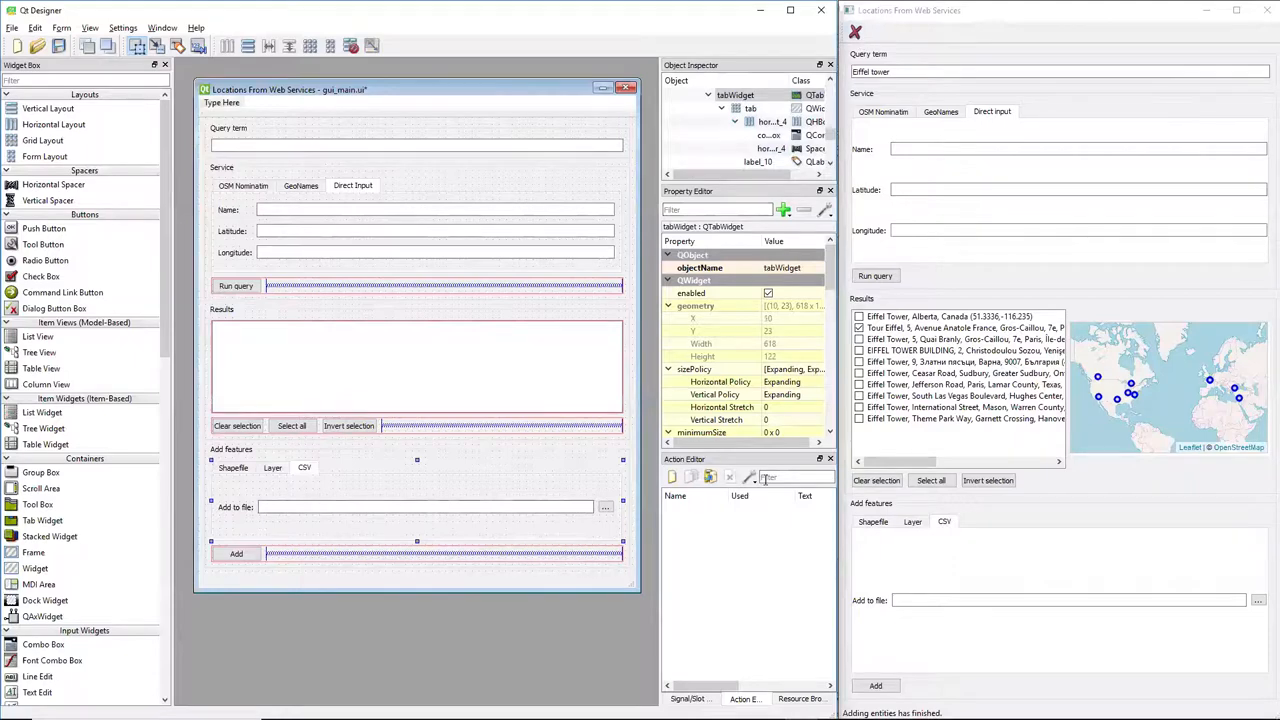
{"action": "mouse_move", "coordinate": [764, 516]}
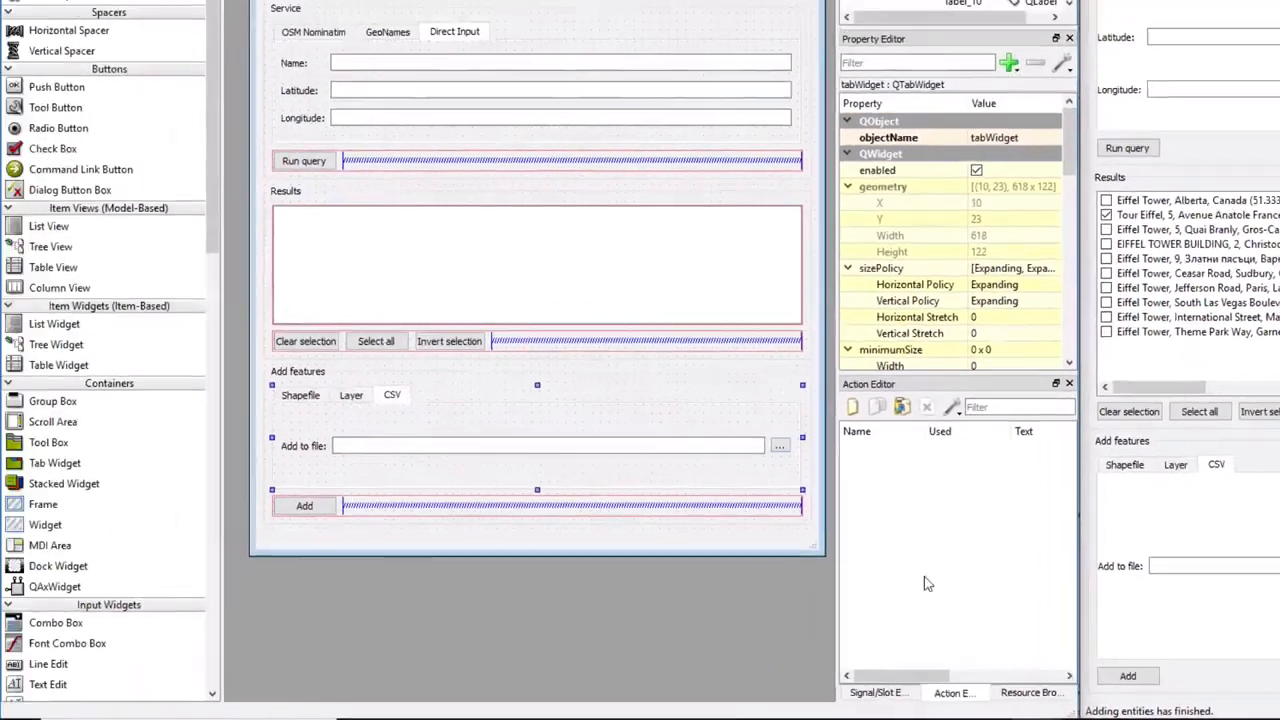
Create a new Exit action named actionExit with tooltip 'Exit program' and confirm it
{"action": "left_click", "coordinate": [852, 406]}
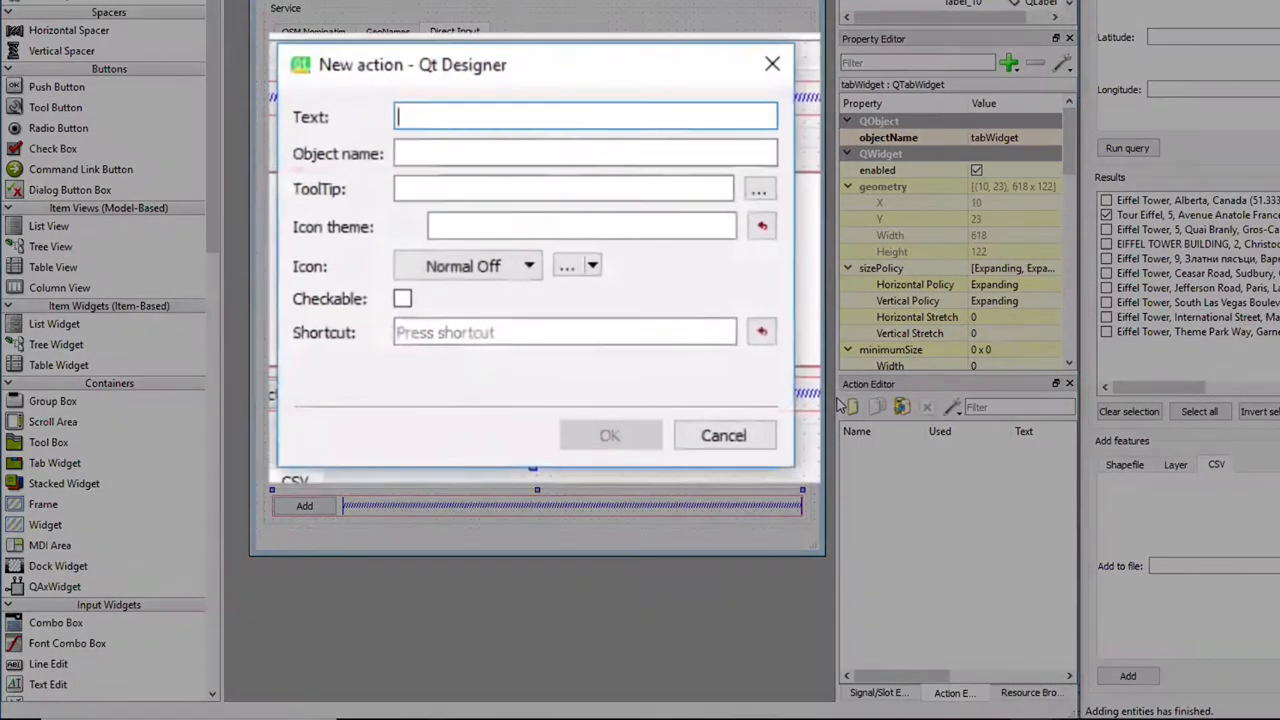
{"action": "type", "text": "Exut"}
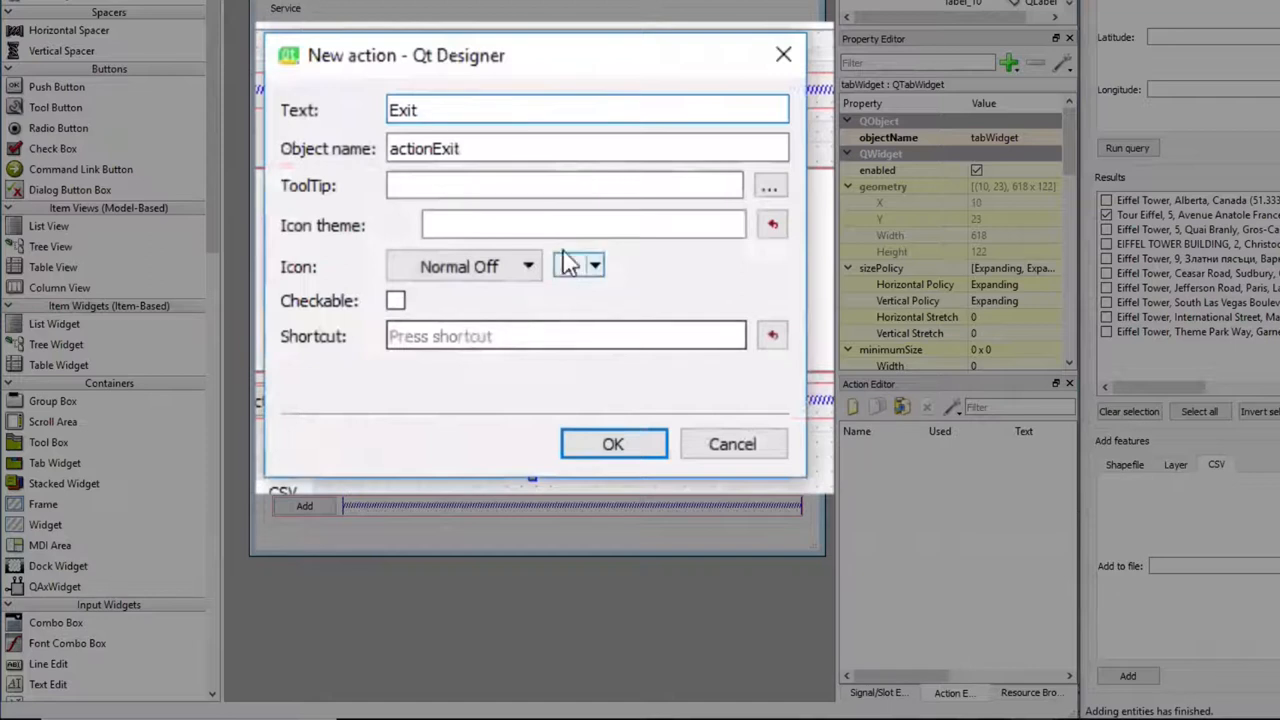
{"action": "left_click", "coordinate": [564, 184]}
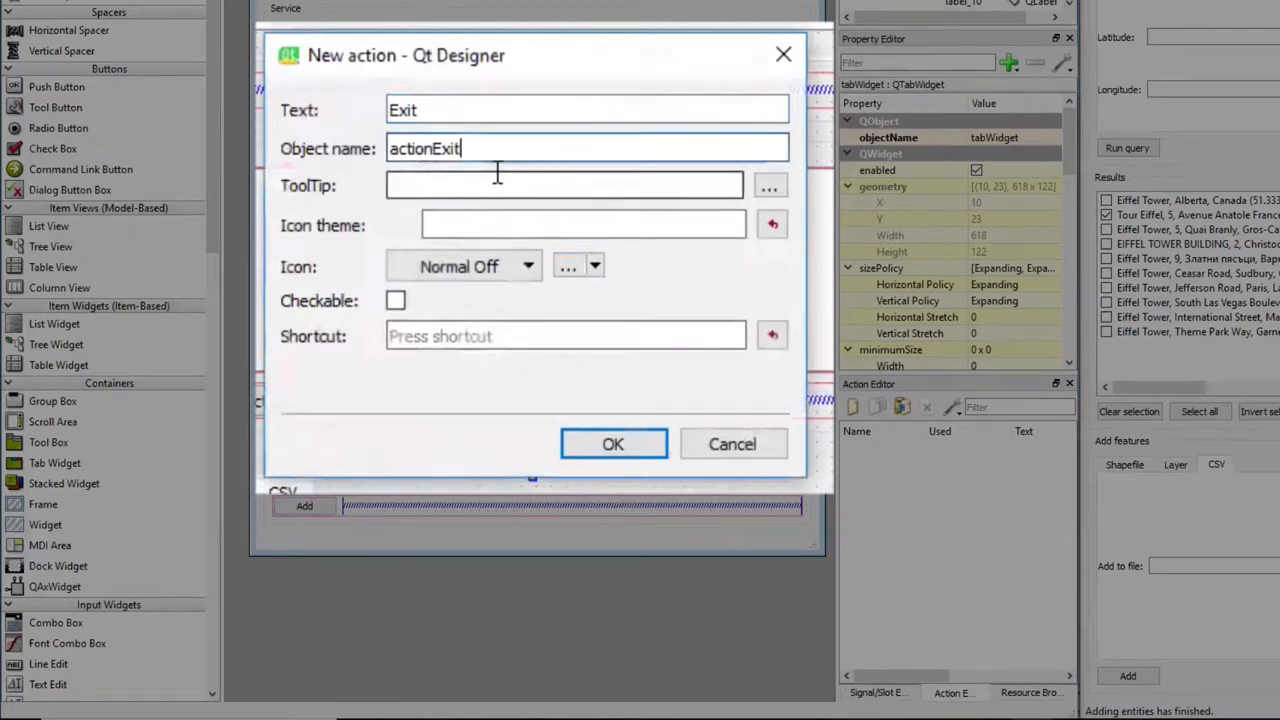
{"action": "left_click", "coordinate": [564, 184]}
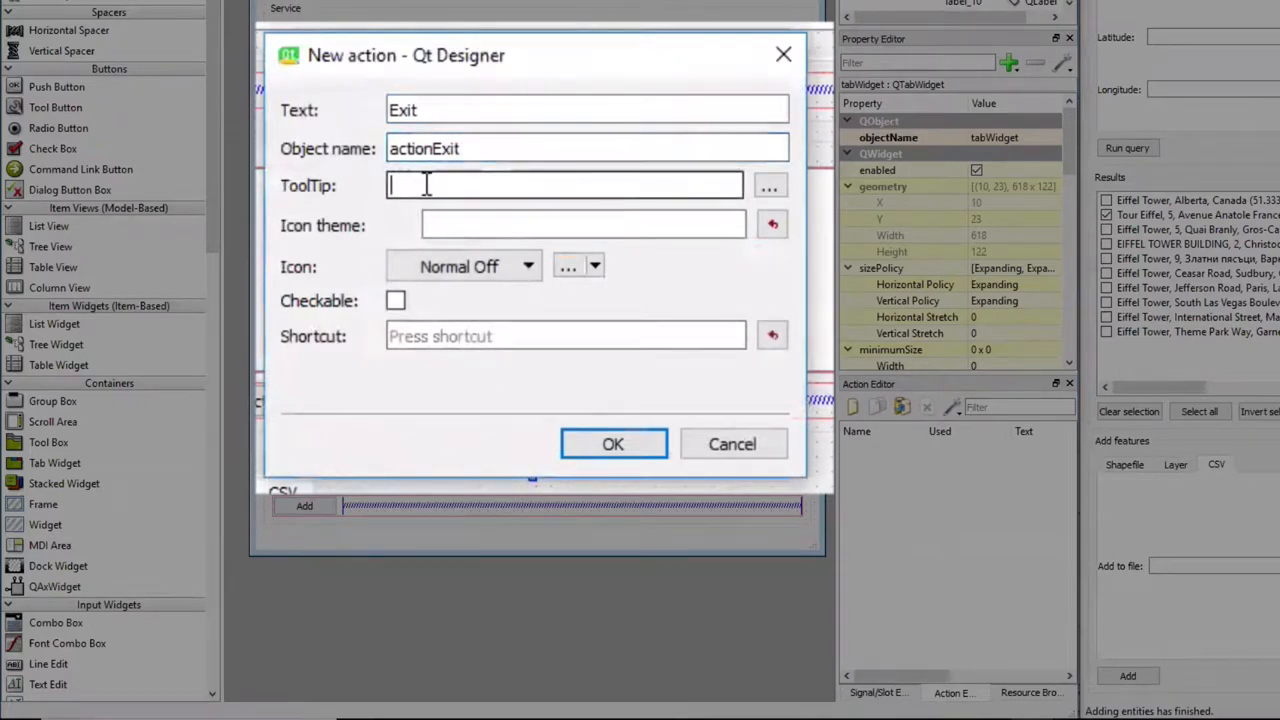
{"action": "type", "text": "Exit"}
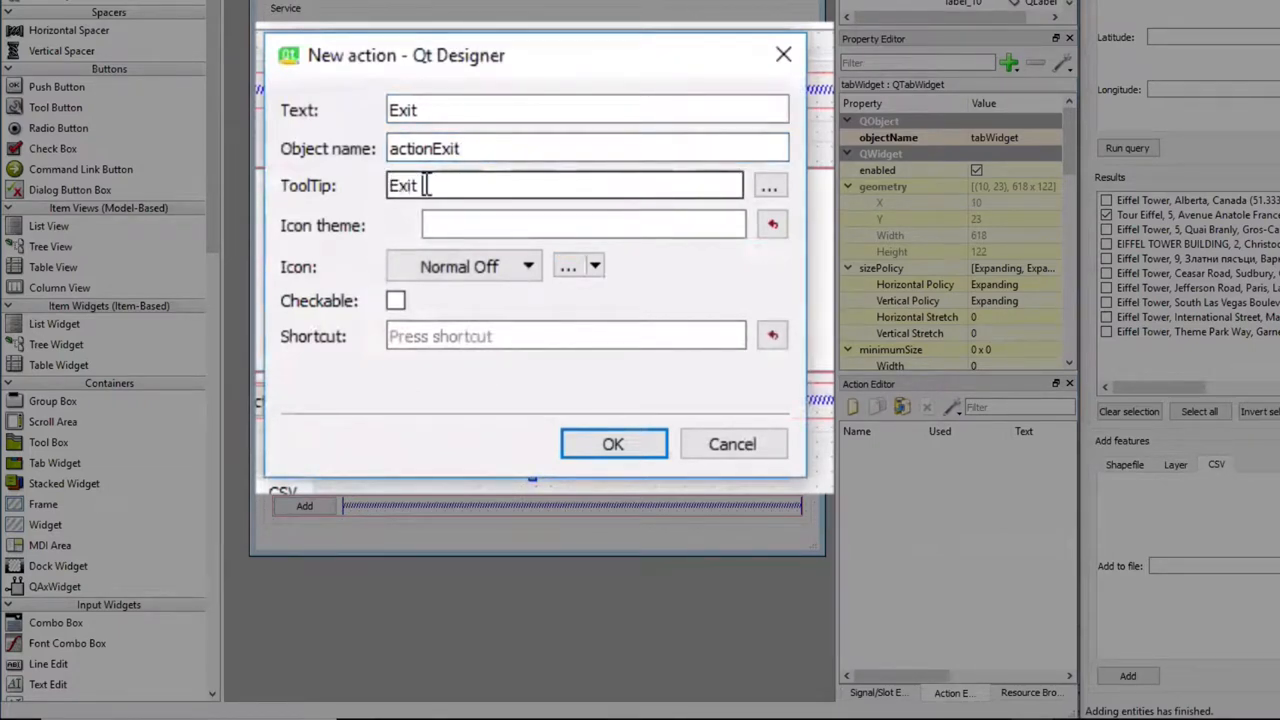
{"action": "type", "text": "progr"}
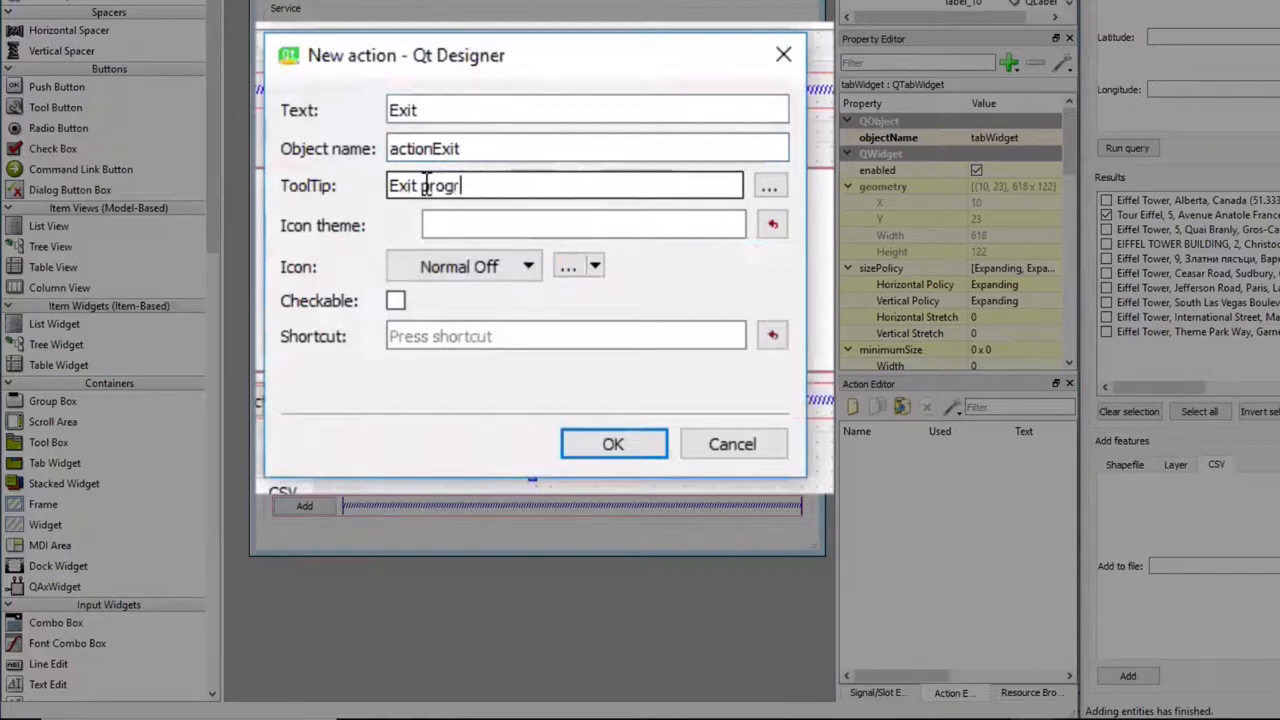
{"action": "type", "text": "am"}
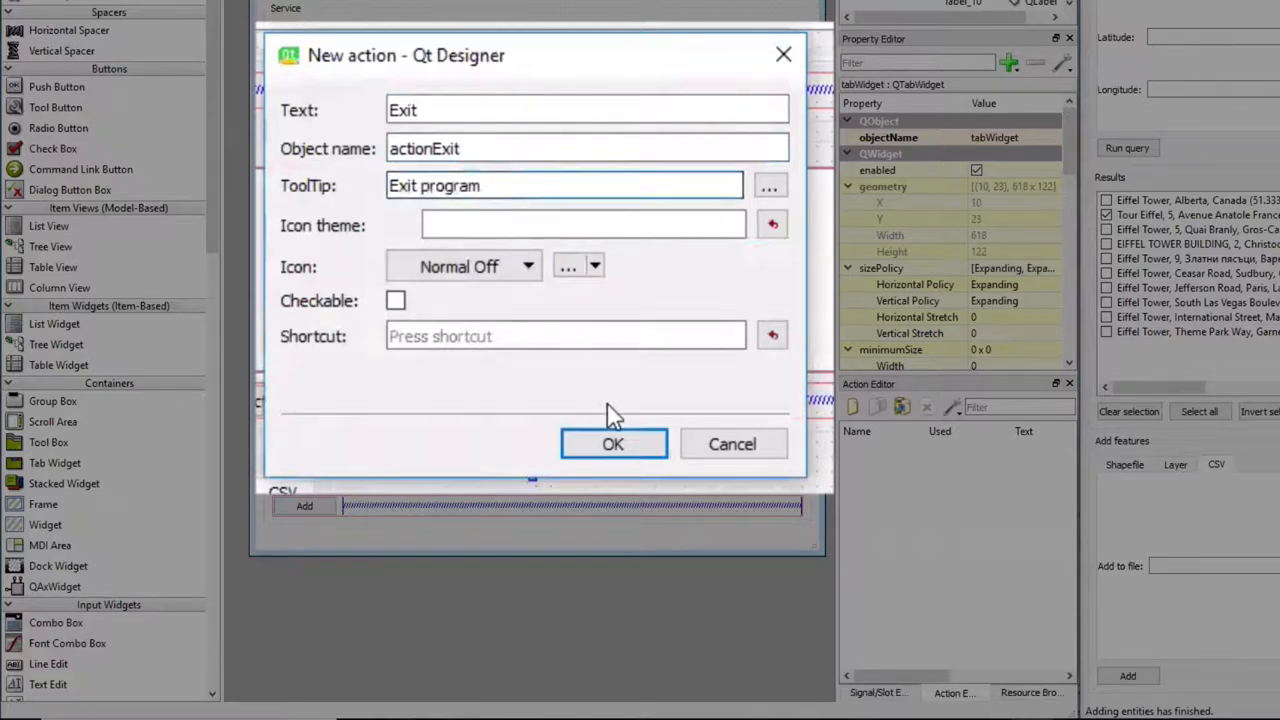
{"action": "mouse_move", "coordinate": [612, 444]}
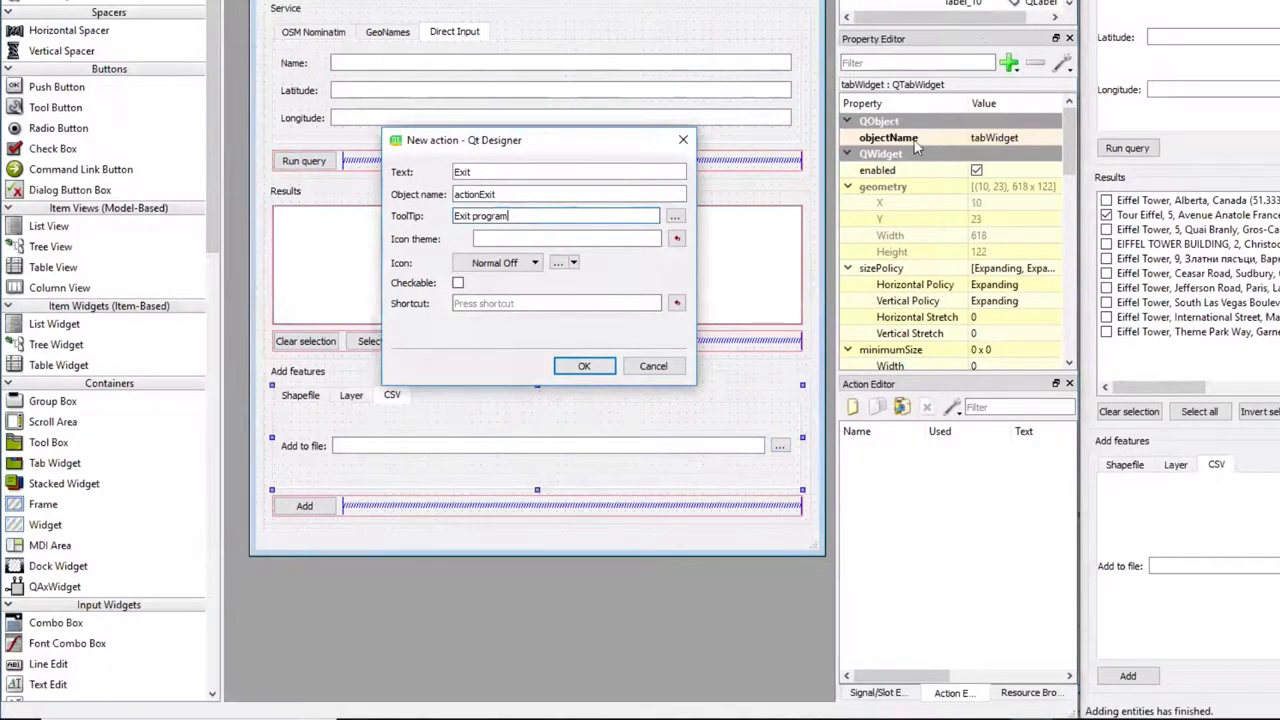
{"action": "mouse_move", "coordinate": [652, 364]}
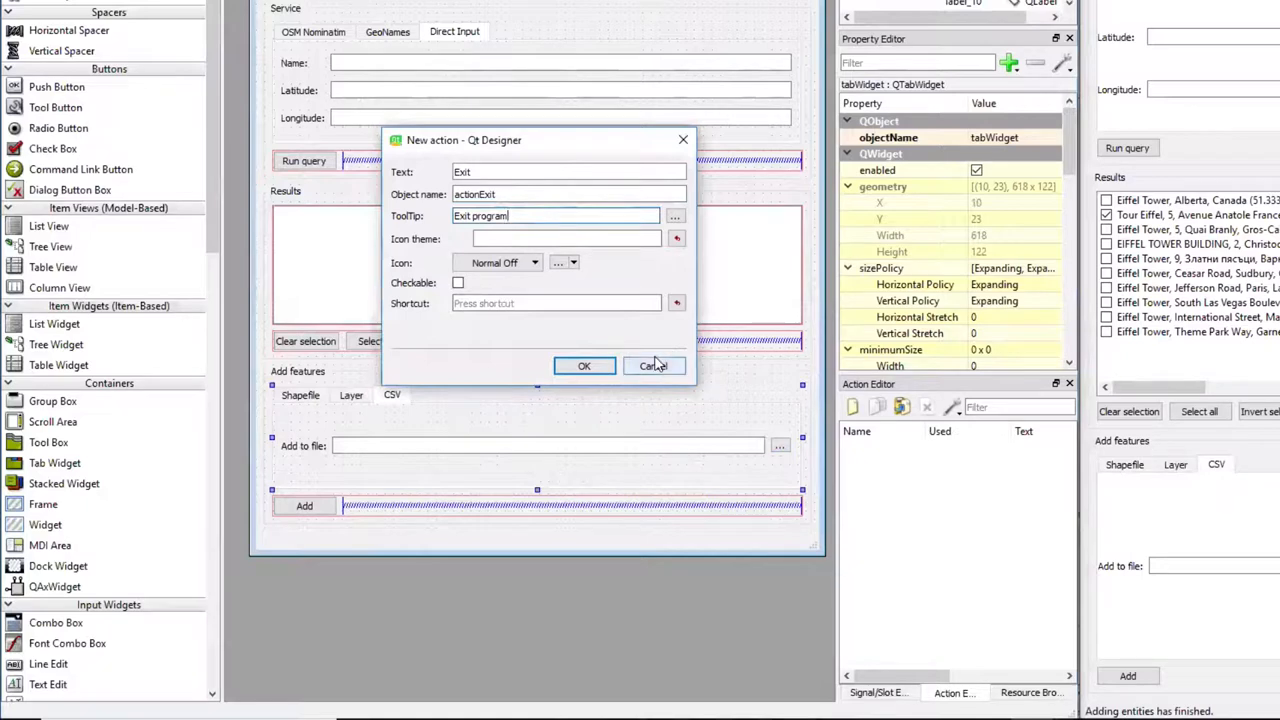
{"action": "mouse_move", "coordinate": [630, 376]}
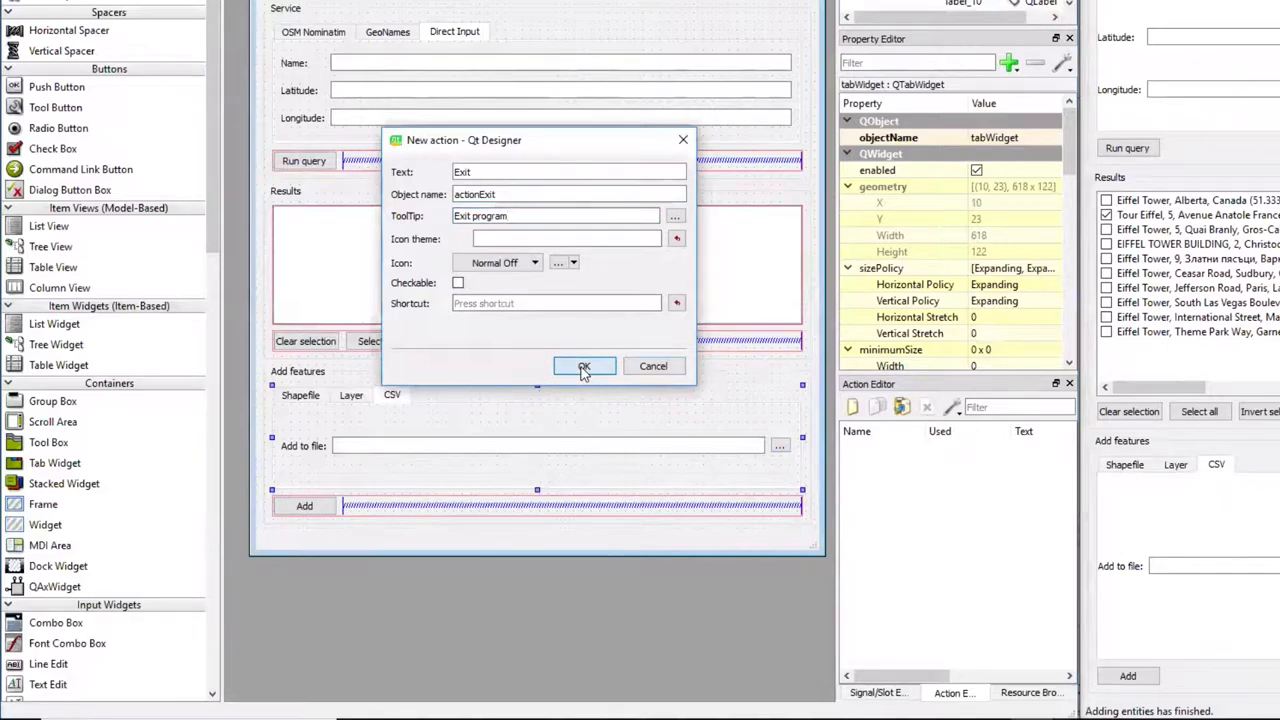
{"action": "left_click", "coordinate": [584, 366]}
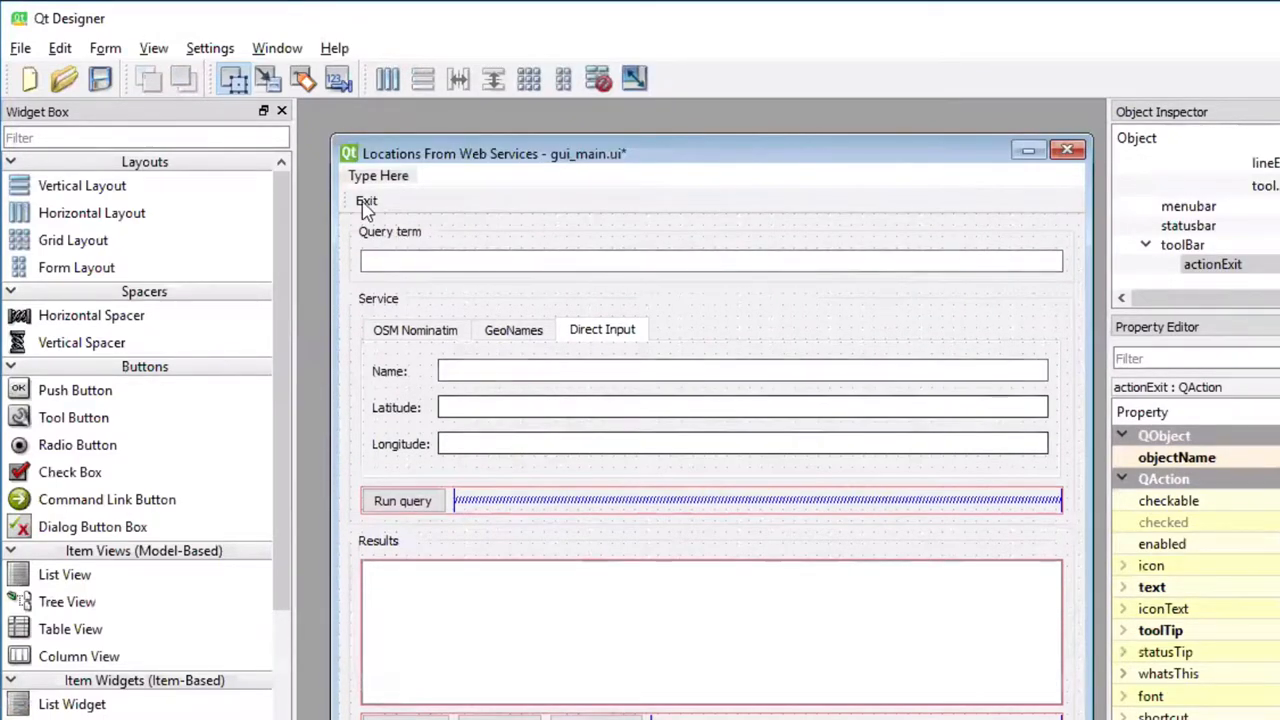
Select the Exit toolbar action to view its actionExit properties
{"action": "left_click", "coordinate": [1182, 244]}
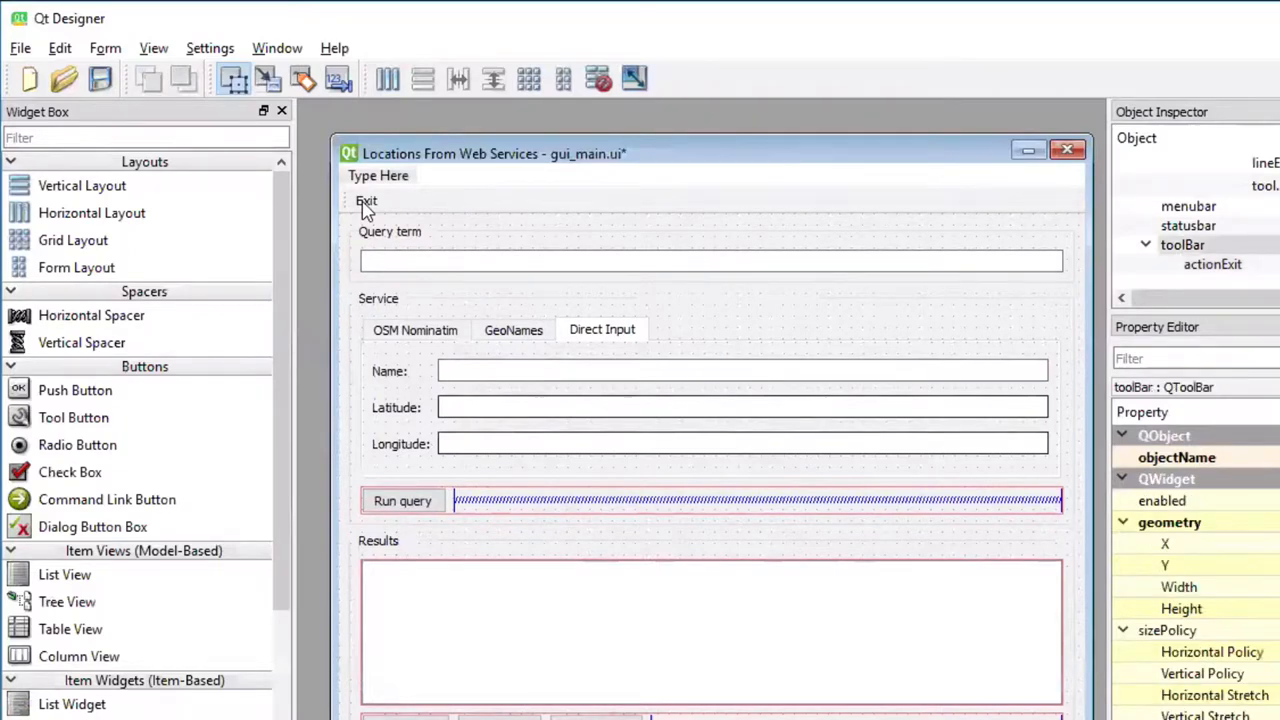
{"action": "mouse_move", "coordinate": [370, 210]}
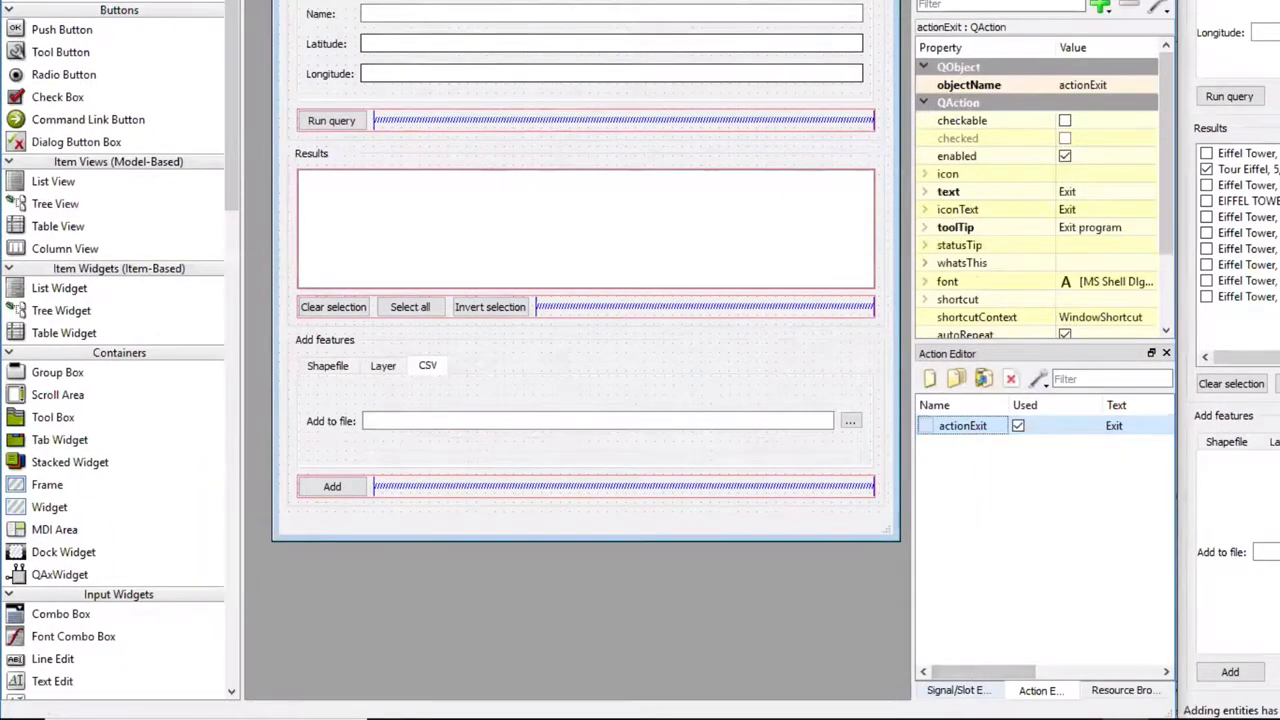
{"action": "mouse_move", "coordinate": [956, 690]}
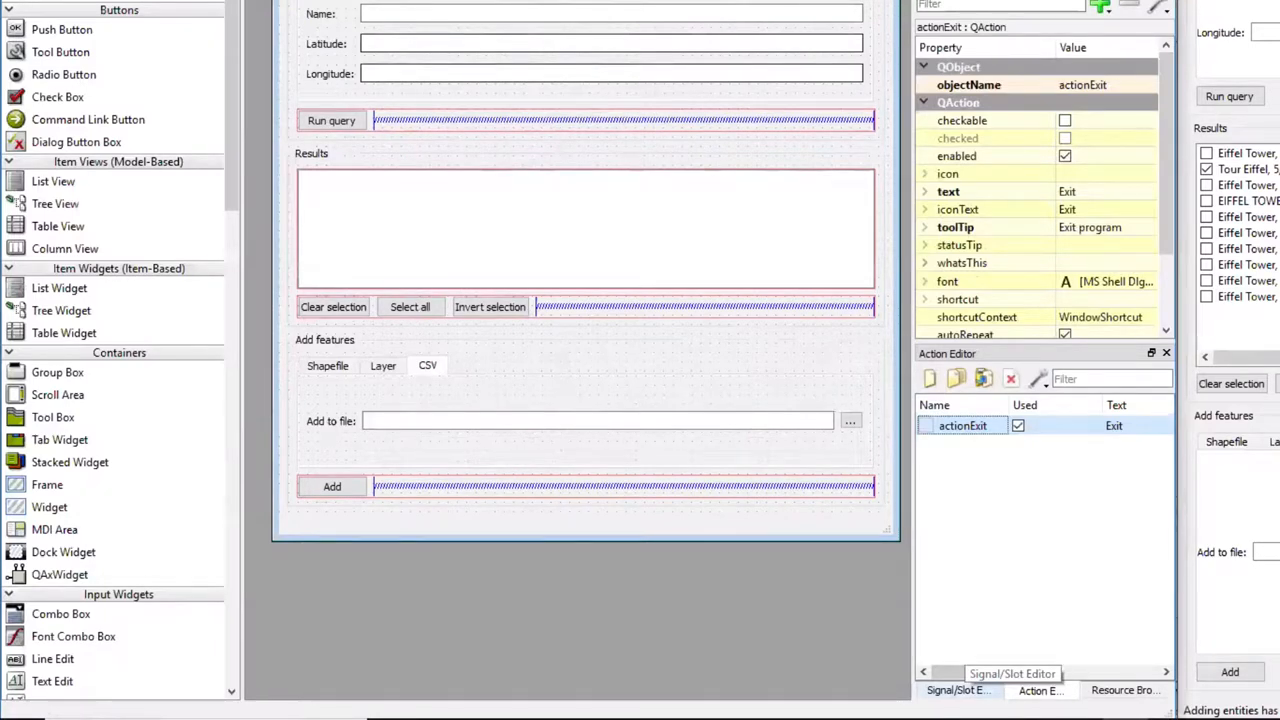
Add a new connection row in the Signal/Slot Editor
{"action": "left_click", "coordinate": [958, 690]}
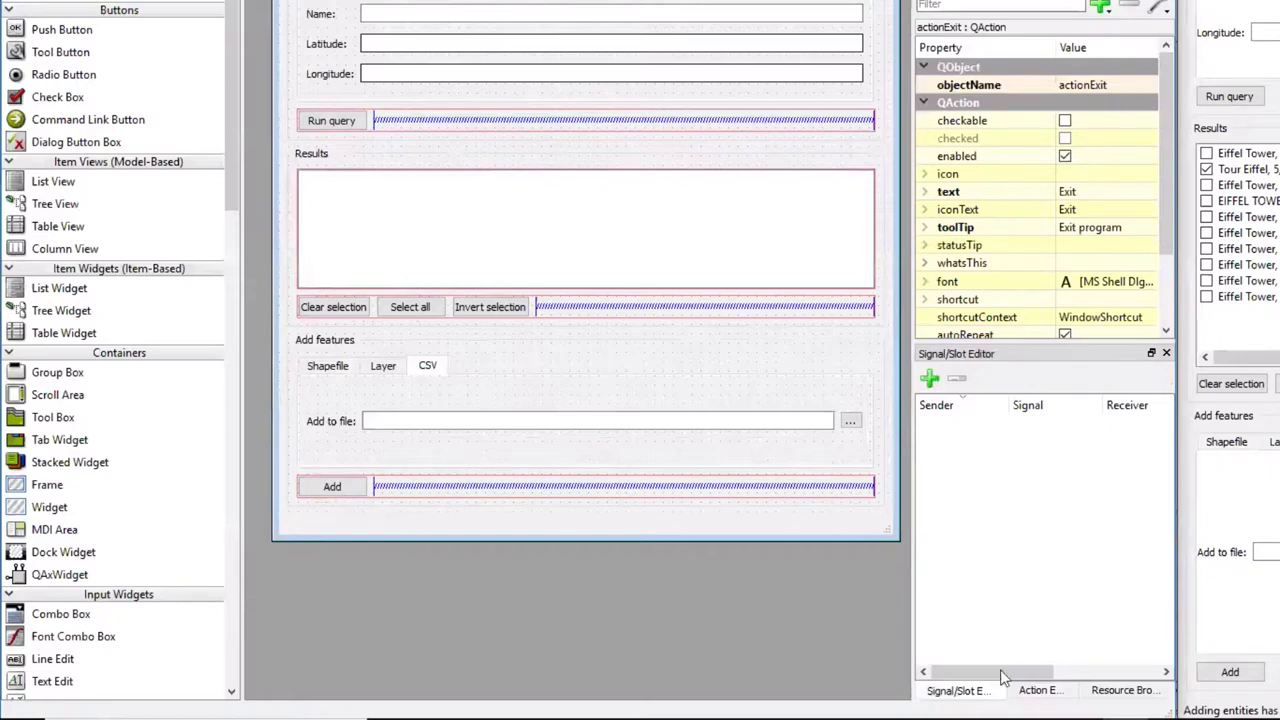
{"action": "mouse_move", "coordinate": [984, 678]}
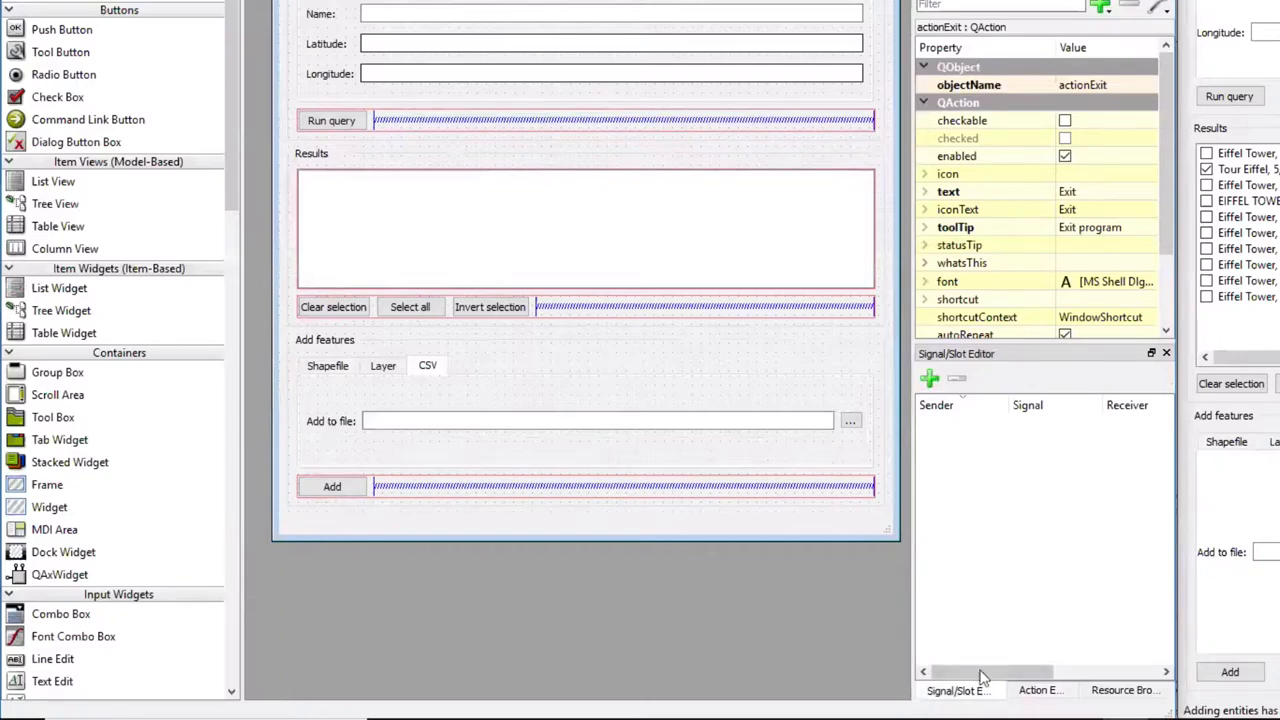
{"action": "mouse_move", "coordinate": [964, 422]}
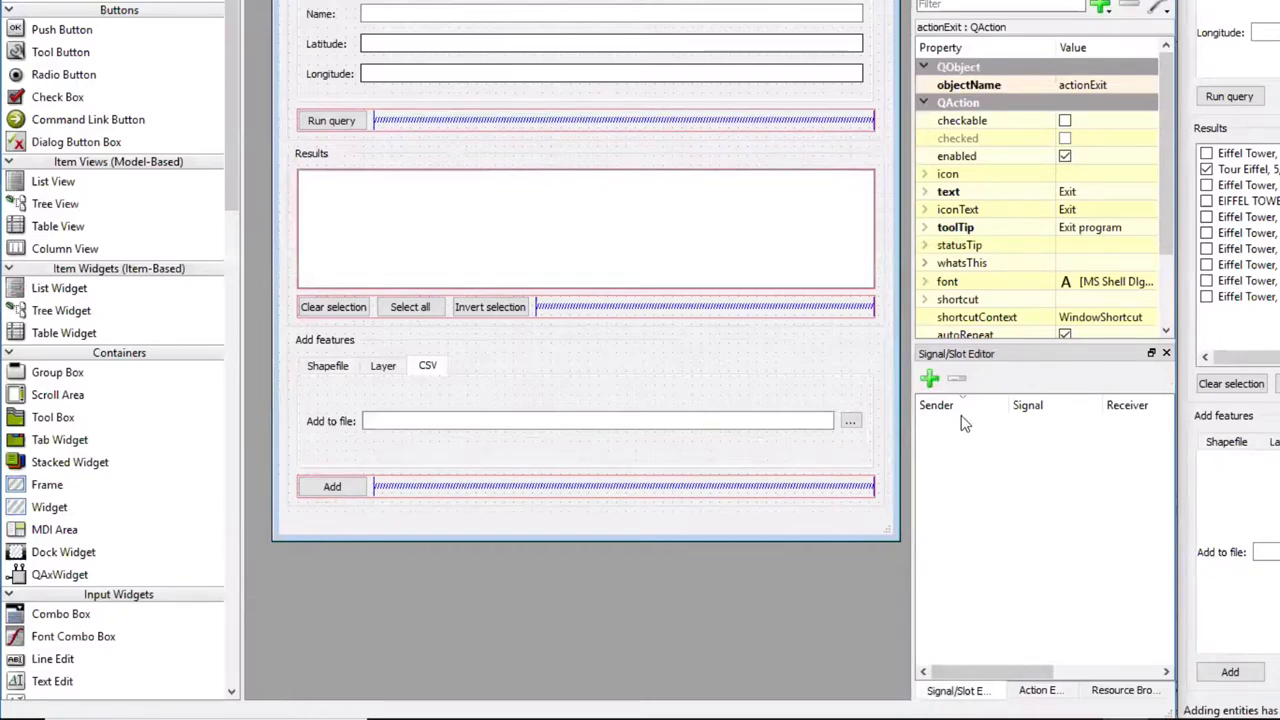
{"action": "left_click", "coordinate": [928, 378]}
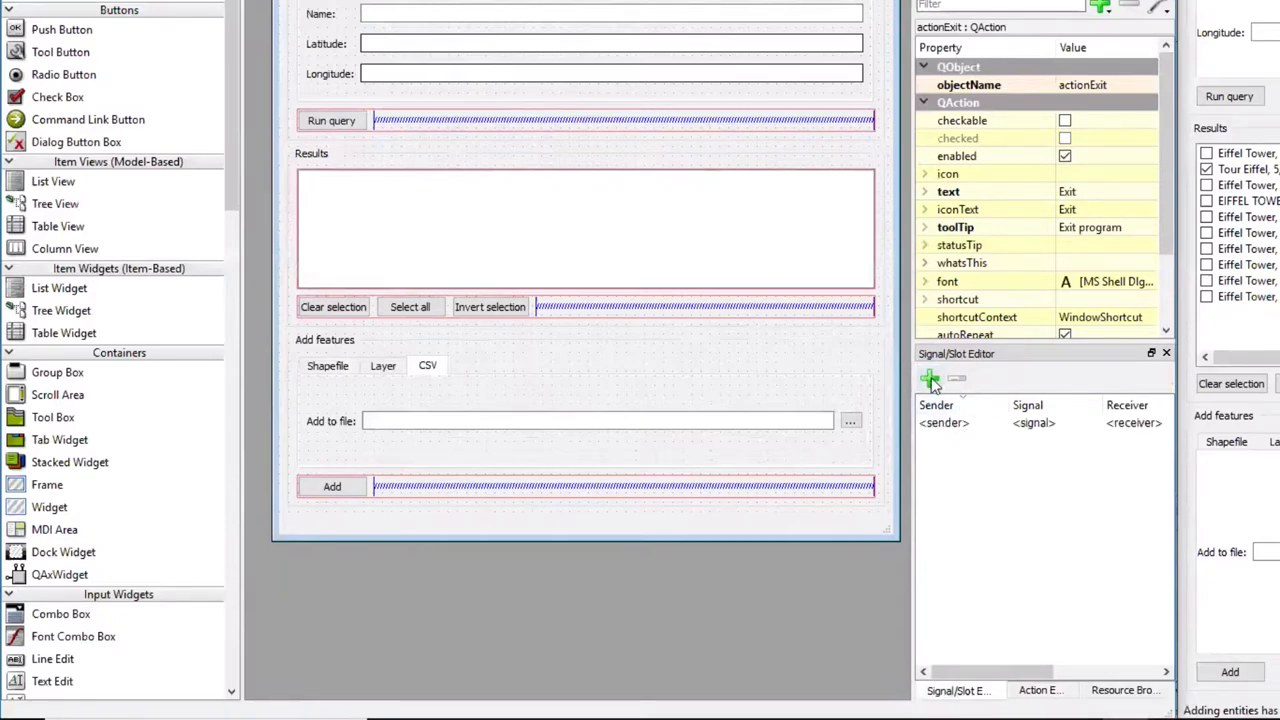
{"action": "left_click", "coordinate": [928, 378]}
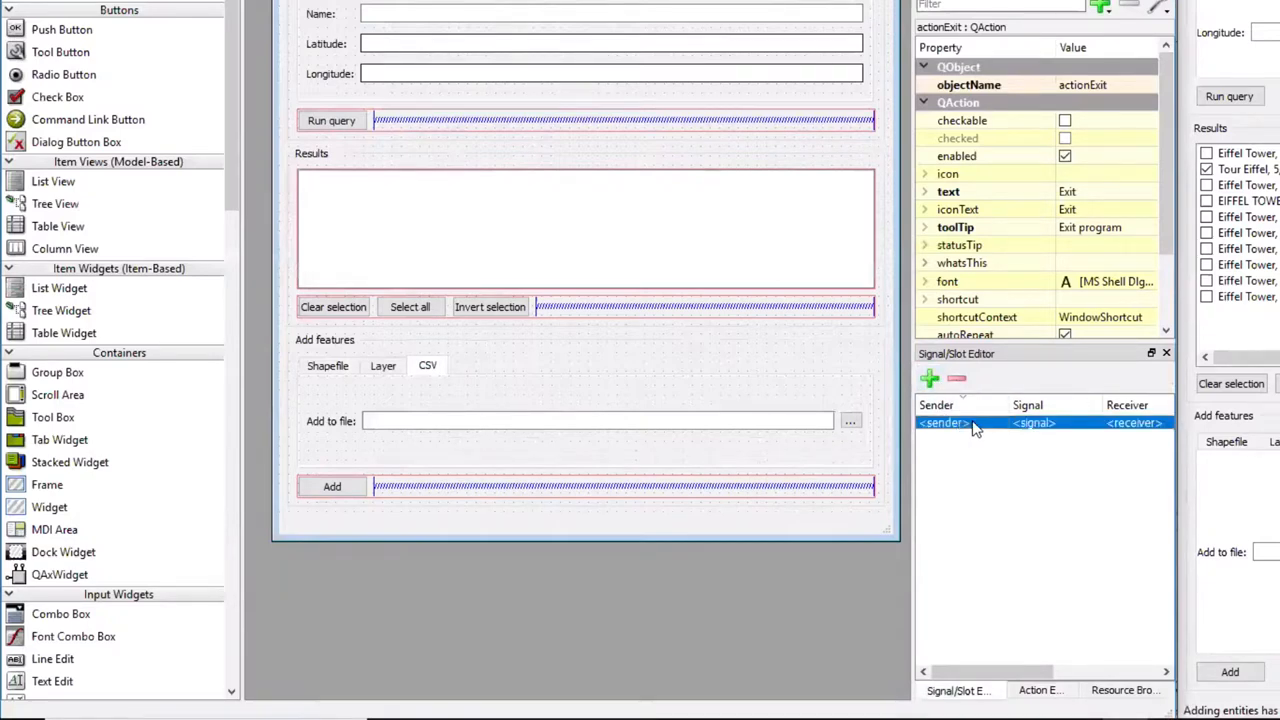
Set the connection's sender to actionExit and its signal to triggered()
{"action": "left_click", "coordinate": [960, 422]}
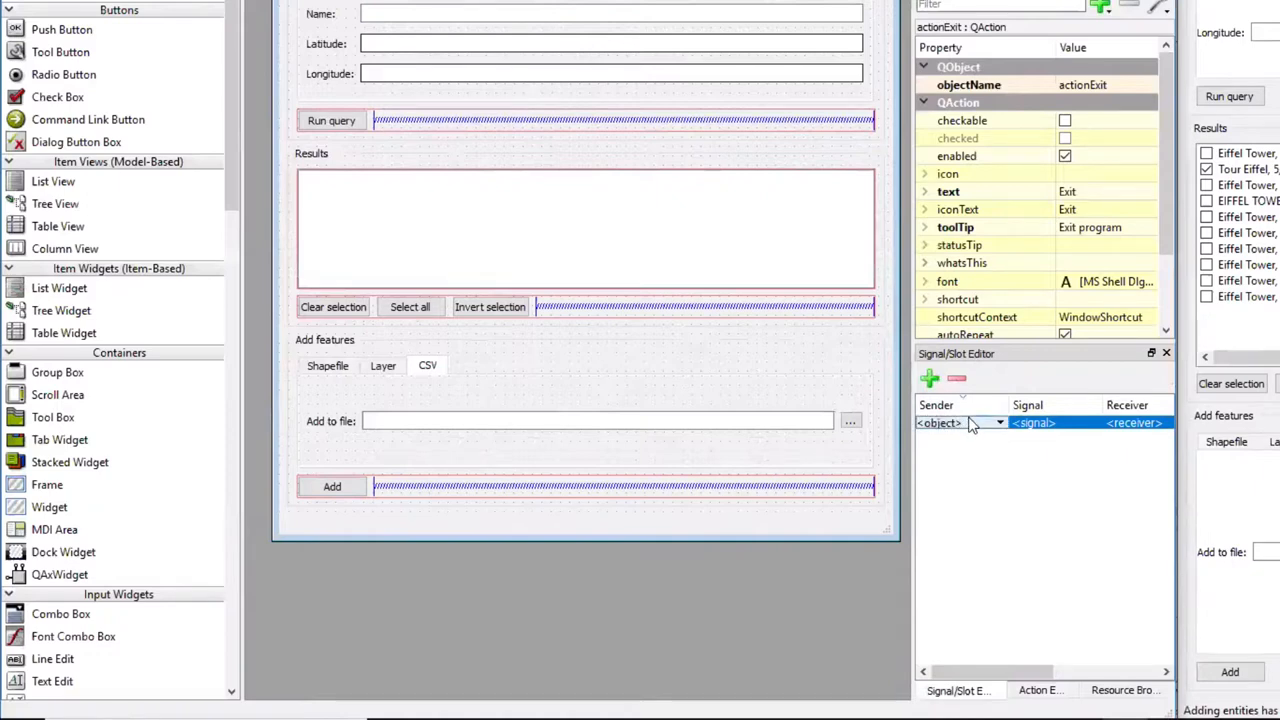
{"action": "left_click", "coordinate": [998, 422]}
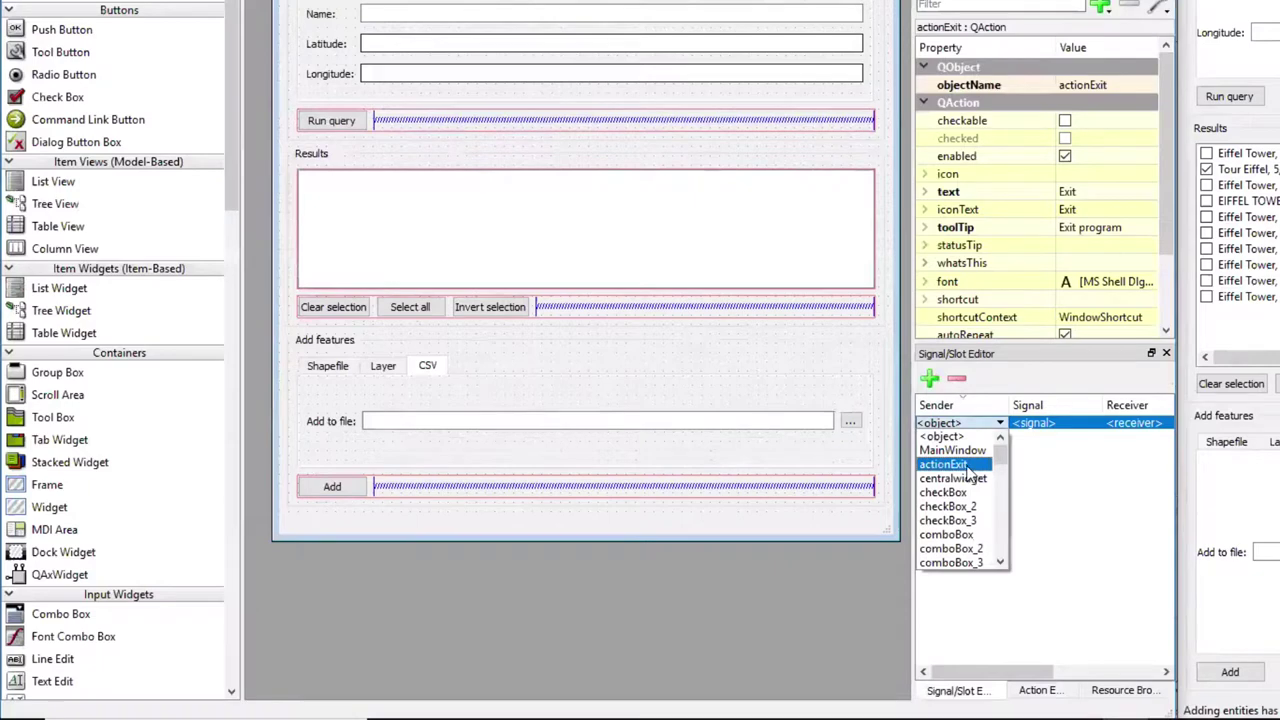
{"action": "left_click", "coordinate": [944, 464]}
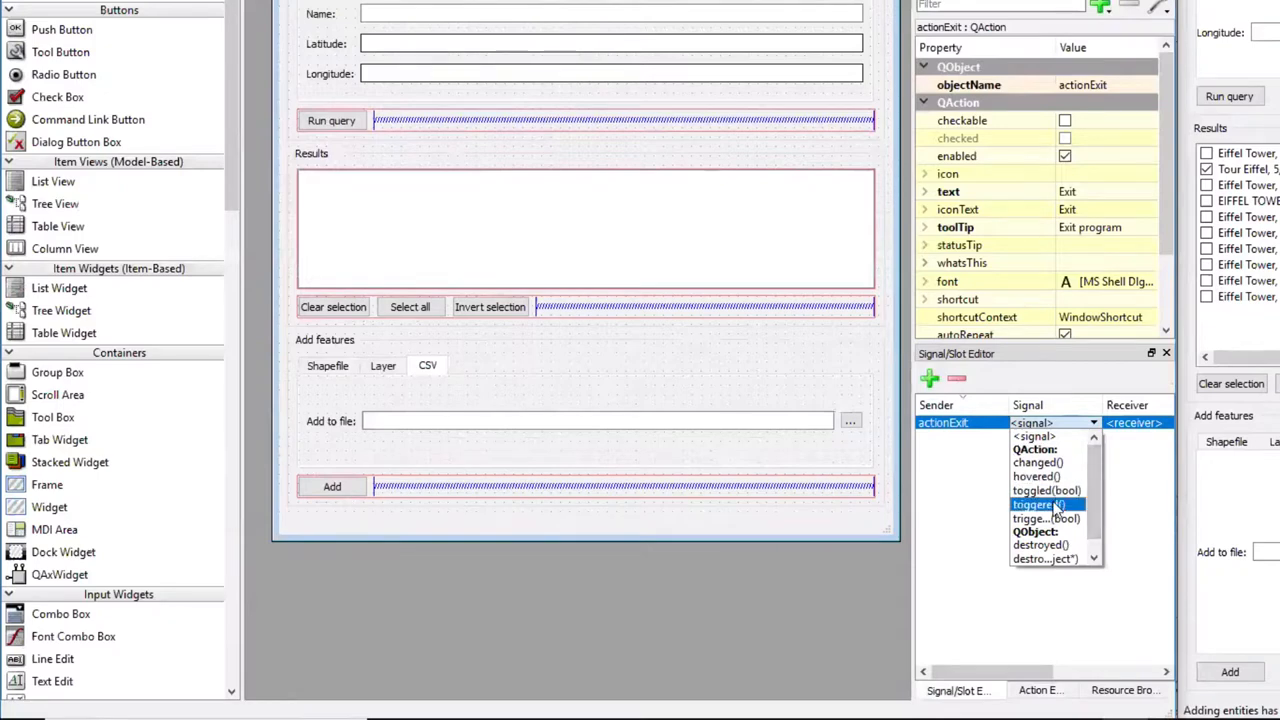
{"action": "left_click", "coordinate": [1036, 504]}
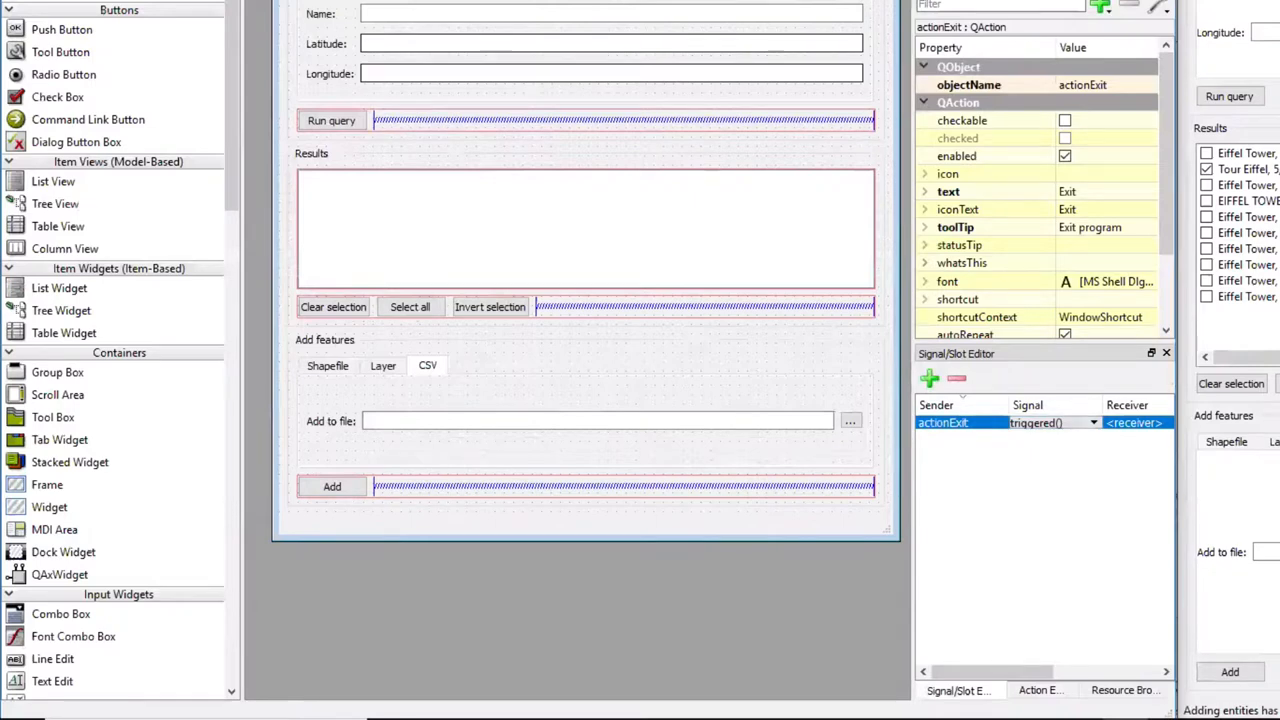
{"action": "mouse_move", "coordinate": [924, 530]}
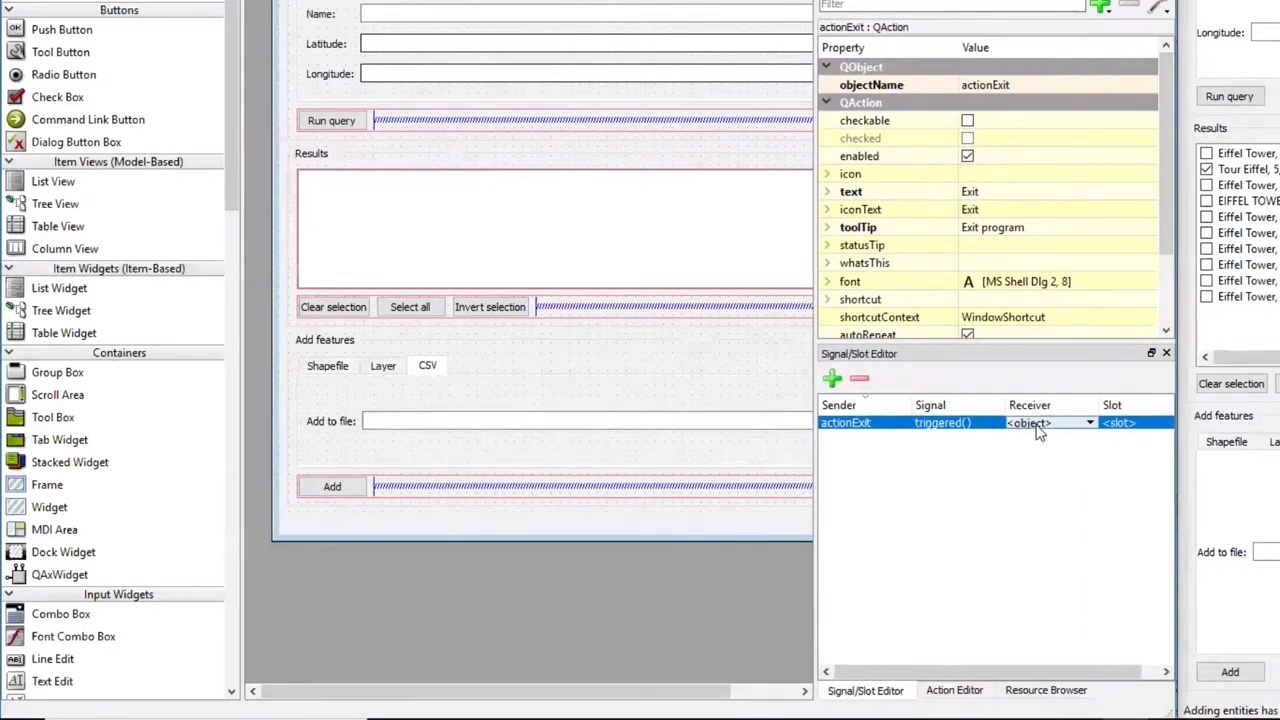
Set the connection's receiver to MainWindow and its slot to close()
{"action": "left_click", "coordinate": [1088, 422]}
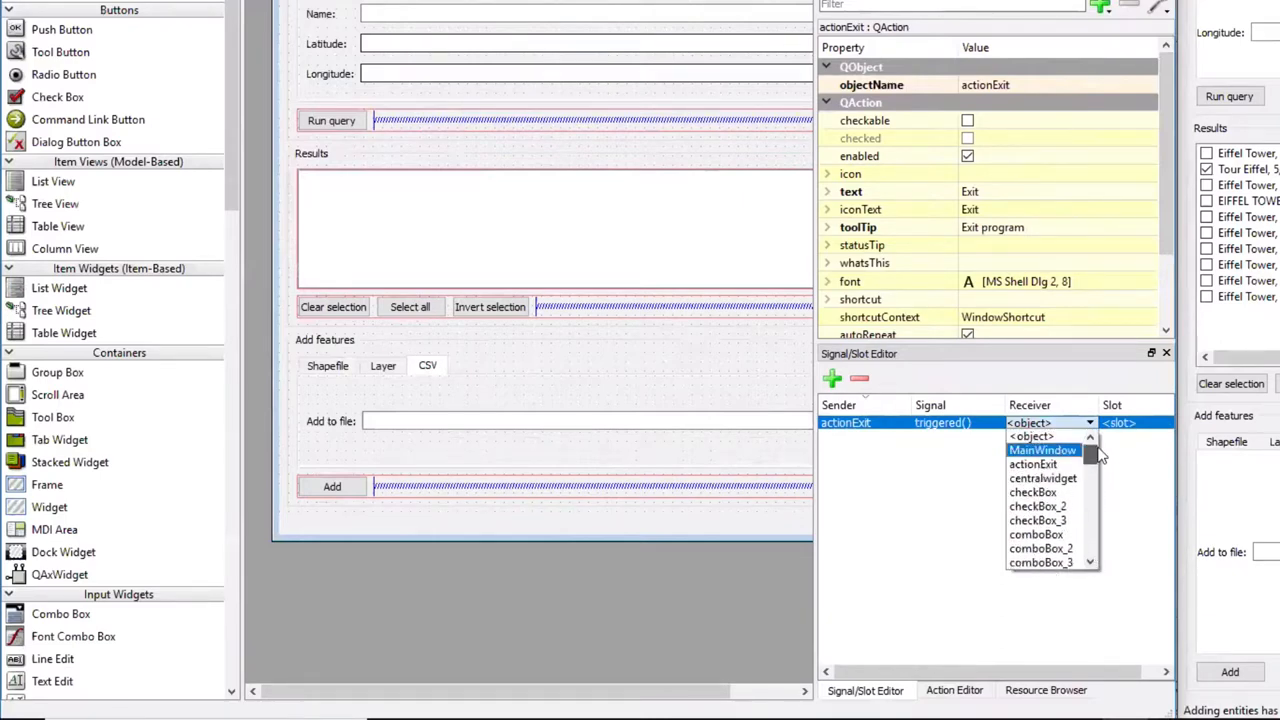
{"action": "left_click", "coordinate": [1042, 448]}
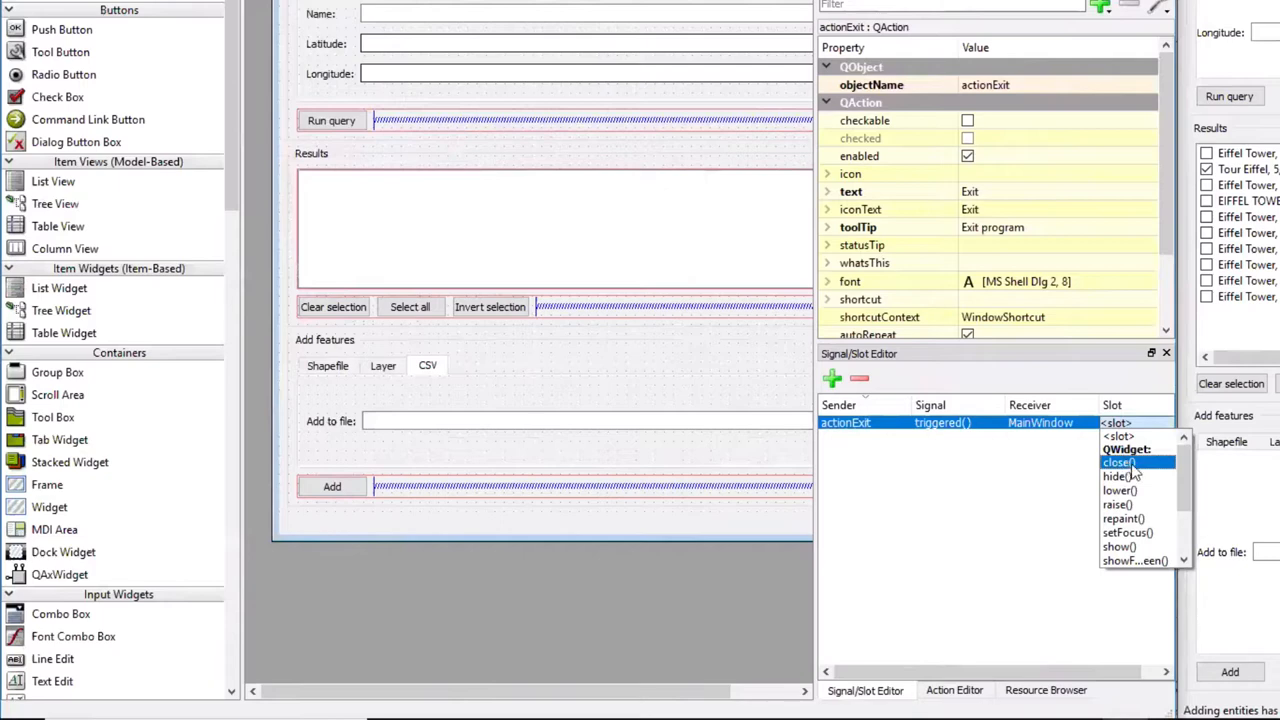
{"action": "left_click", "coordinate": [1118, 460]}
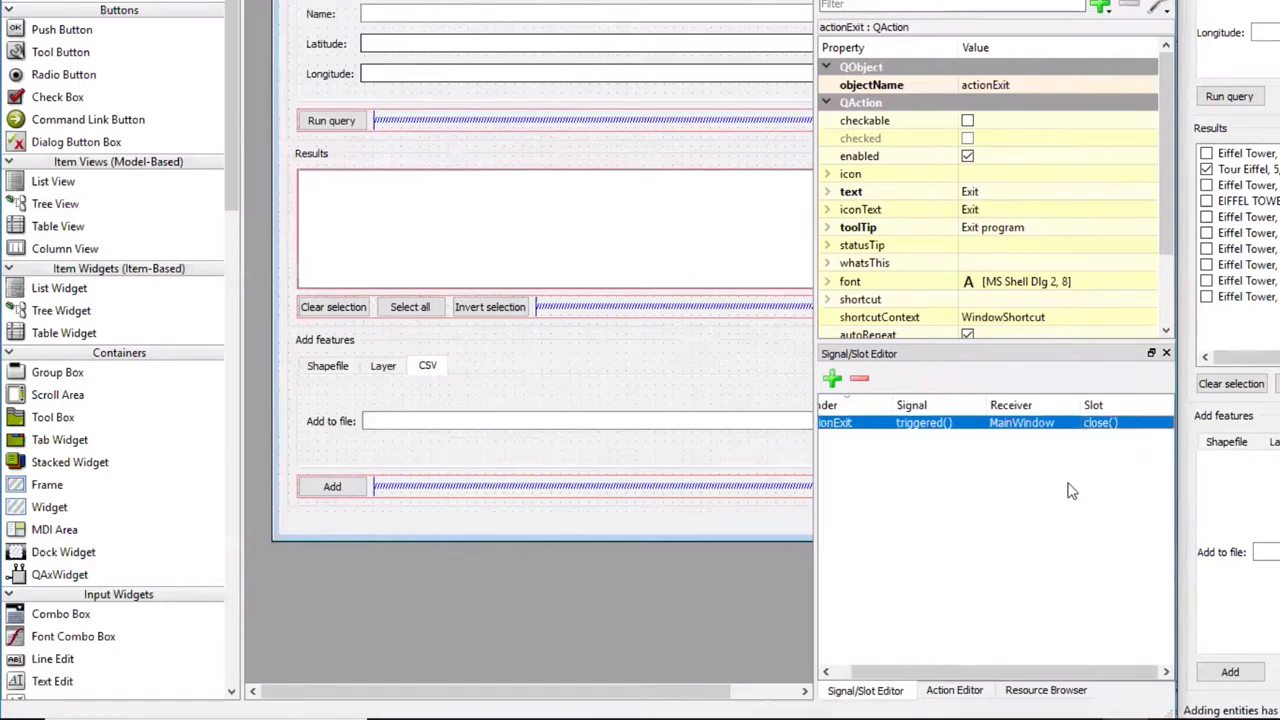
{"action": "mouse_move", "coordinate": [1030, 434]}
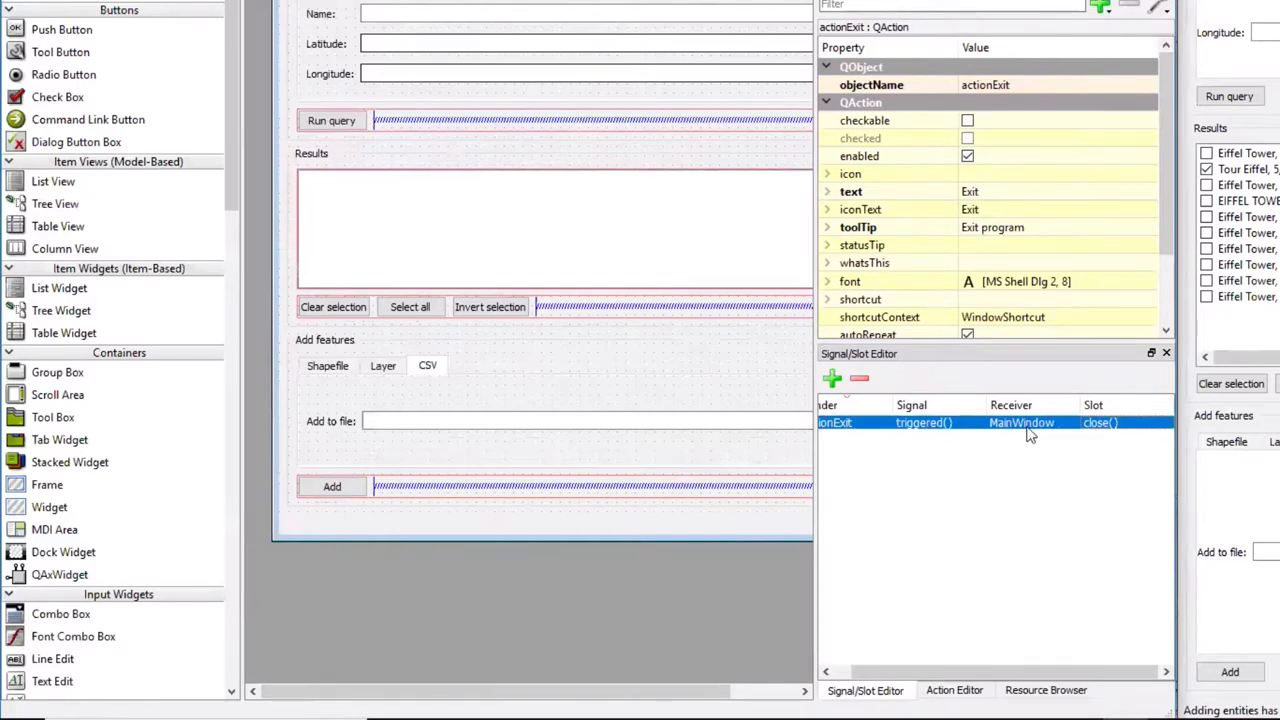
{"action": "mouse_move", "coordinate": [1108, 436]}
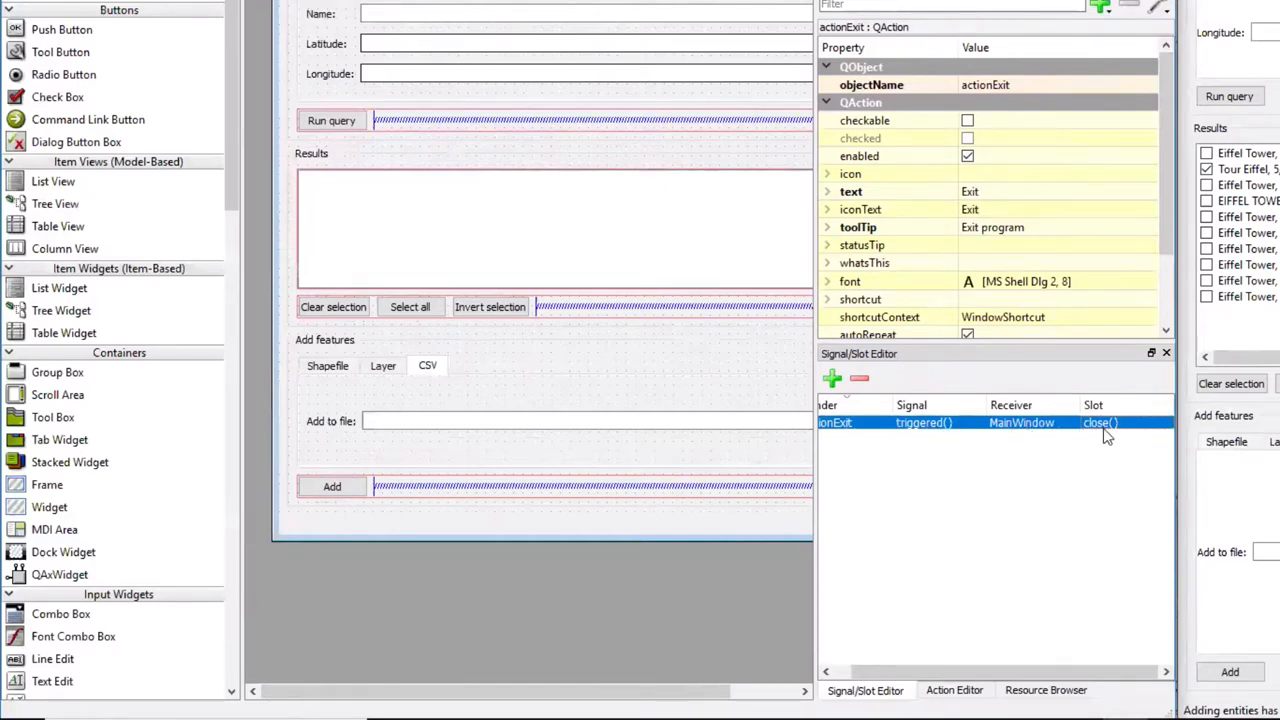
{"action": "mouse_move", "coordinate": [1064, 462]}
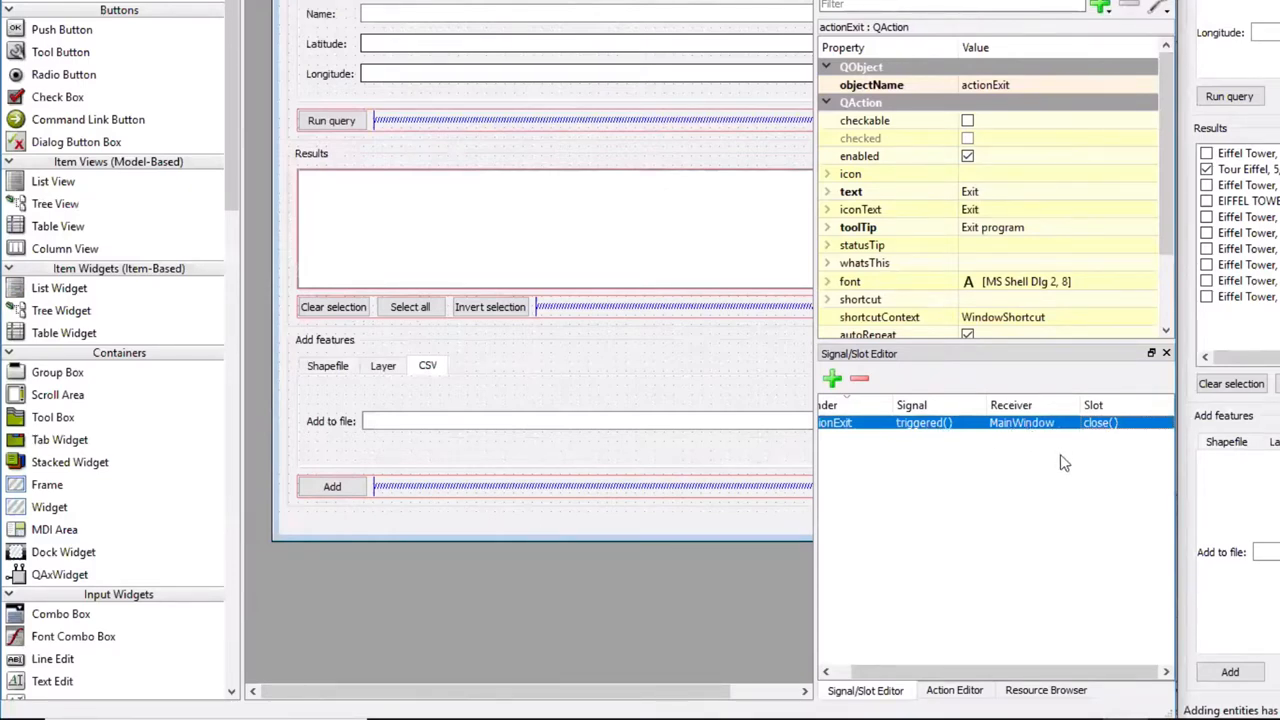
{"action": "mouse_move", "coordinate": [956, 512]}
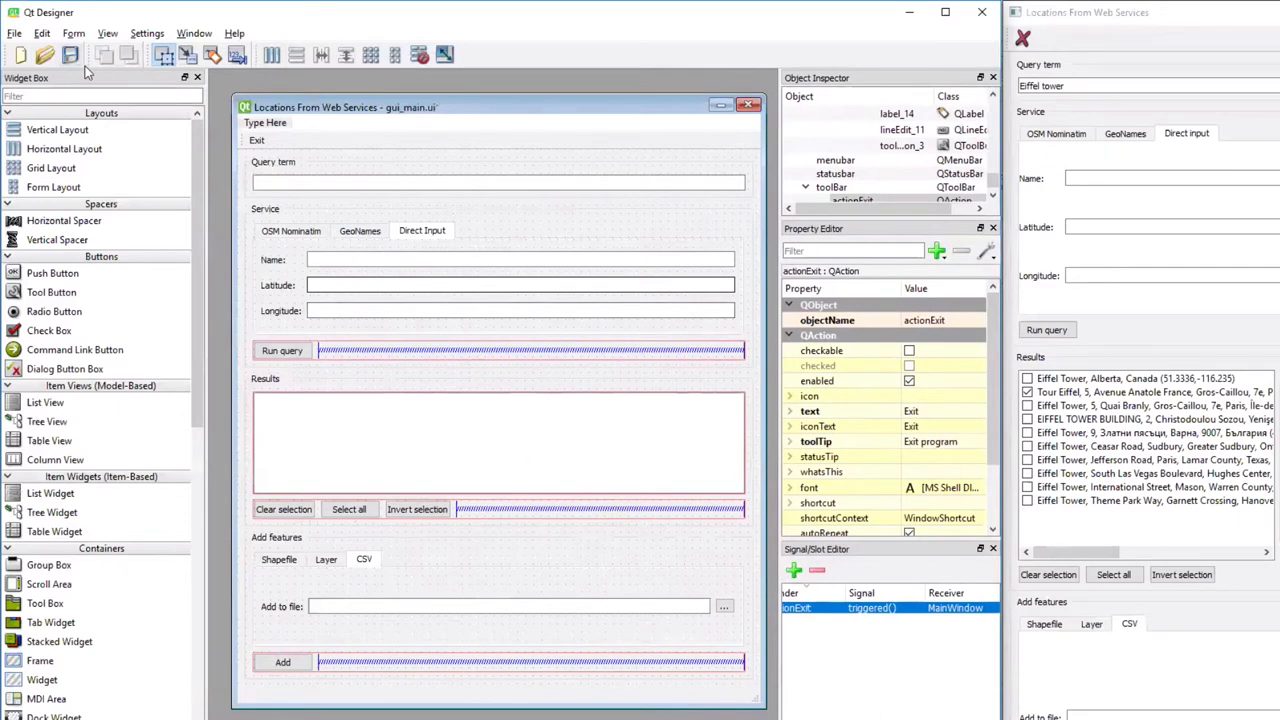
{"action": "left_click", "coordinate": [42, 32]}
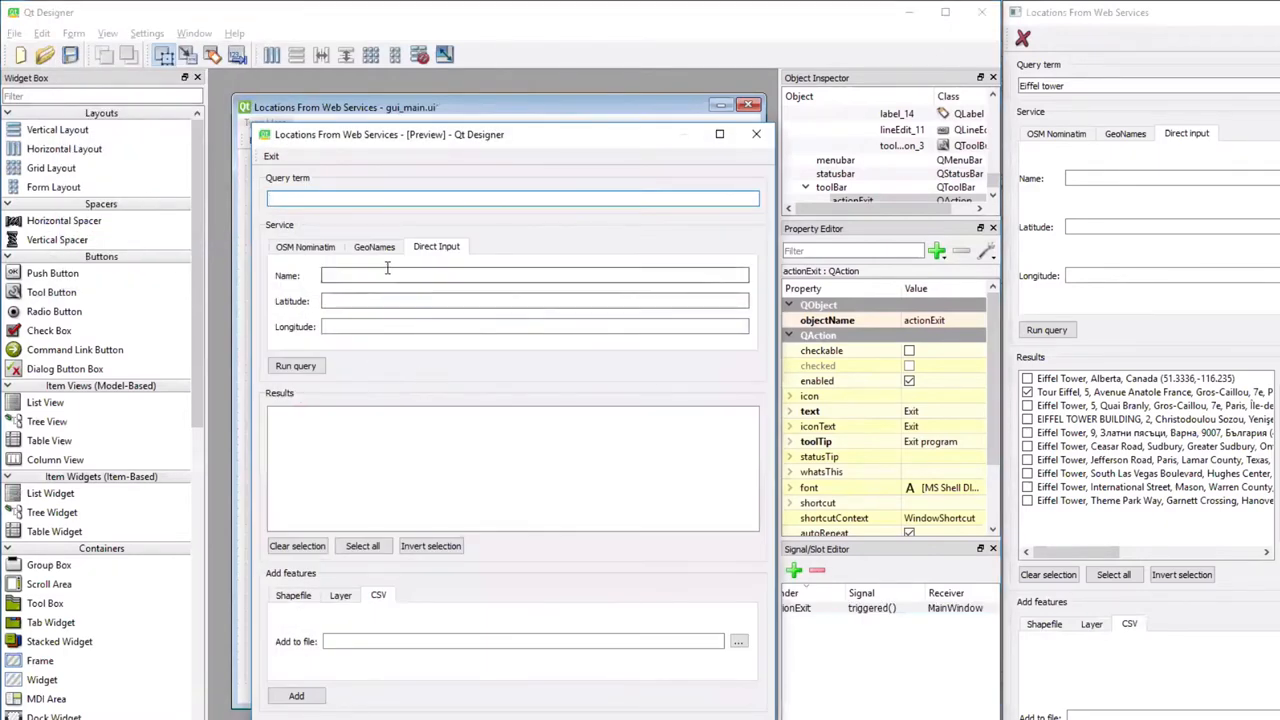
{"action": "left_click", "coordinate": [374, 246]}
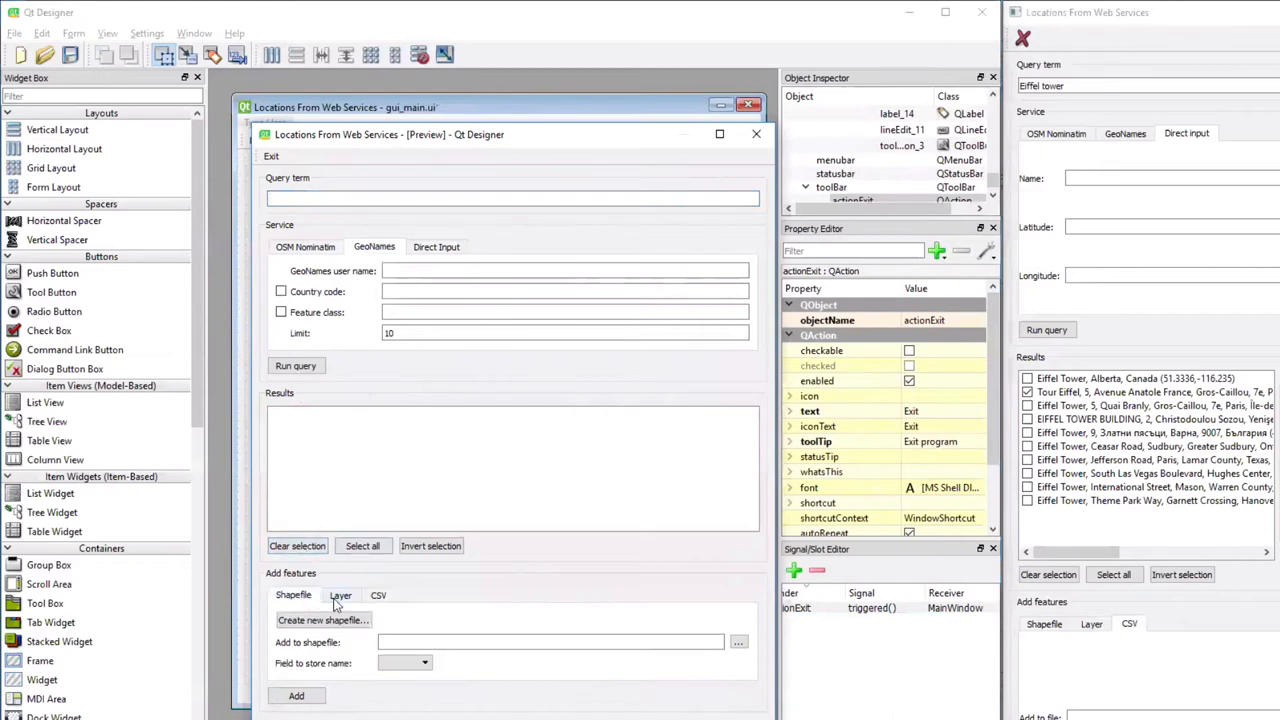
{"action": "left_click", "coordinate": [340, 596]}
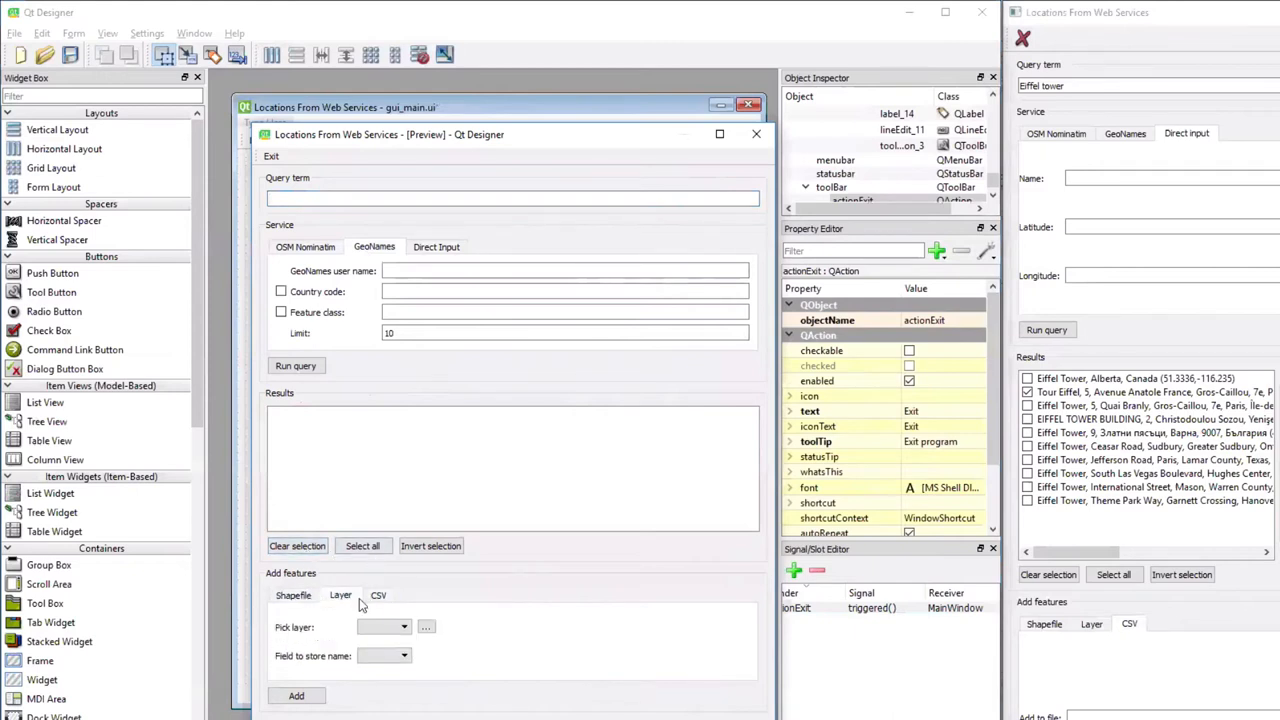
{"action": "left_click", "coordinate": [378, 596]}
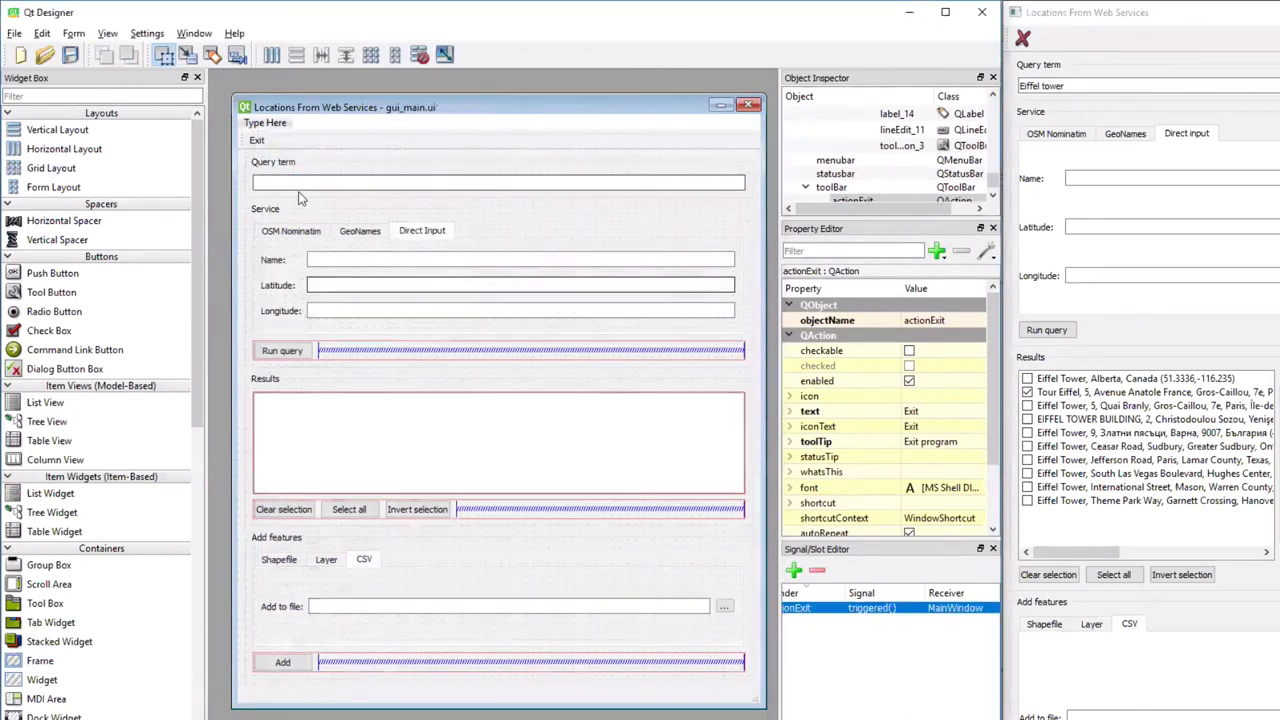
{"action": "mouse_move", "coordinate": [1024, 44]}
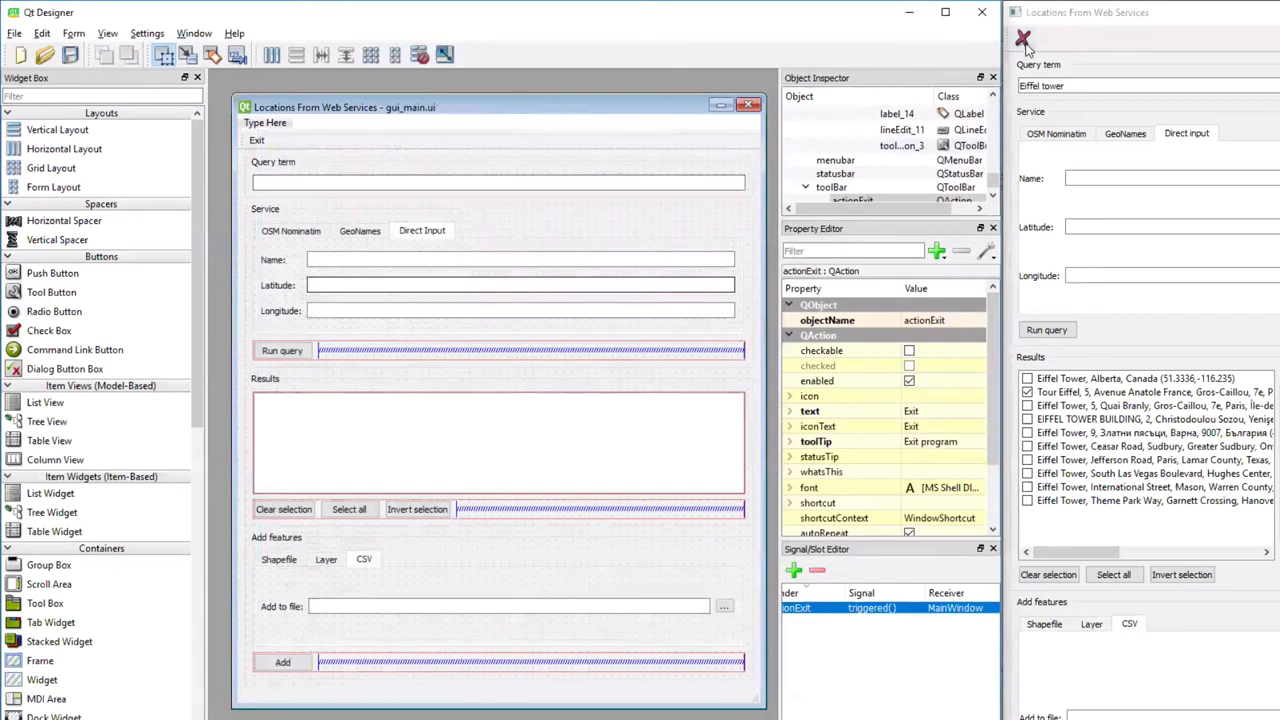